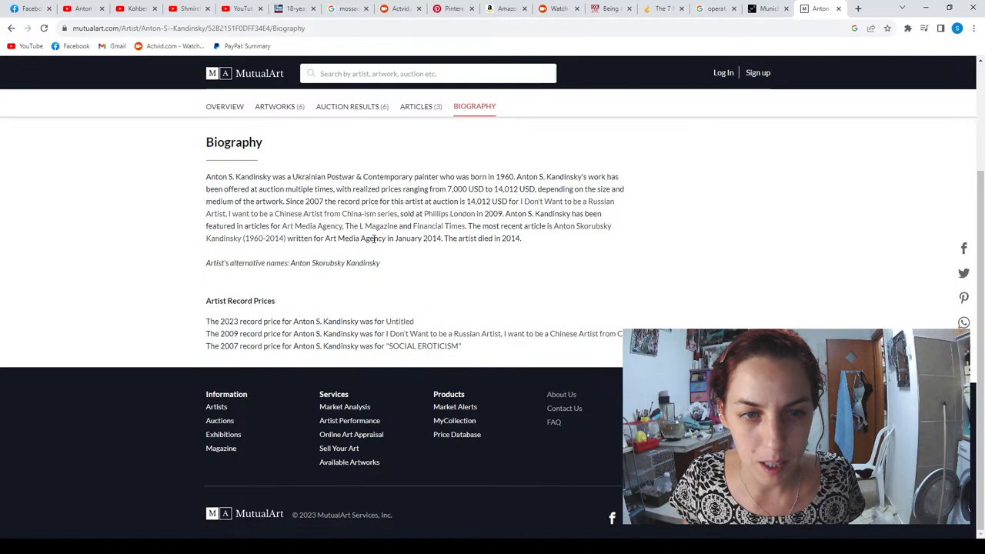
{"action": "mouse_move", "coordinate": [439, 225]}
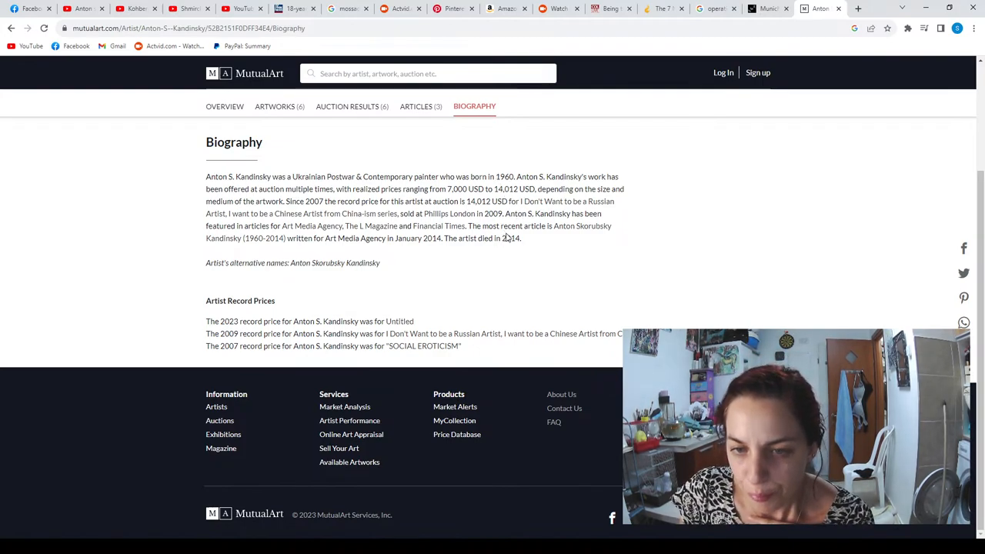
{"action": "mouse_move", "coordinate": [444, 274]}
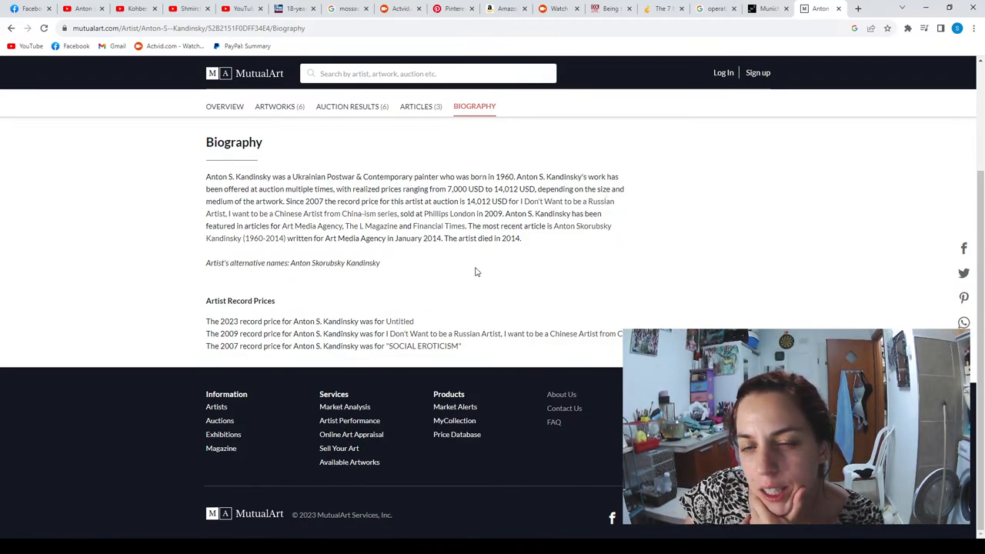
{"action": "mouse_move", "coordinate": [774, 203]}
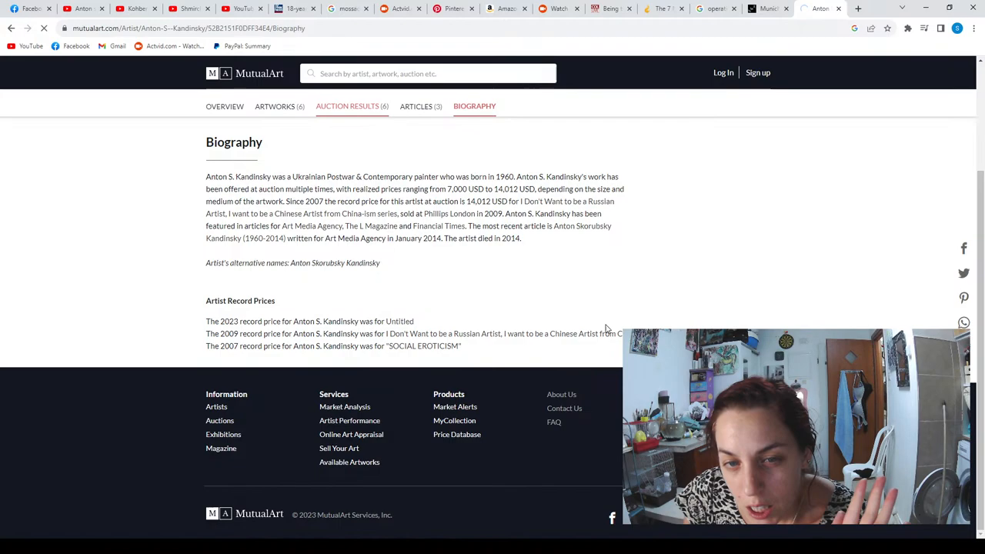
Check the artist's auction results and biography, then return via the Munich massacre tab to the Kandinsky search results
{"action": "left_click", "coordinate": [348, 106]}
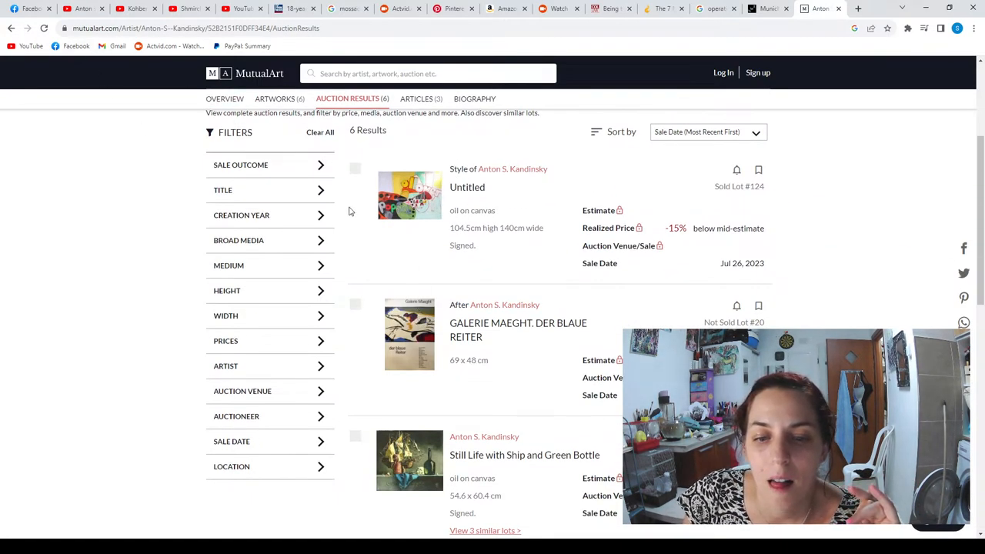
{"action": "left_click", "coordinate": [475, 99]}
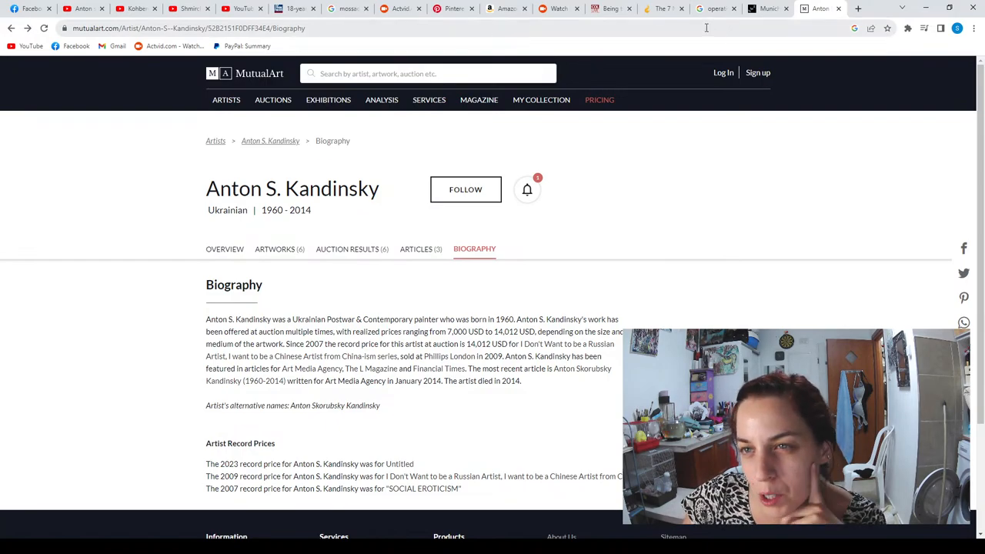
{"action": "left_click", "coordinate": [716, 9]}
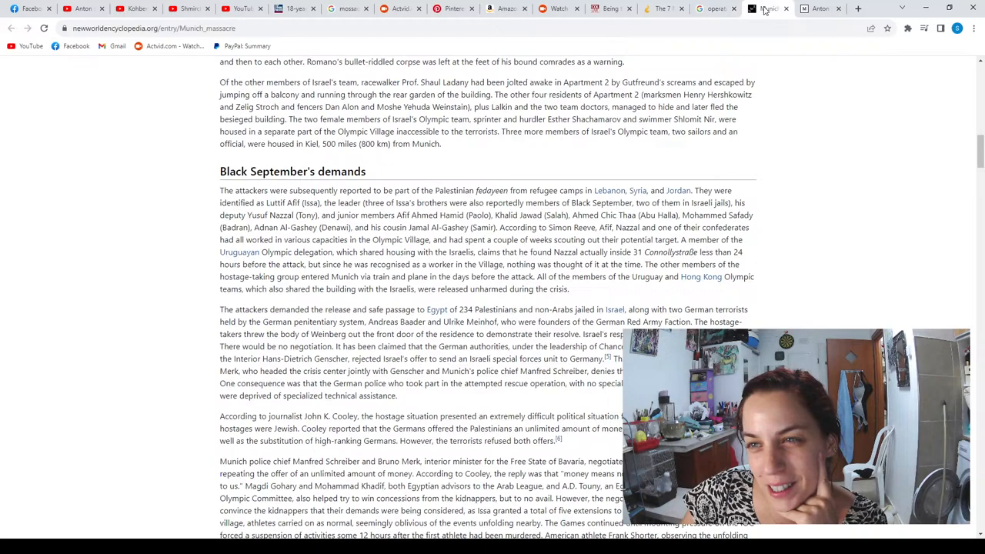
{"action": "left_click", "coordinate": [819, 9]}
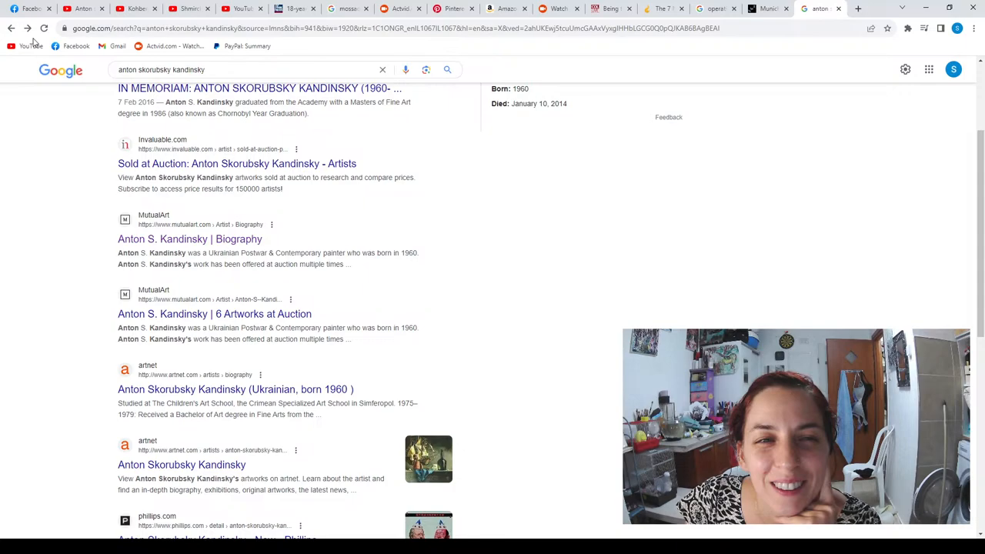
{"action": "mouse_move", "coordinate": [363, 228]}
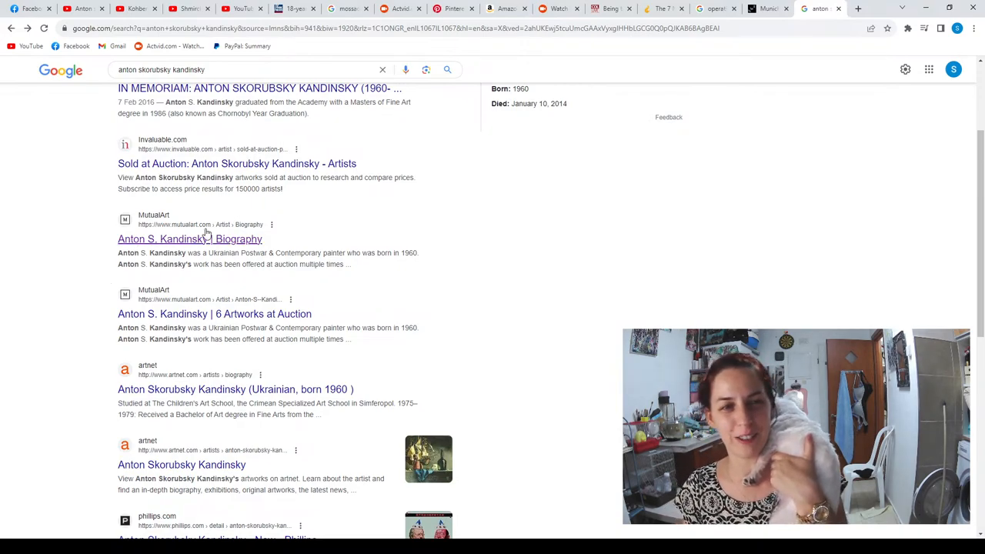
{"action": "mouse_move", "coordinate": [548, 80]}
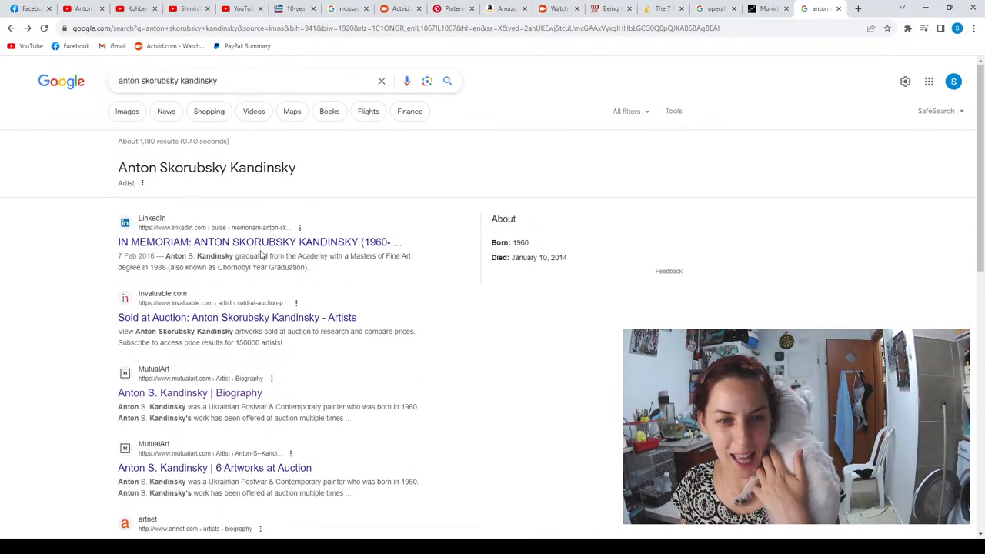
Open LinkedIn's In Memoriam article on Anton Skorubsky Kandinsky and dismiss the Google sign-in prompt
{"action": "left_click", "coordinate": [259, 242]}
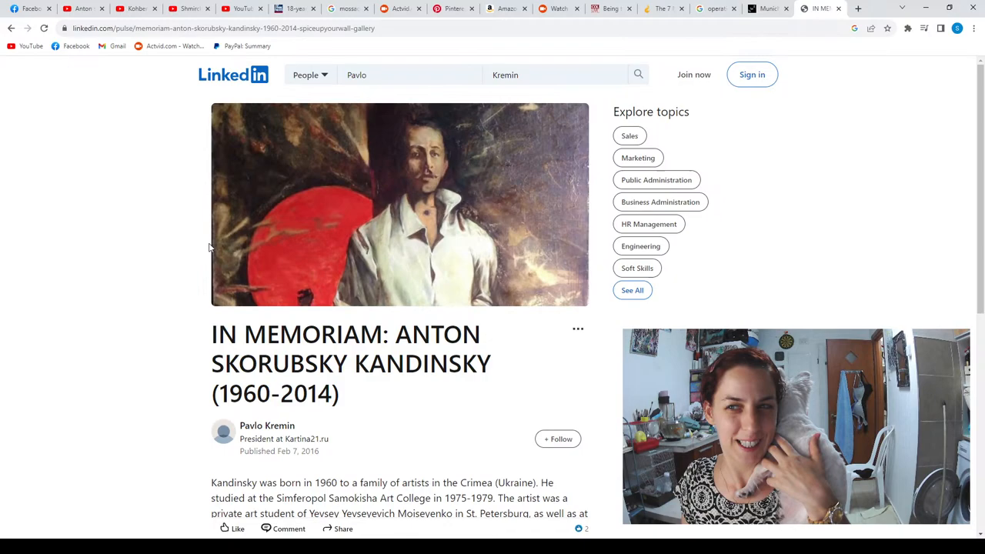
{"action": "left_click", "coordinate": [751, 73]}
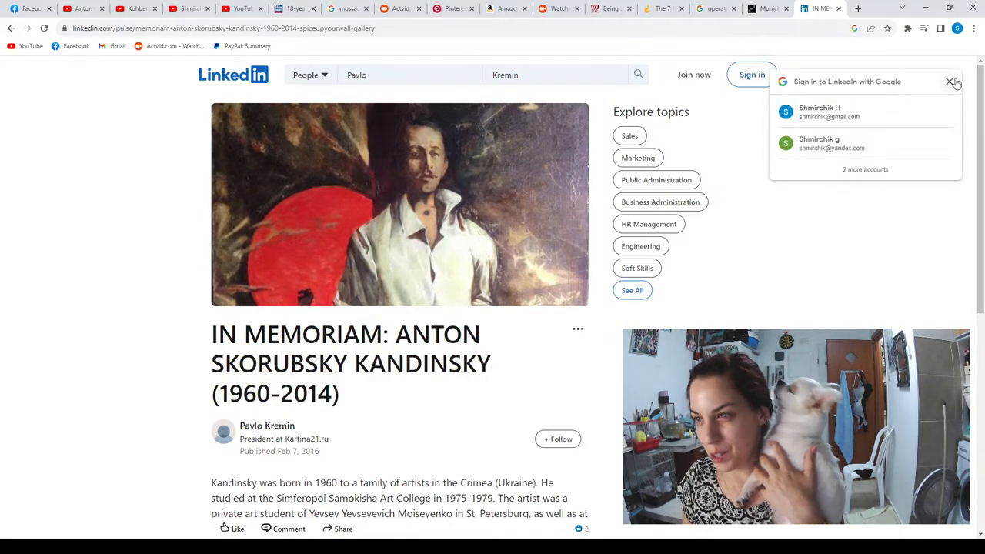
{"action": "left_click", "coordinate": [952, 81]}
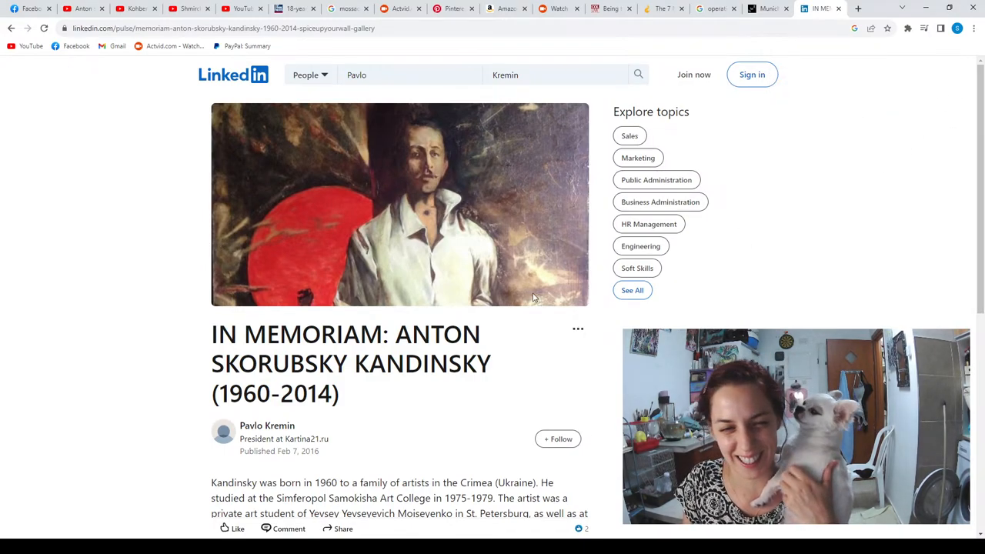
{"action": "scroll", "scroll_direction": "down", "scroll_amount": 3}
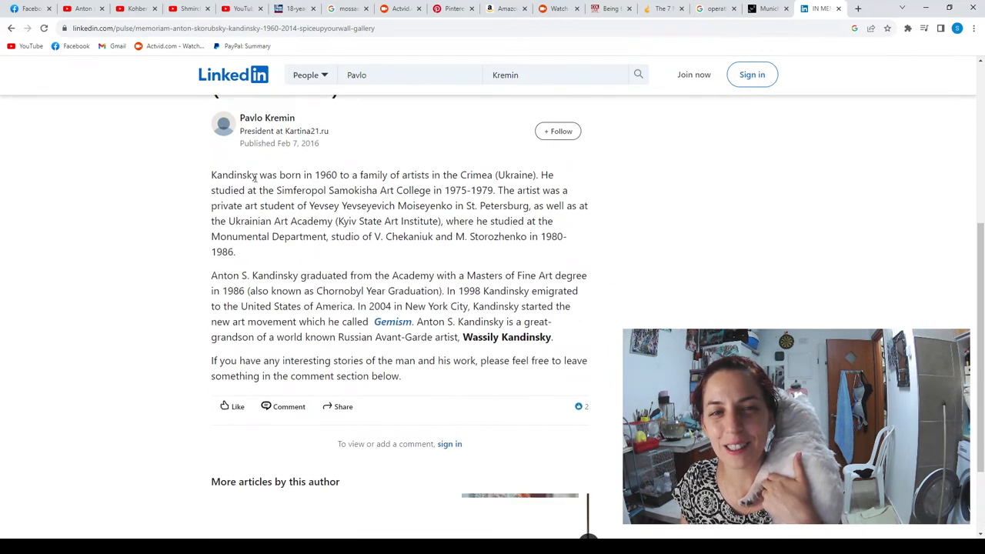
{"action": "left_click_drag", "start_coordinate": [262, 175], "coordinate": [283, 207]}
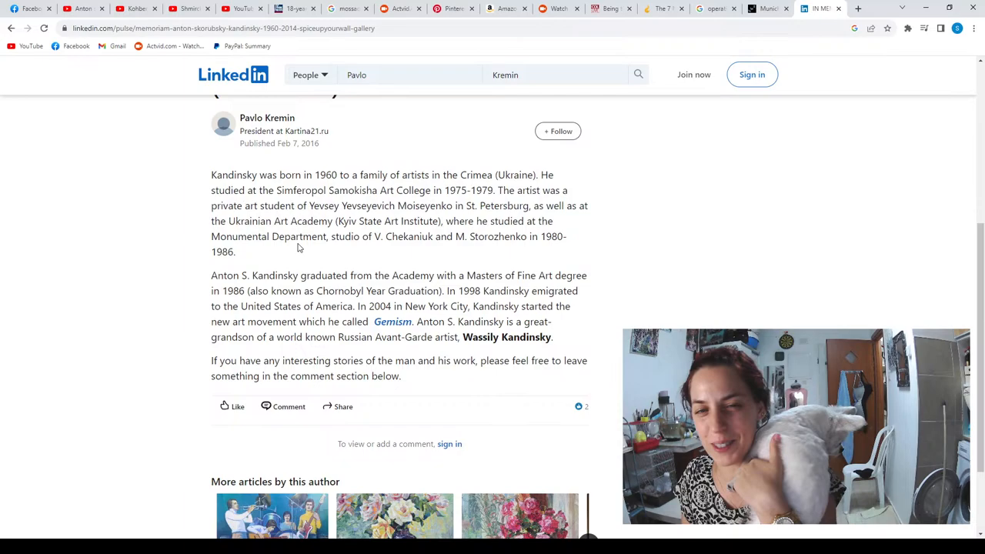
Read down through the LinkedIn memorial article
{"action": "scroll", "scroll_direction": "down", "scroll_amount": 3}
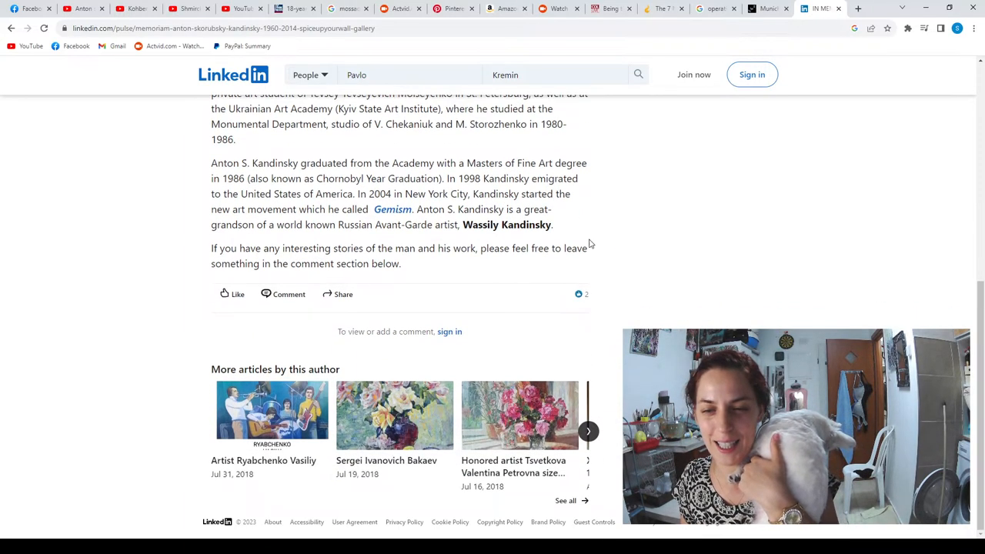
{"action": "left_click", "coordinate": [588, 431]}
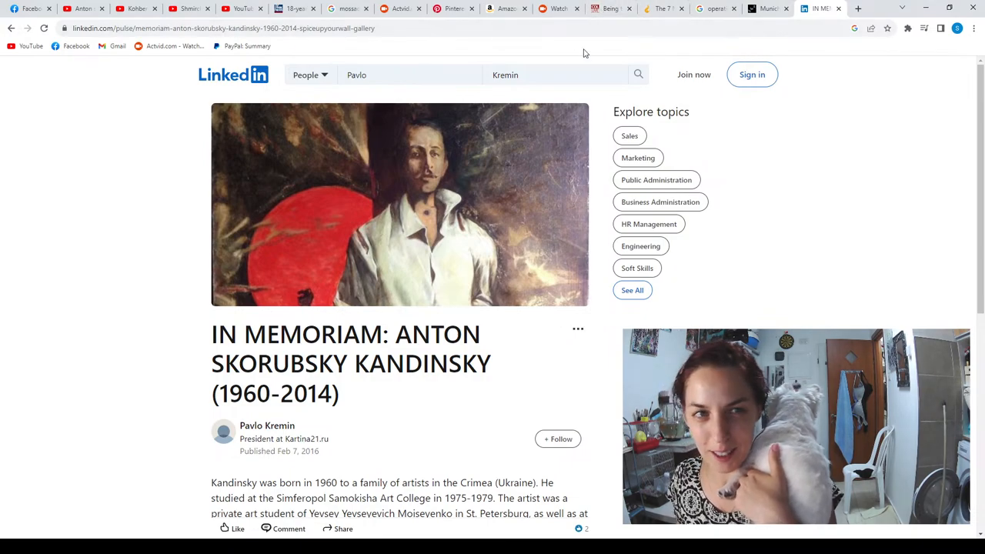
{"action": "scroll", "scroll_direction": "down", "scroll_amount": 3}
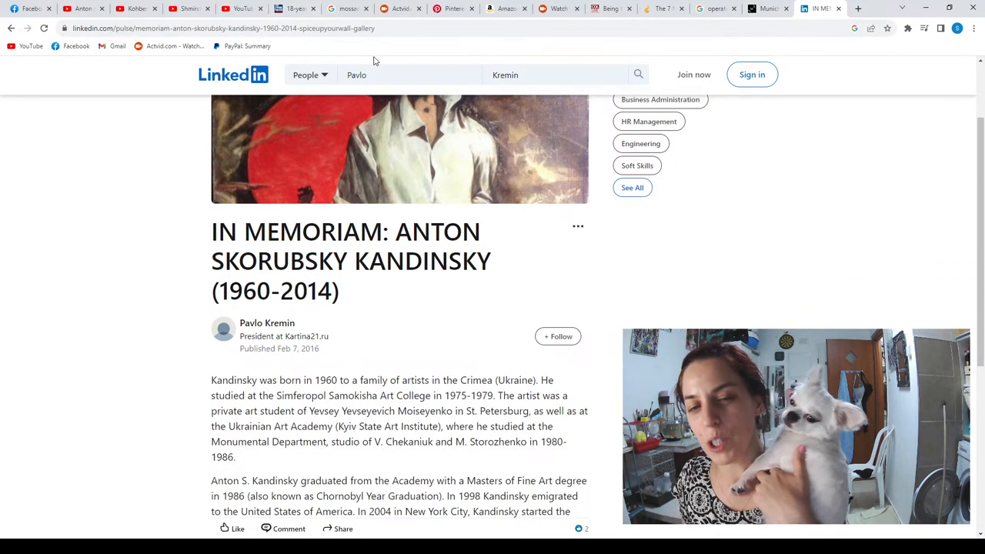
{"action": "scroll", "scroll_direction": "up", "scroll_amount": 3}
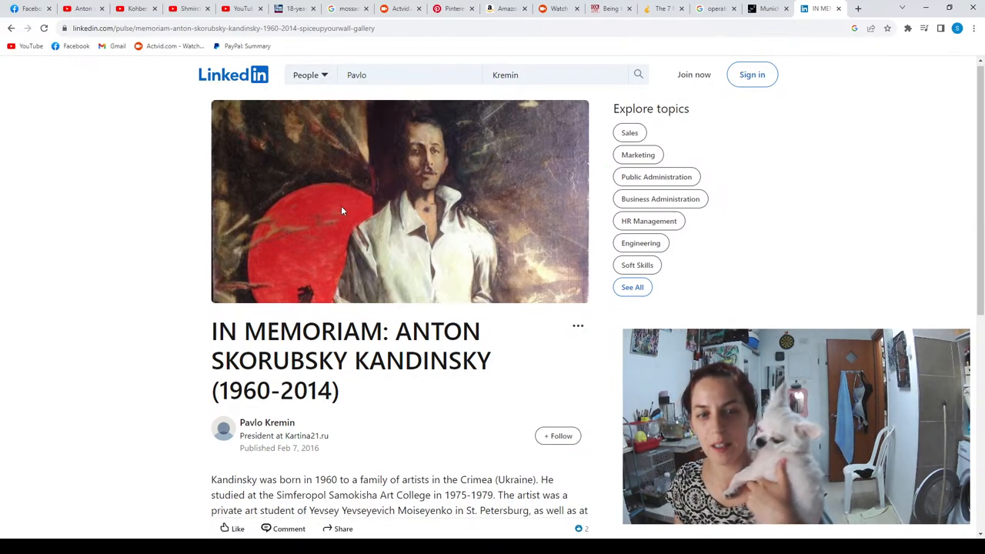
{"action": "scroll", "scroll_direction": "down", "scroll_amount": 3}
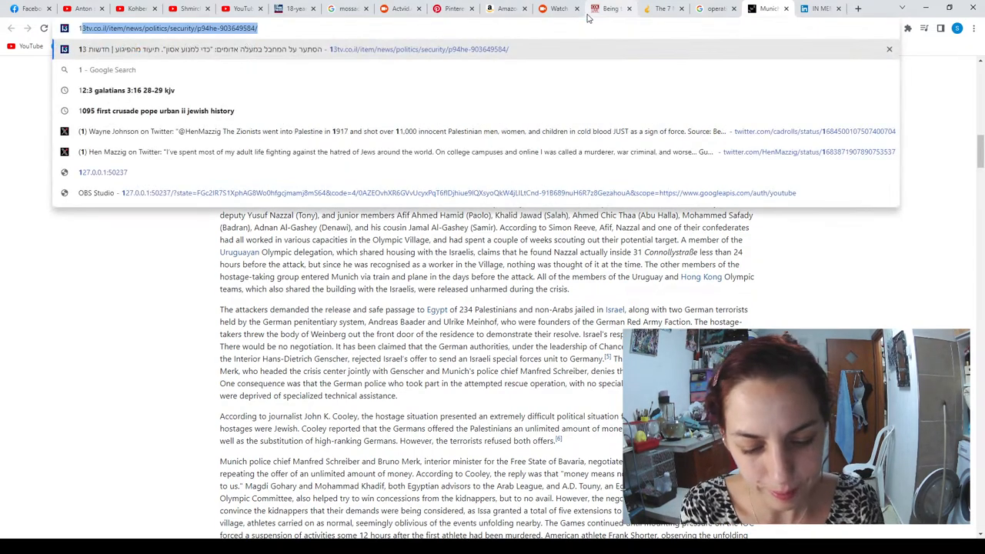
Search Google for '1989 to 1998 how many years' and open the agenow.io age result
{"action": "type", "text": "1989 to 1998 h"}
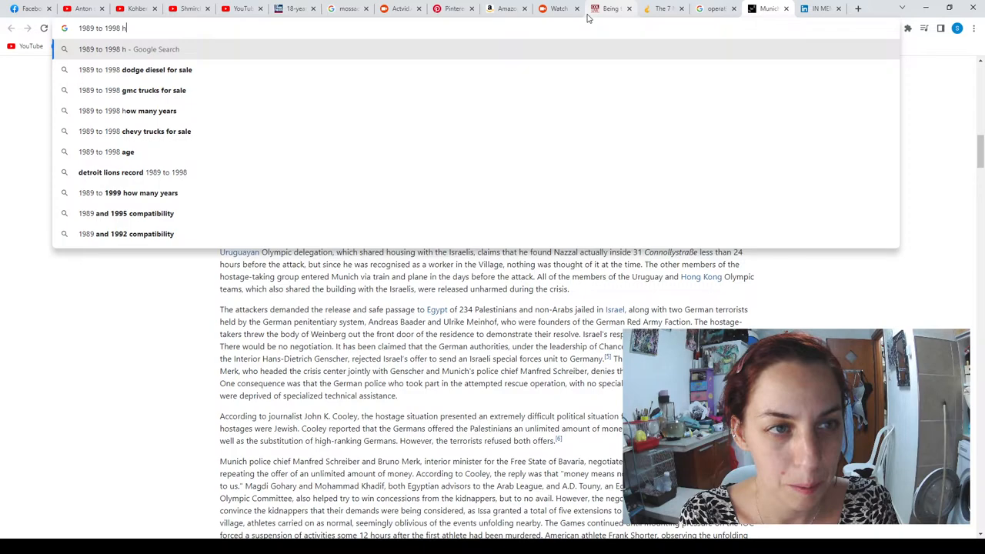
{"action": "type", "text": "ow"}
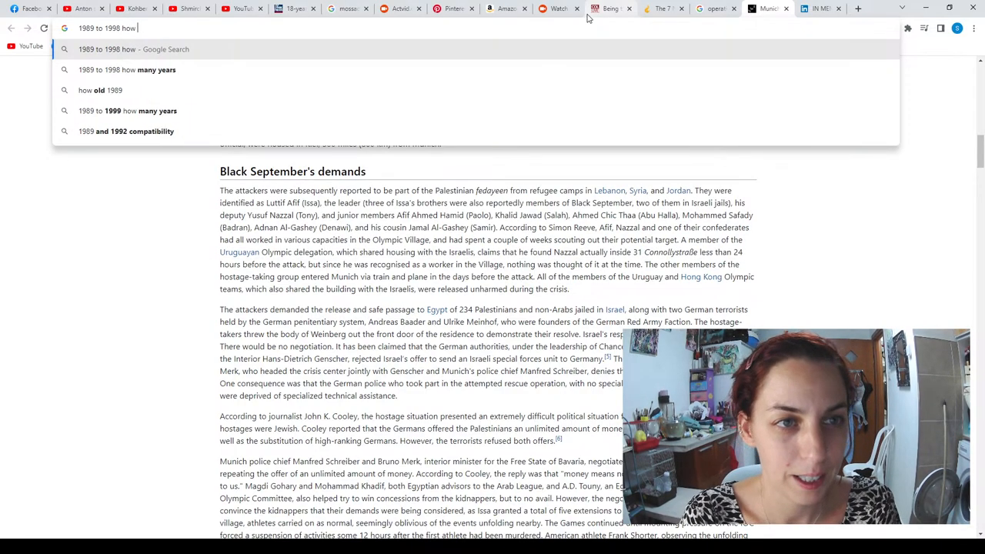
{"action": "type", "text": "many years"}
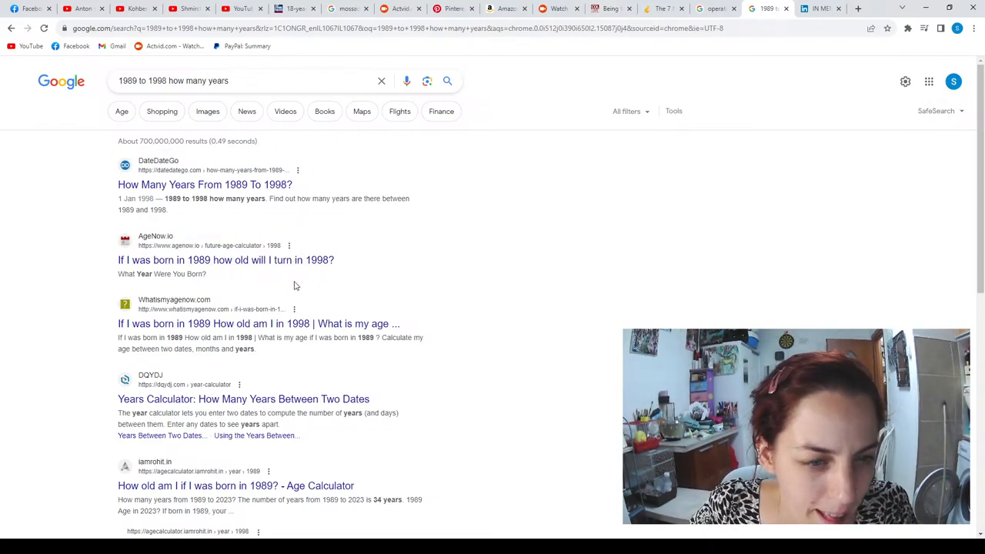
{"action": "left_click", "coordinate": [225, 259]}
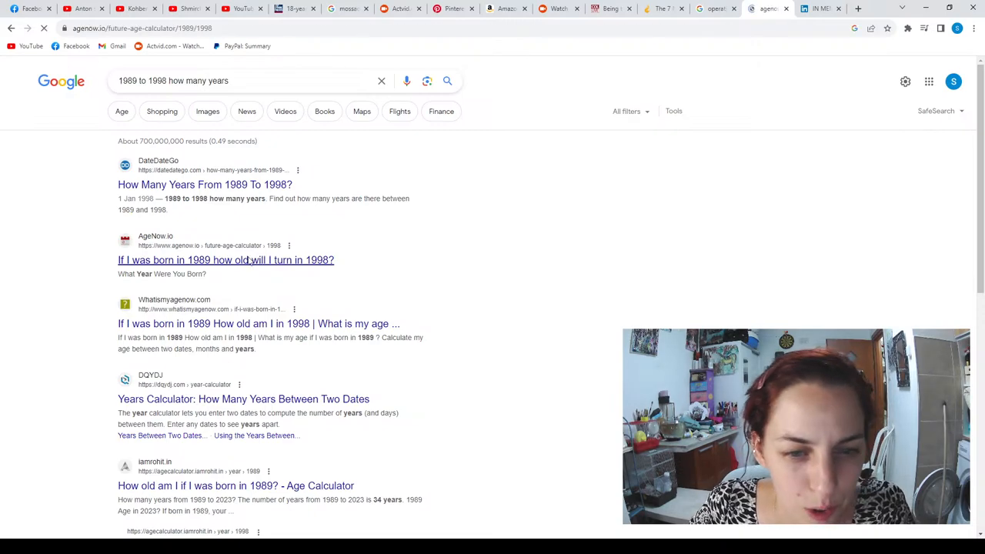
{"action": "left_click", "coordinate": [224, 259]}
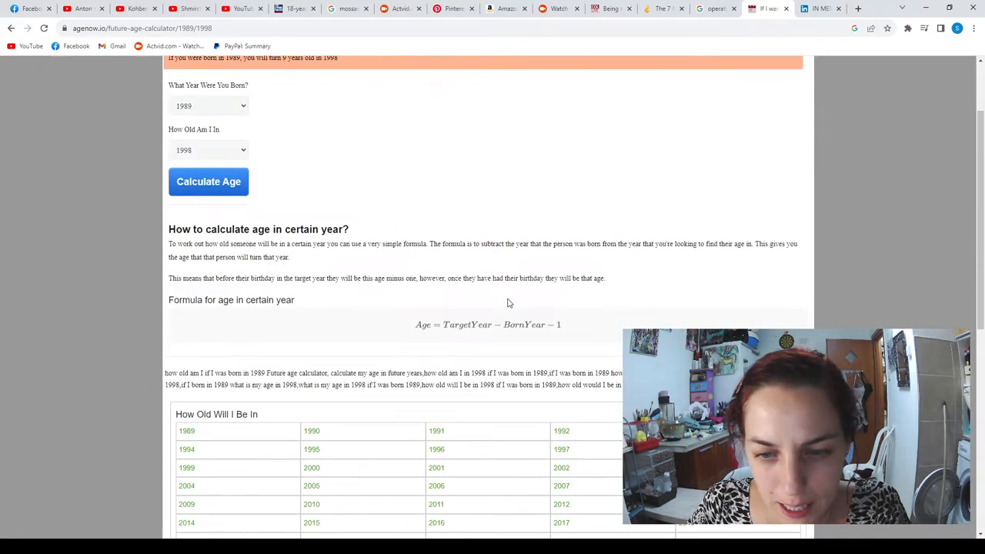
Scroll down through the search results for the year calculation
{"action": "scroll", "scroll_direction": "down", "scroll_amount": 3}
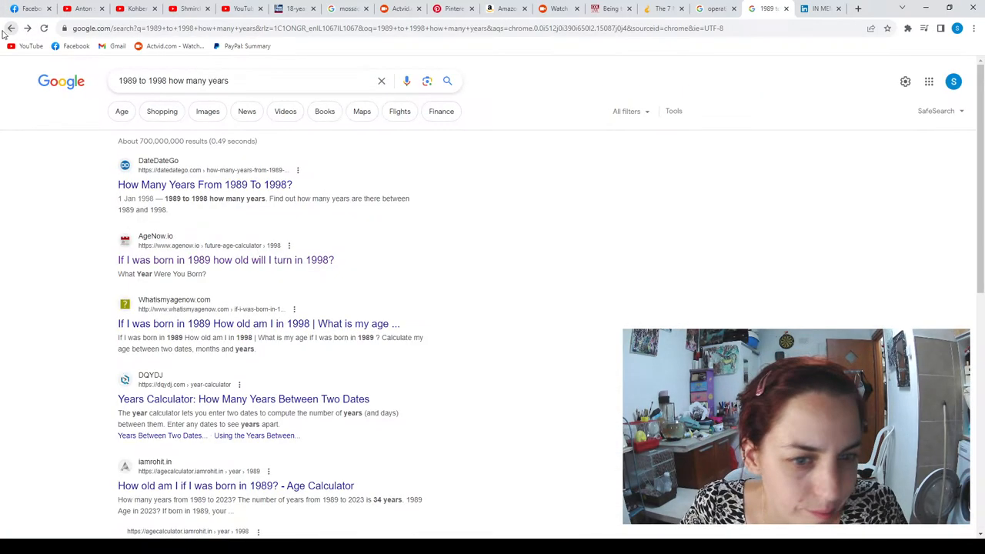
{"action": "scroll", "scroll_direction": "down", "scroll_amount": 3}
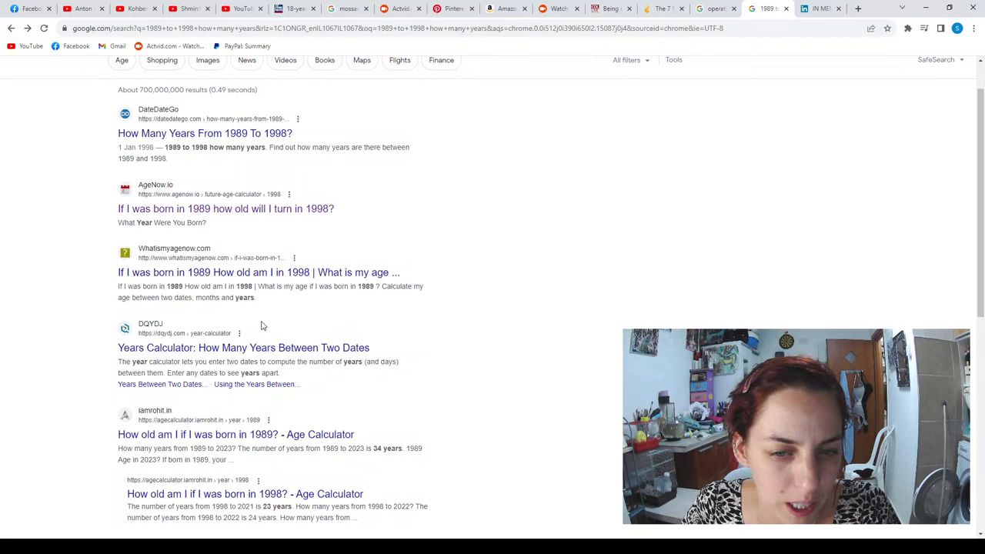
{"action": "scroll", "scroll_direction": "down", "scroll_amount": 3}
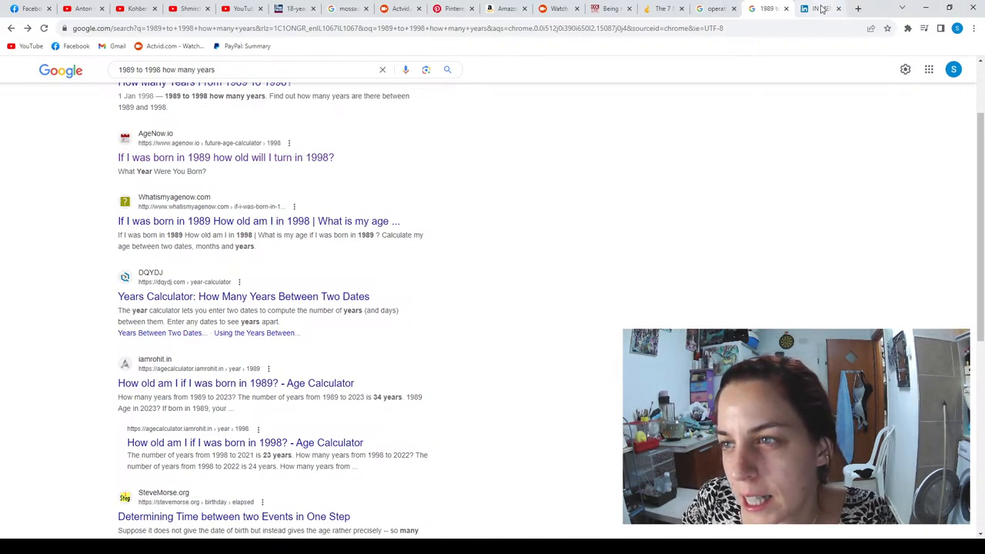
Revisit the LinkedIn memorial tab and go back to the Google results for his name
{"action": "left_click", "coordinate": [804, 10]}
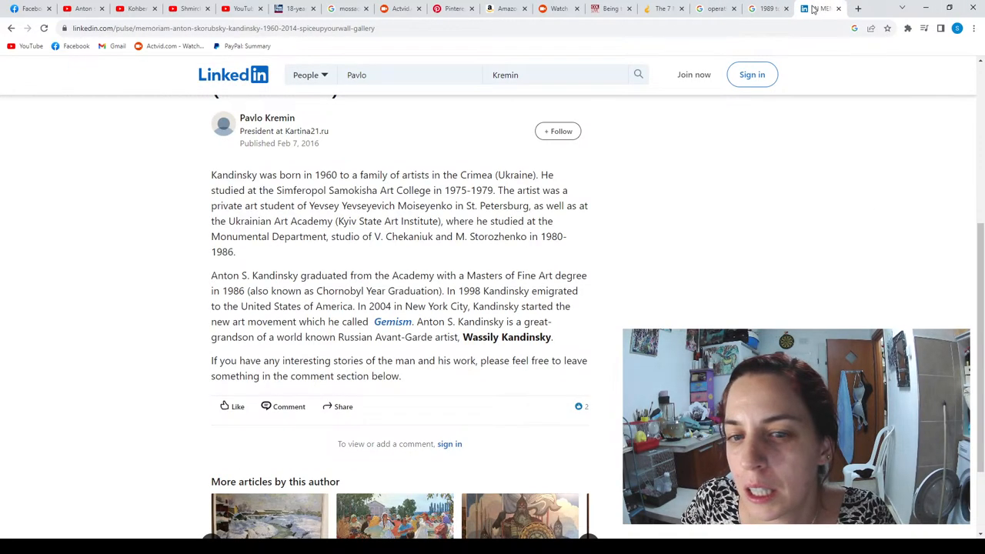
{"action": "scroll", "scroll_direction": "up", "scroll_amount": 3}
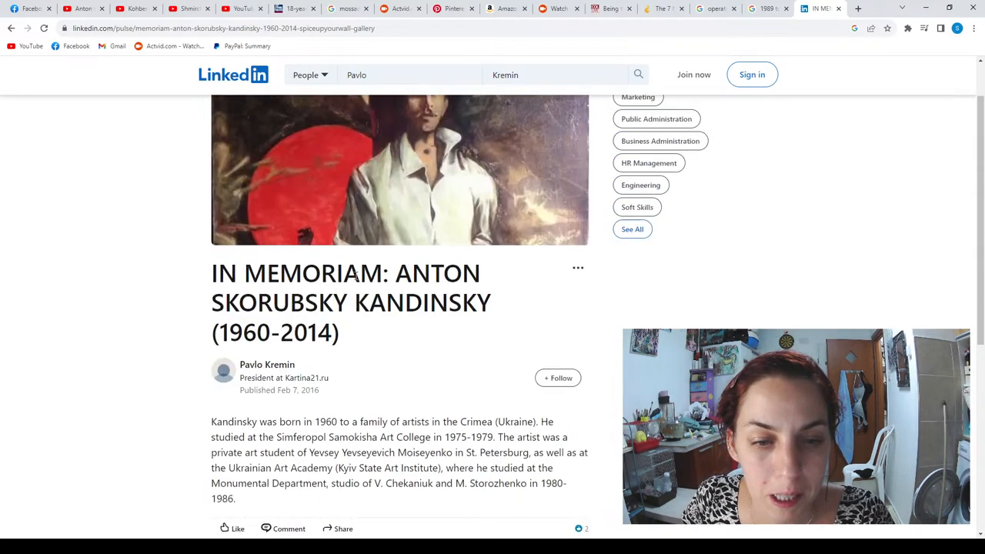
{"action": "left_click", "coordinate": [11, 28]}
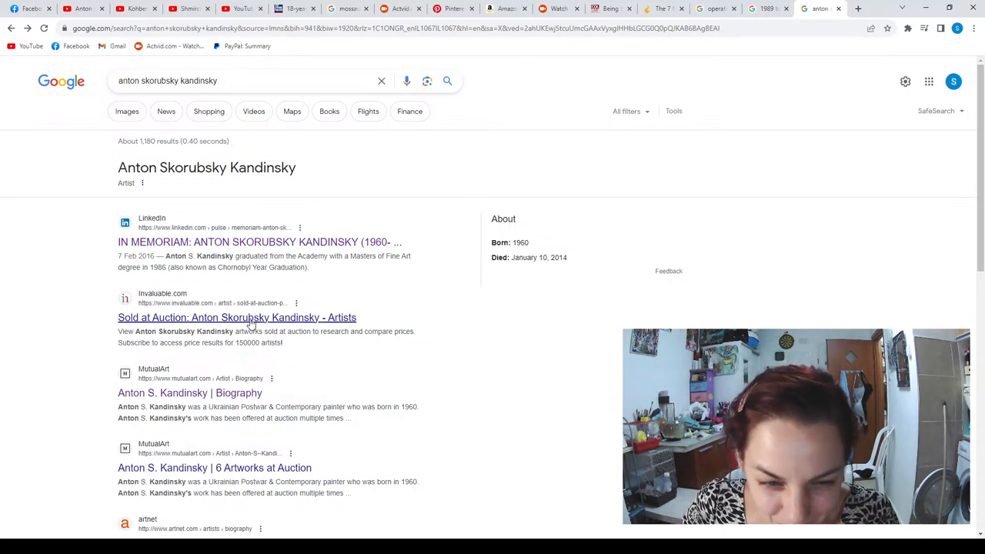
Open Invaluable's Sold at Auction page for Anton Skorubsky Kandinsky and dismiss the Google sign-in prompt
{"action": "left_click", "coordinate": [237, 317]}
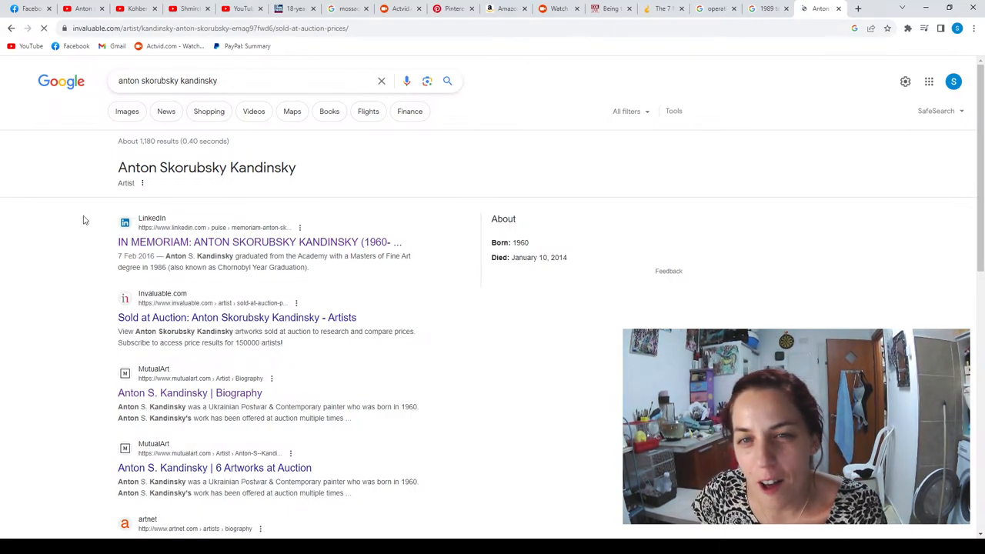
{"action": "left_click", "coordinate": [237, 317]}
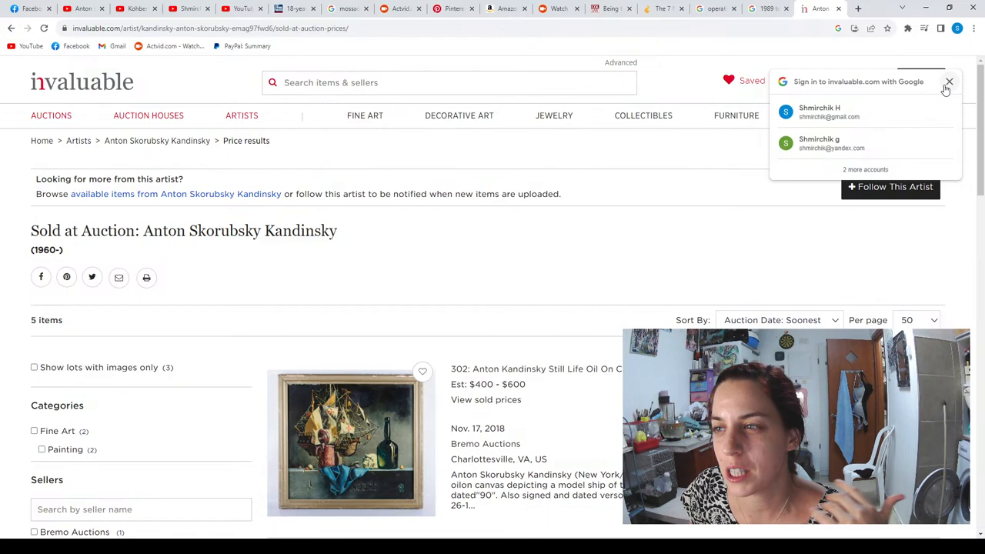
{"action": "left_click", "coordinate": [949, 82]}
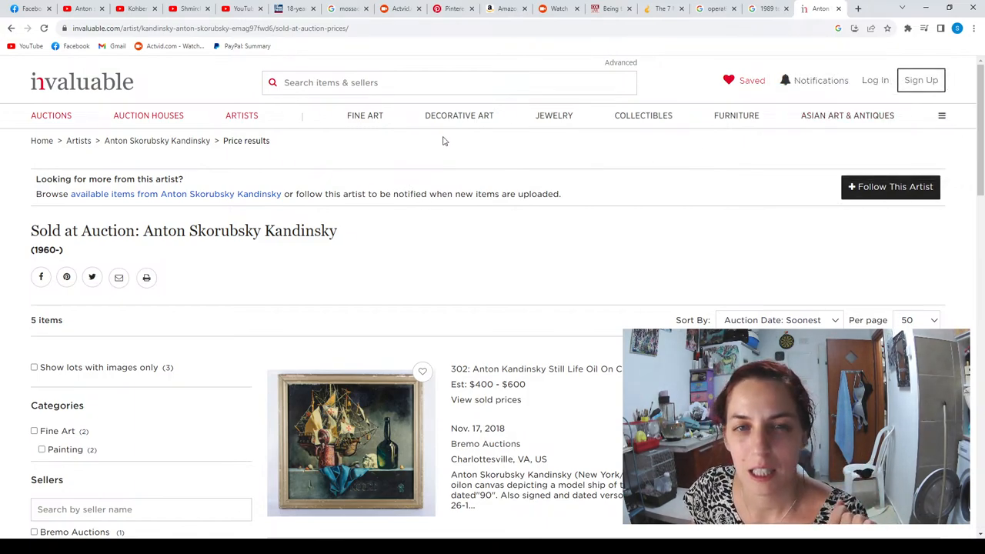
{"action": "left_click", "coordinate": [459, 115]}
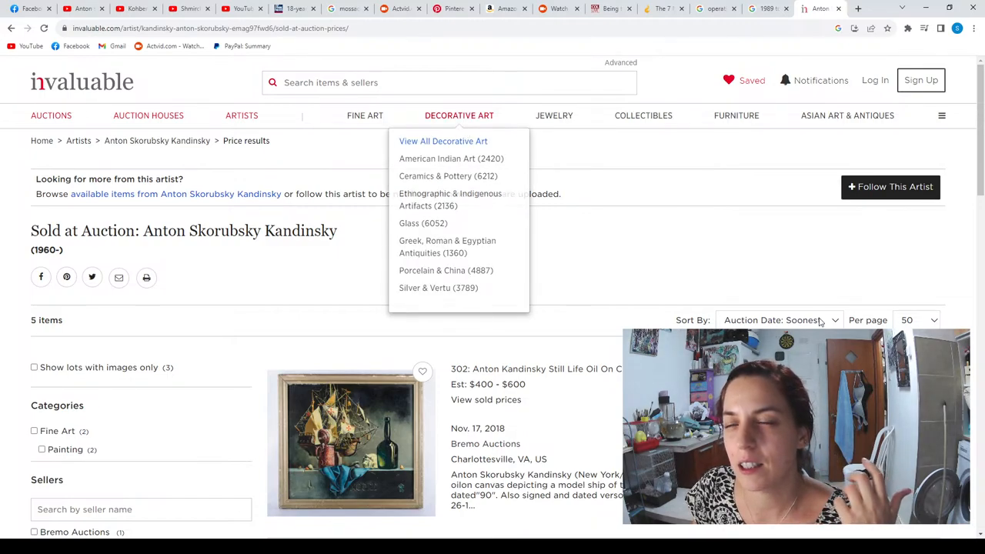
{"action": "mouse_move", "coordinate": [600, 268]}
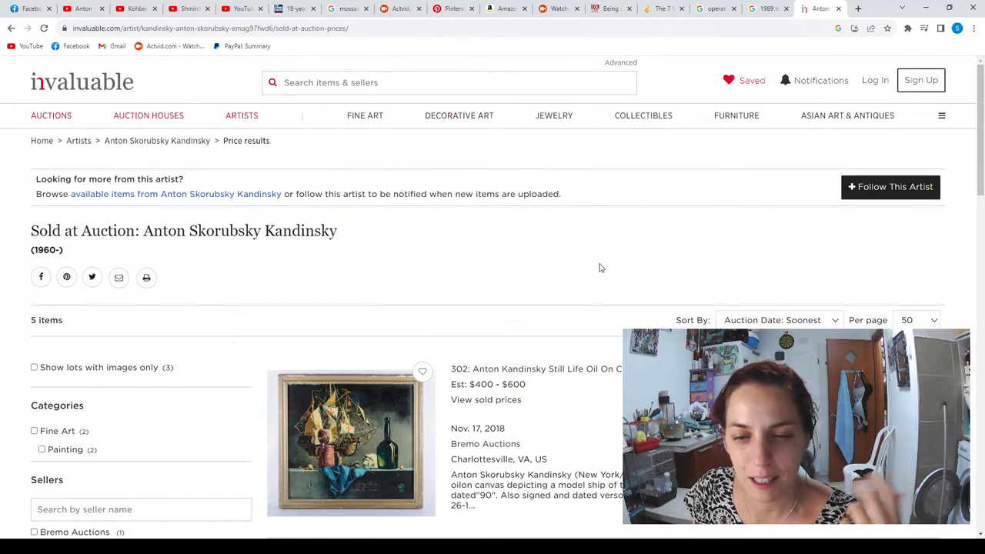
{"action": "mouse_move", "coordinate": [314, 459]}
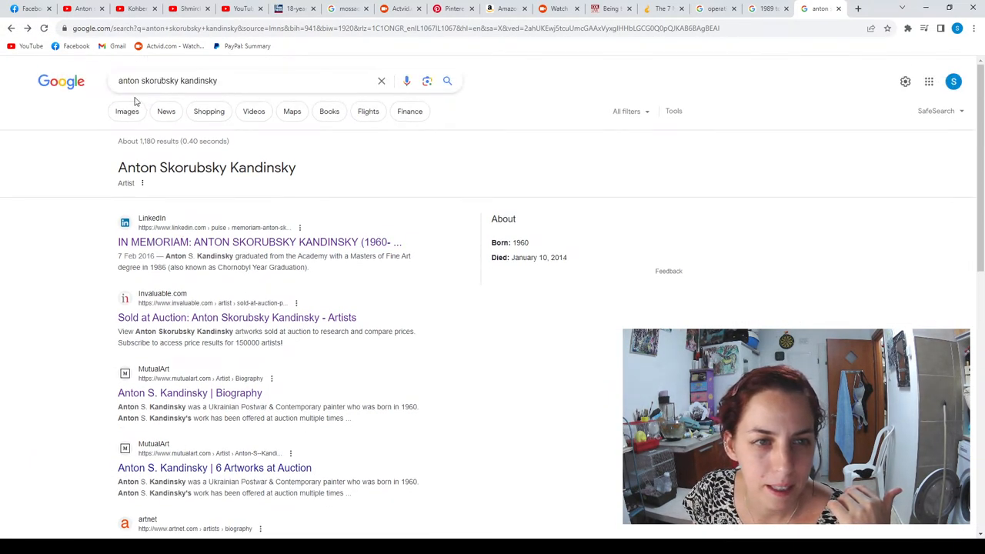
Switch to image results, preview the photo beside the Batman poster and visit its Getty Images page
{"action": "left_click", "coordinate": [126, 111]}
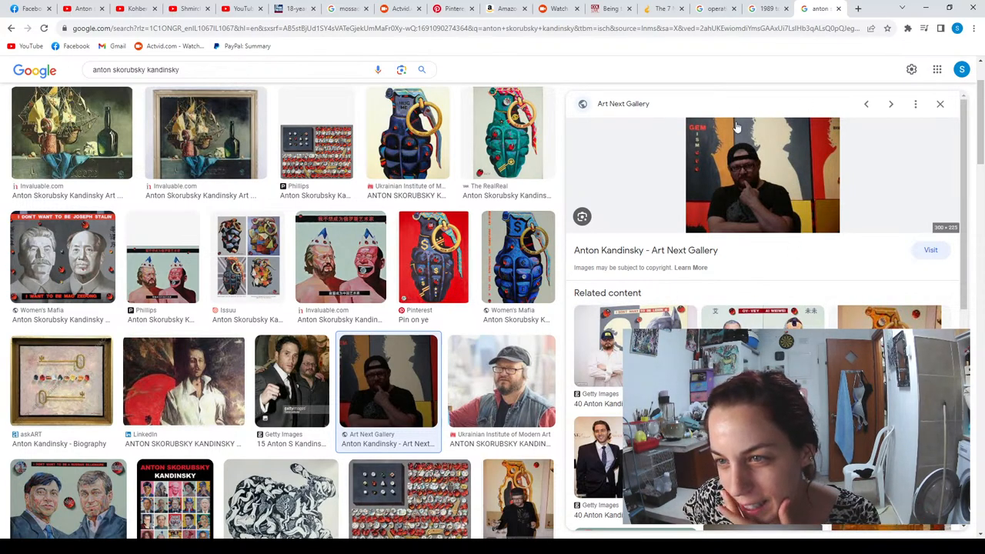
{"action": "left_click", "coordinate": [388, 380]}
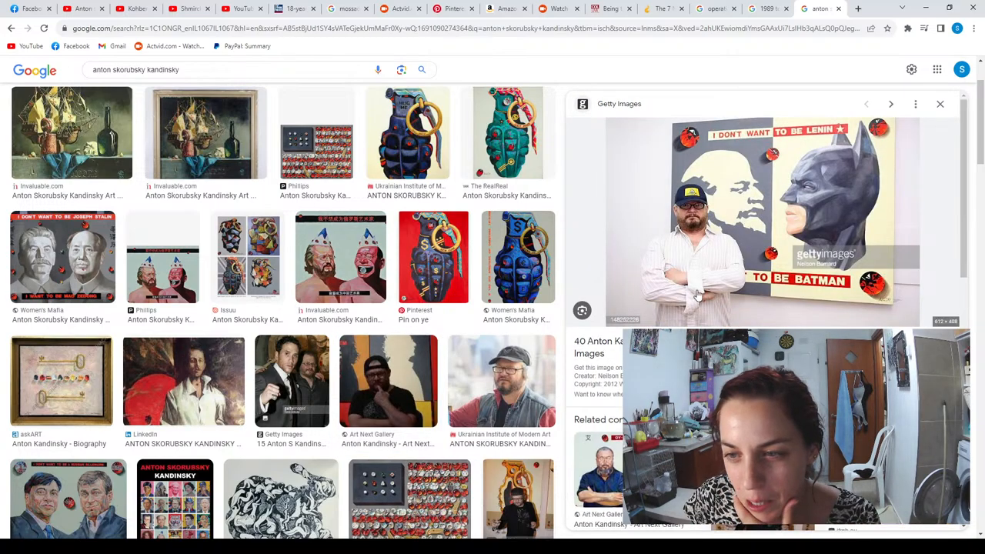
{"action": "left_click", "coordinate": [618, 103]}
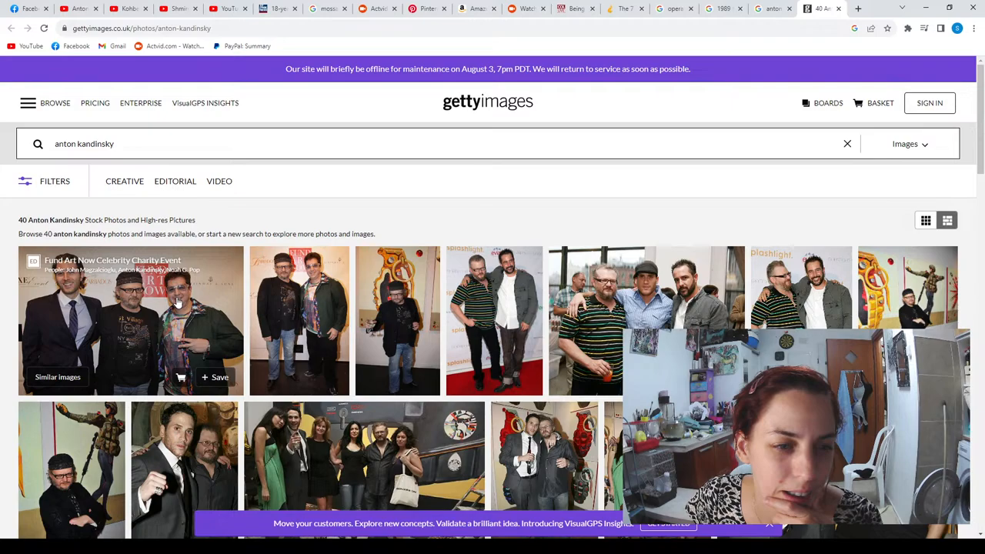
{"action": "mouse_move", "coordinate": [354, 290]}
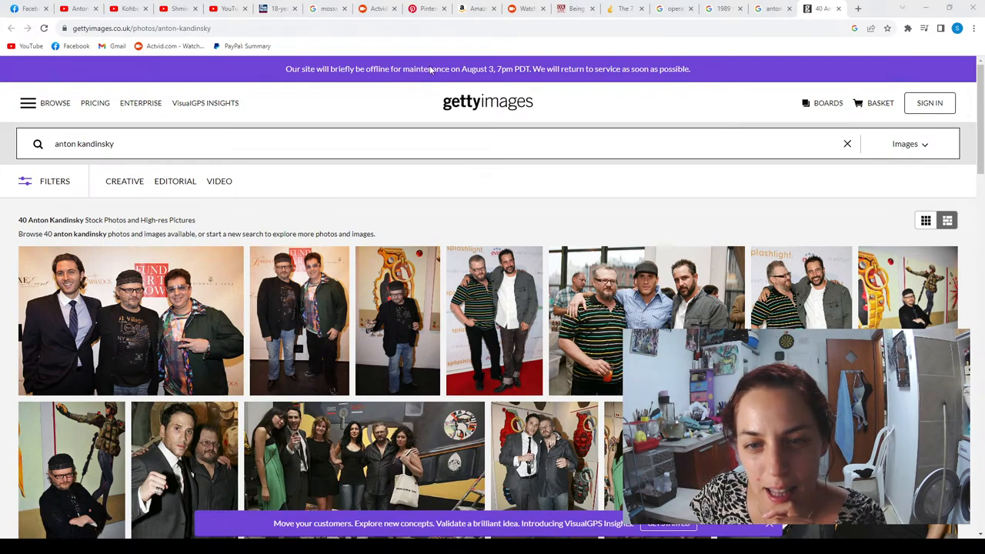
{"action": "mouse_move", "coordinate": [307, 173]}
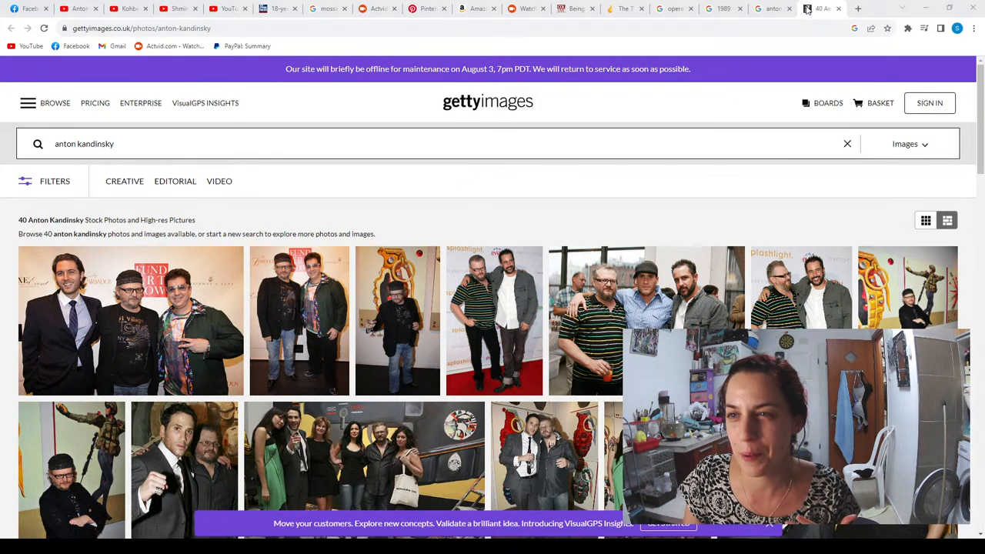
{"action": "mouse_move", "coordinate": [767, 56]}
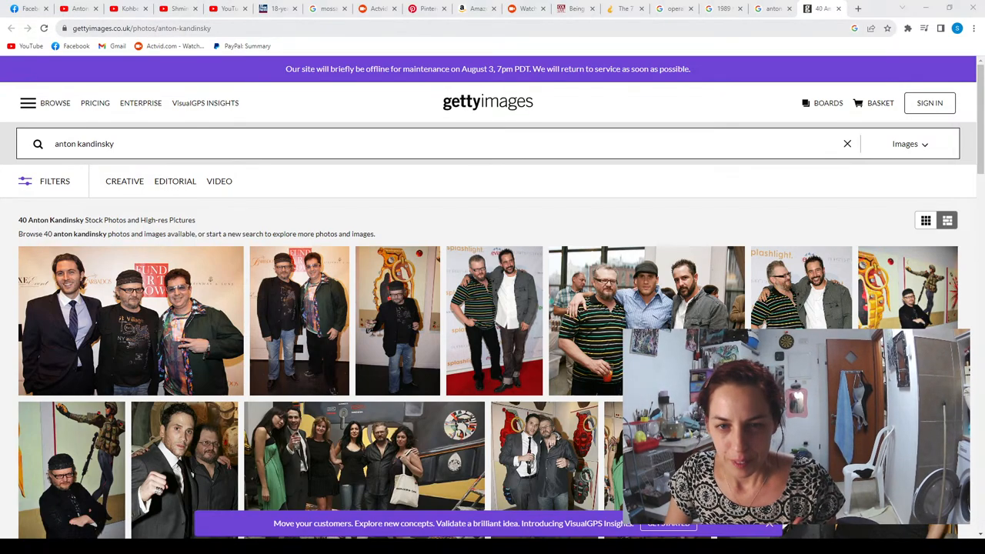
{"action": "mouse_move", "coordinate": [129, 320]}
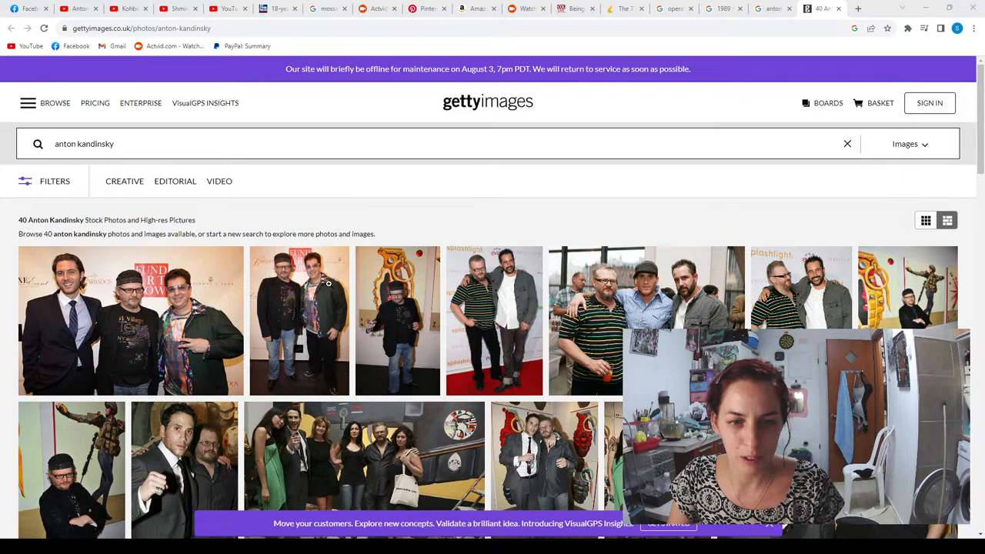
{"action": "mouse_move", "coordinate": [412, 181]}
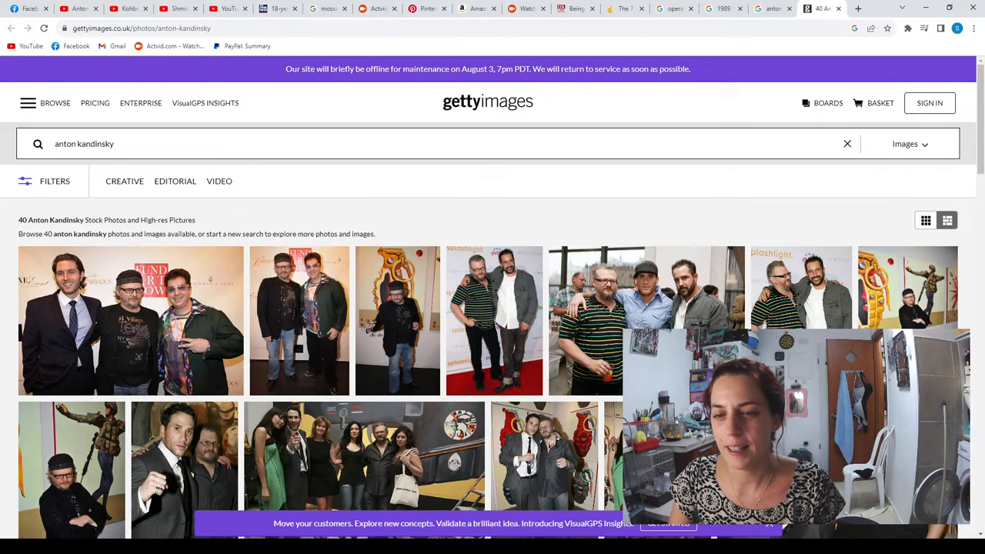
{"action": "mouse_move", "coordinate": [653, 316]}
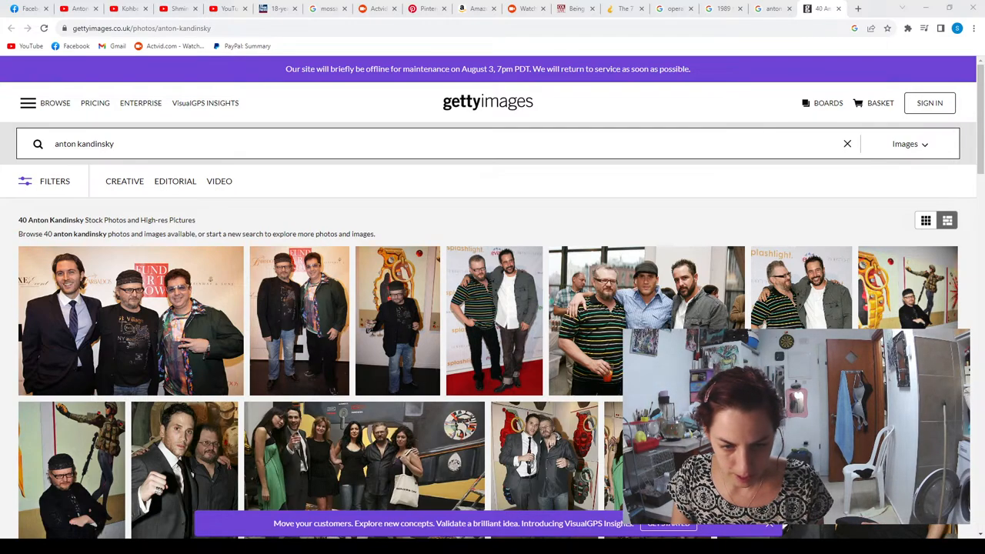
{"action": "mouse_move", "coordinate": [249, 259]}
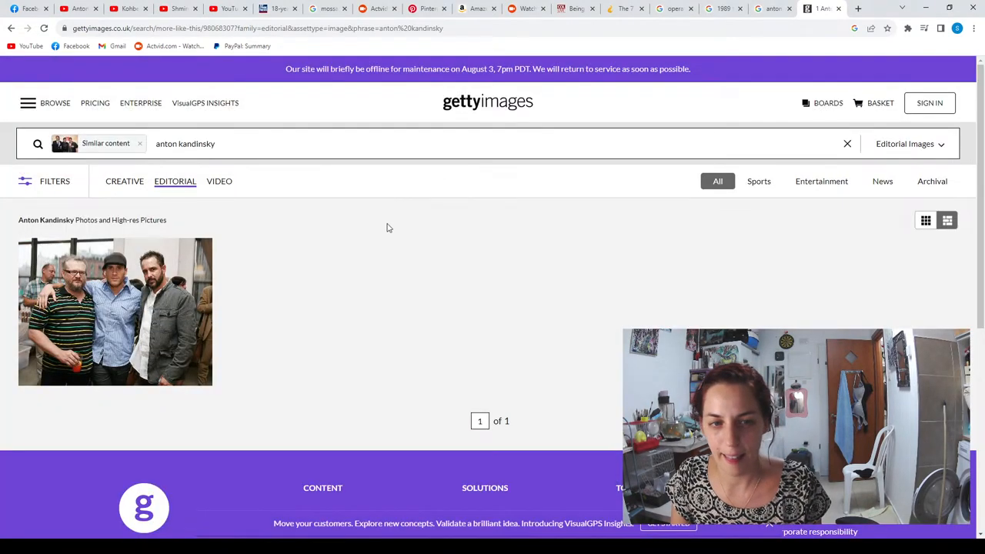
Return to the full Getty 'anton kandinsky' photo results and scroll through all 40 to the page end
{"action": "left_click", "coordinate": [139, 143]}
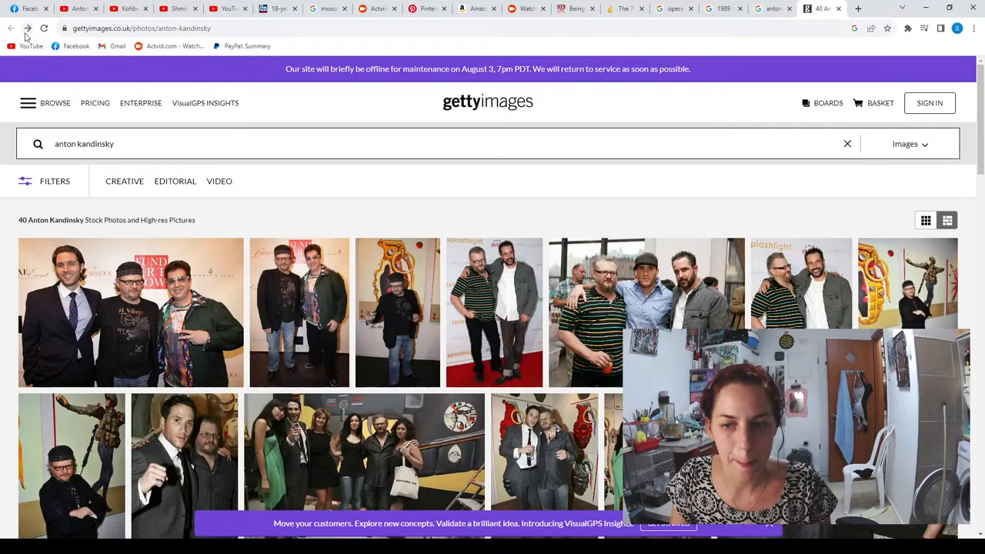
{"action": "scroll", "scroll_direction": "down", "scroll_amount": 3}
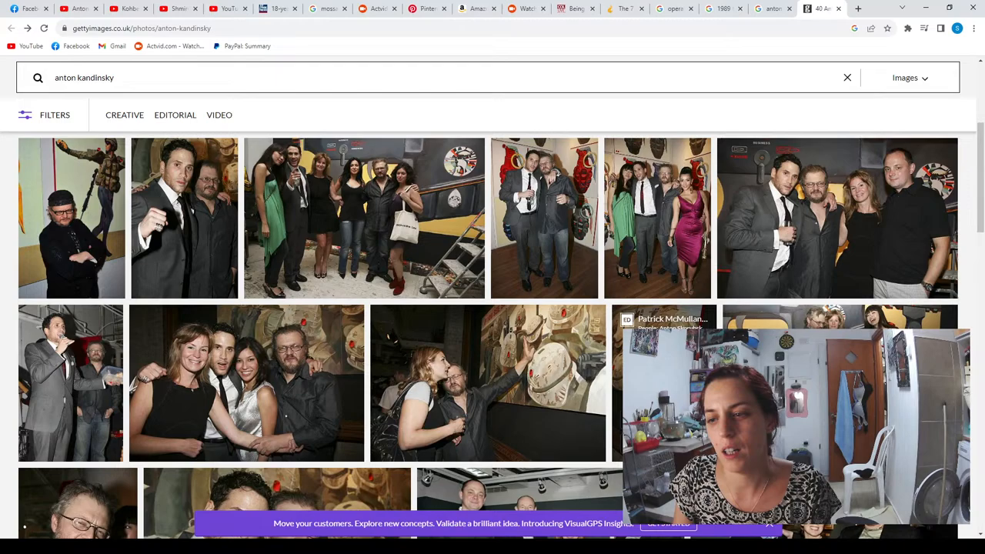
{"action": "scroll", "scroll_direction": "down", "scroll_amount": 3}
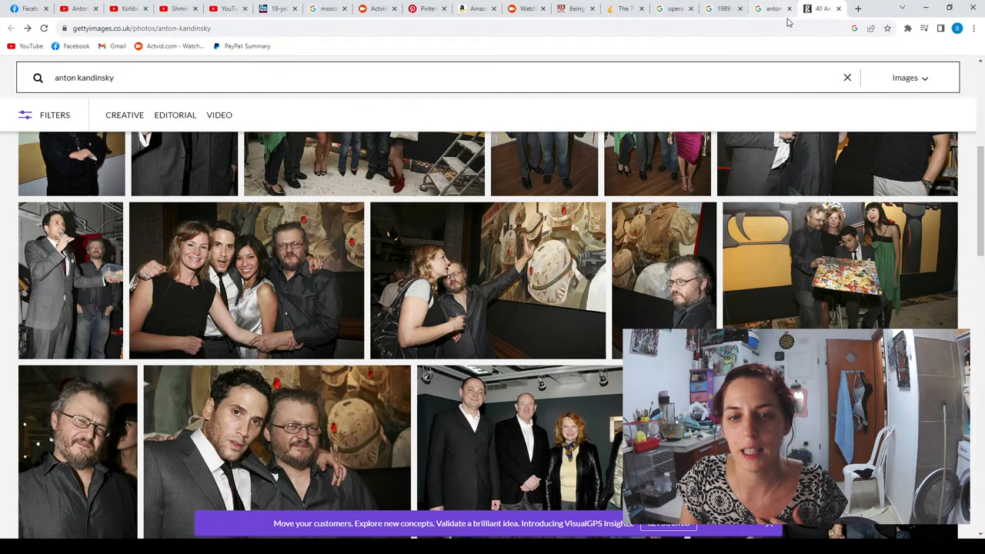
{"action": "scroll", "scroll_direction": "down", "scroll_amount": 3}
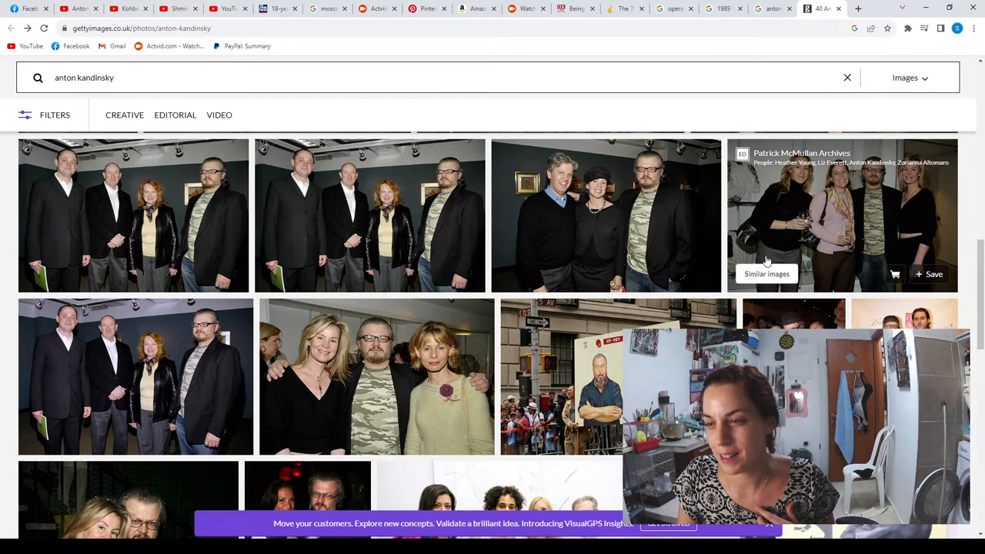
{"action": "mouse_move", "coordinate": [716, 207]}
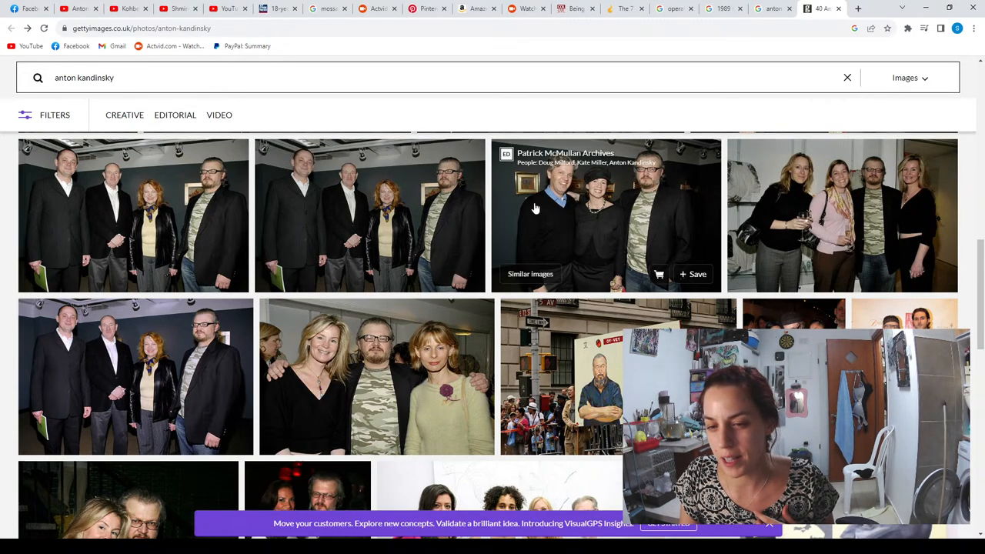
{"action": "scroll", "scroll_direction": "down", "scroll_amount": 3}
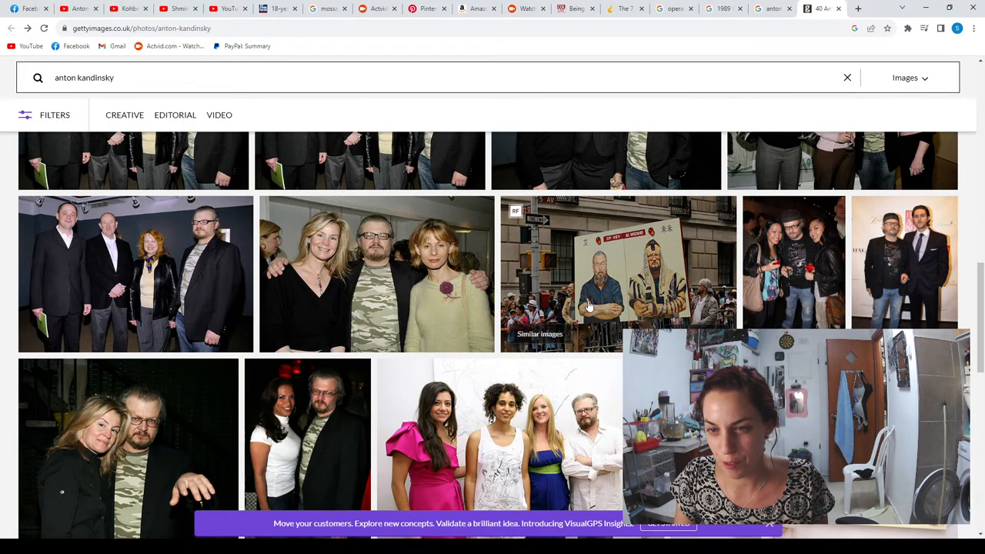
{"action": "scroll", "scroll_direction": "down", "scroll_amount": 3}
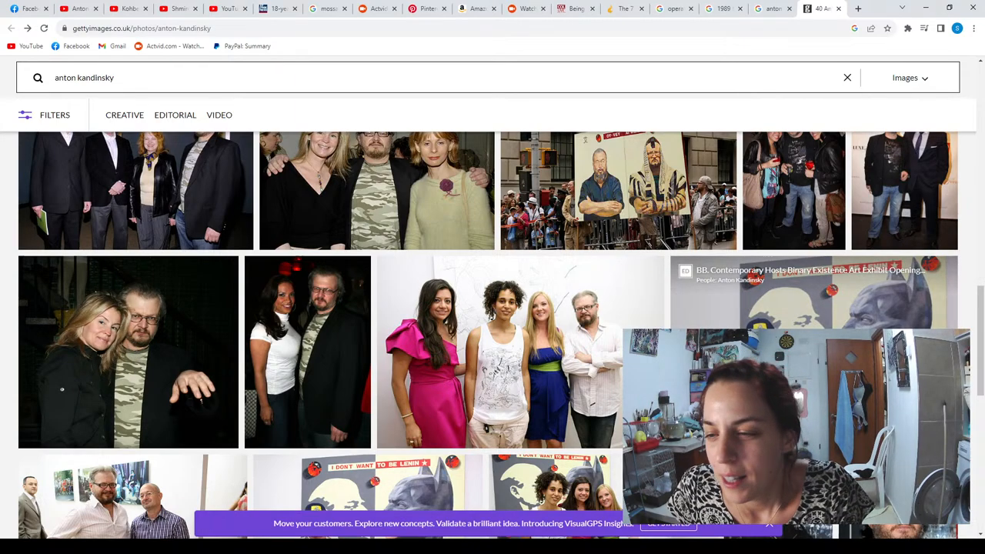
{"action": "scroll", "scroll_direction": "down", "scroll_amount": 3}
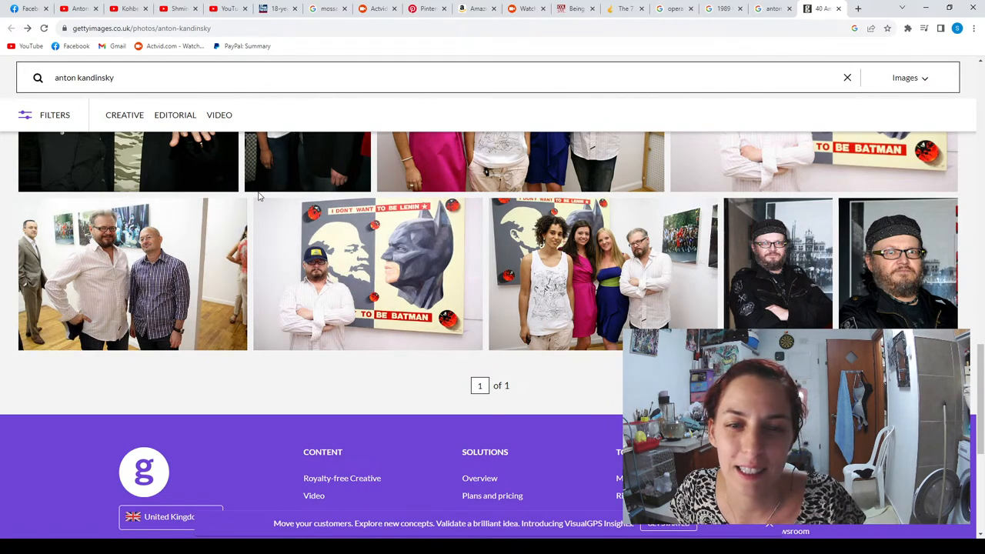
{"action": "mouse_move", "coordinate": [131, 274]}
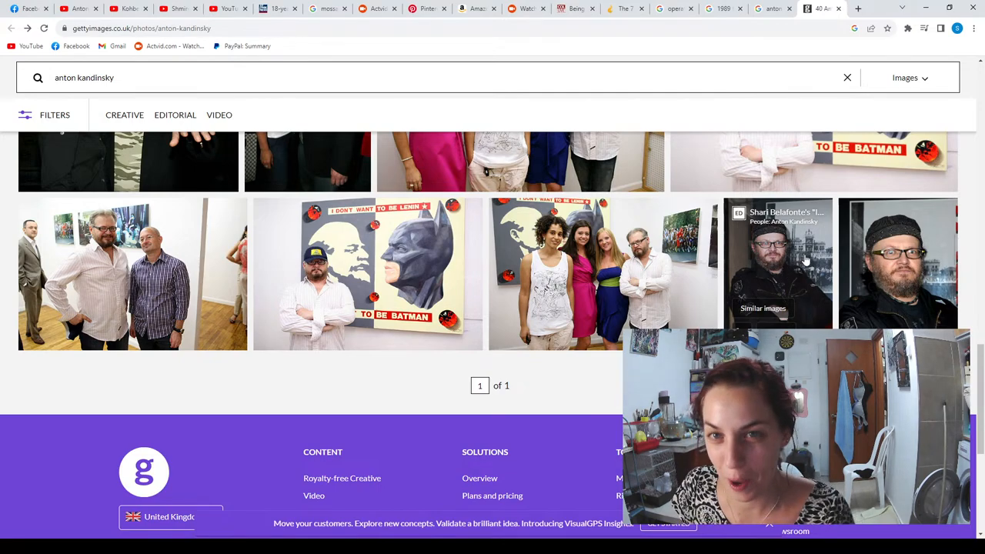
{"action": "mouse_move", "coordinate": [367, 269]}
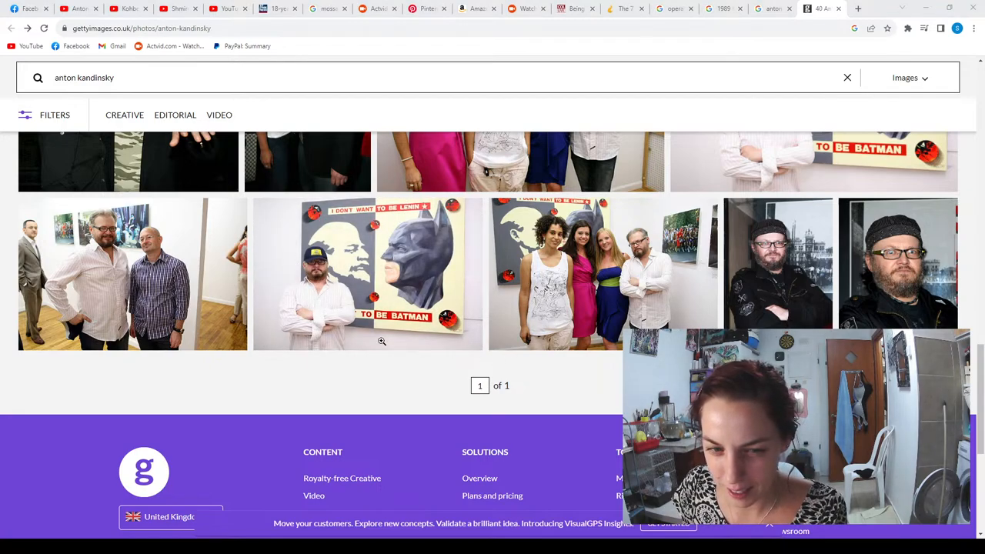
{"action": "mouse_move", "coordinate": [302, 314]}
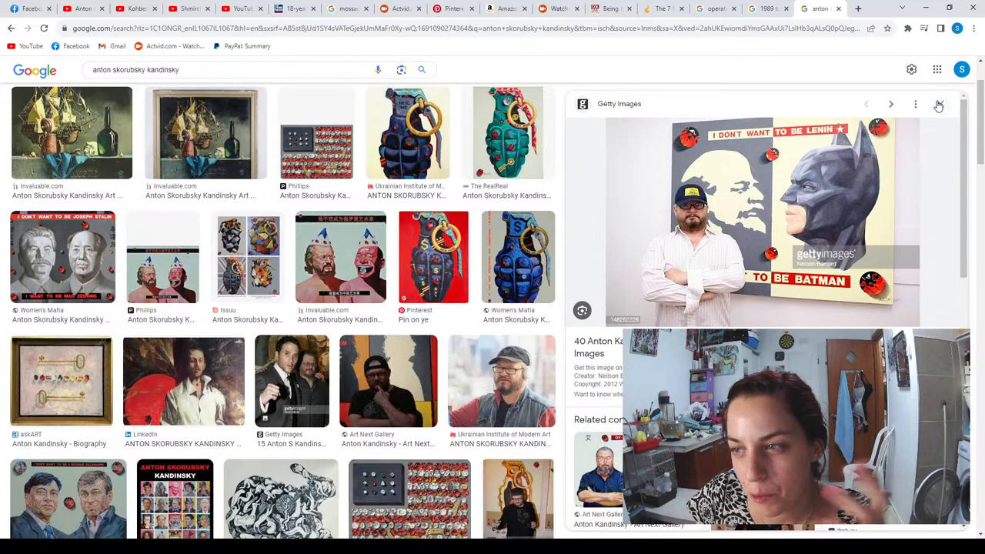
Close the Getty preview, rerun the image search as 'anton skorubsky kandinsky art', and open a new tab
{"action": "left_click", "coordinate": [939, 105]}
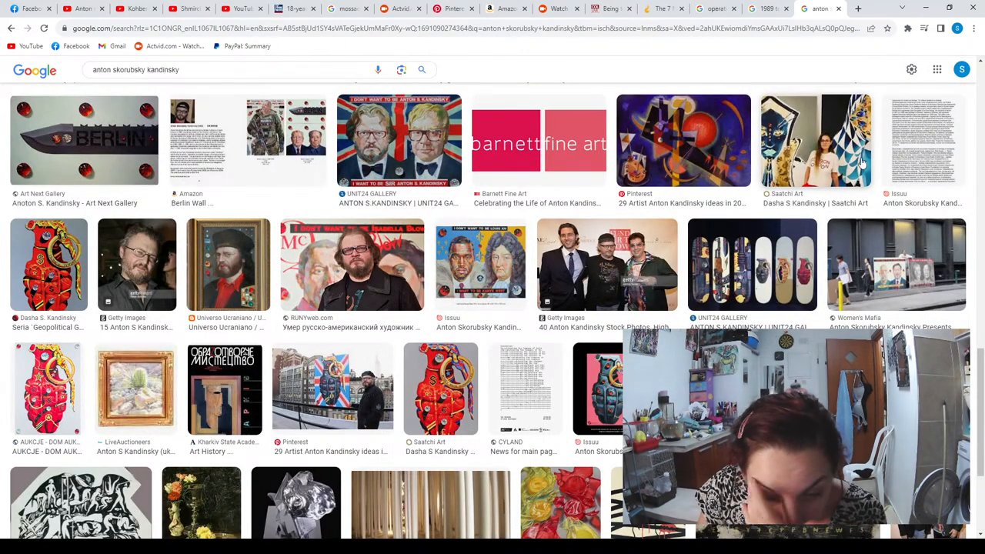
{"action": "scroll", "scroll_direction": "down", "scroll_amount": 3}
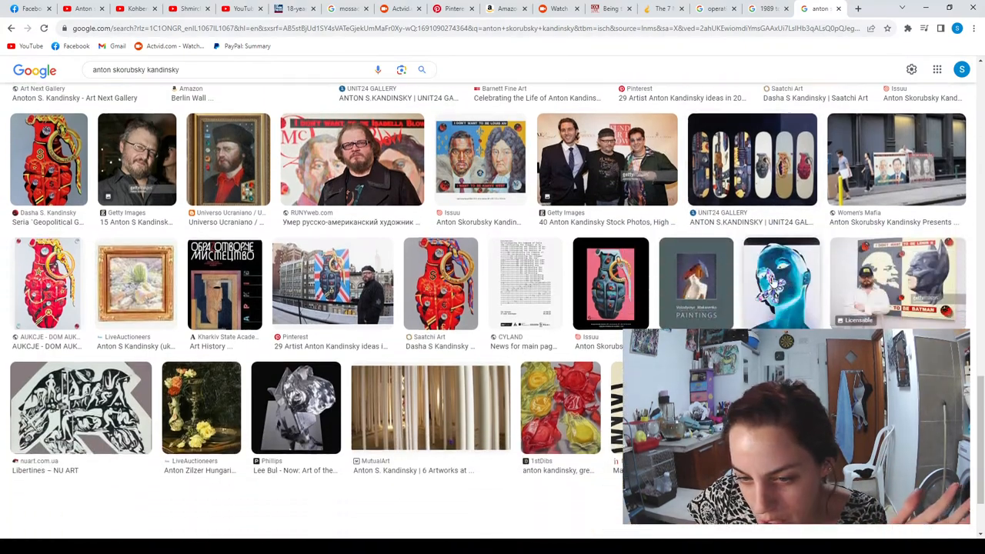
{"action": "scroll", "scroll_direction": "down", "scroll_amount": 3}
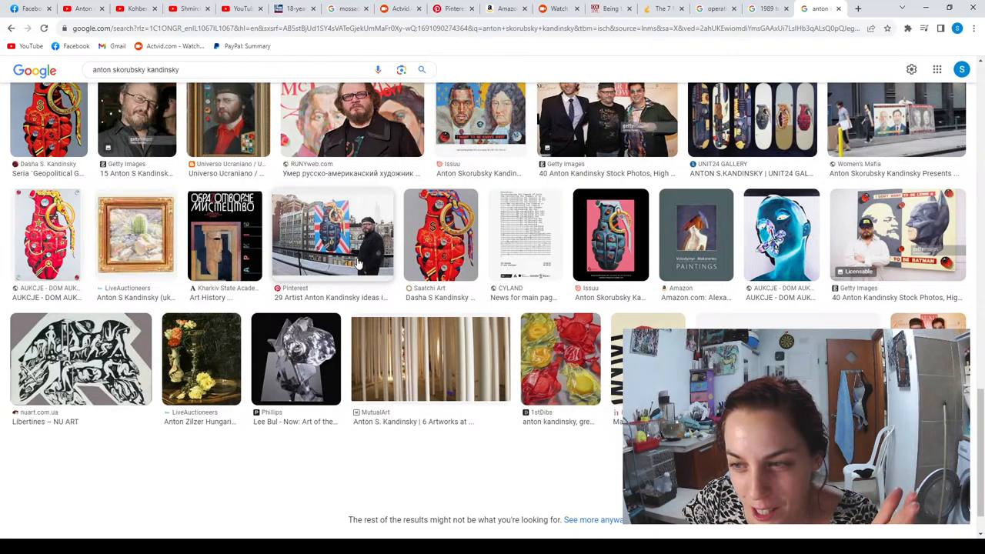
{"action": "left_click", "coordinate": [332, 234]}
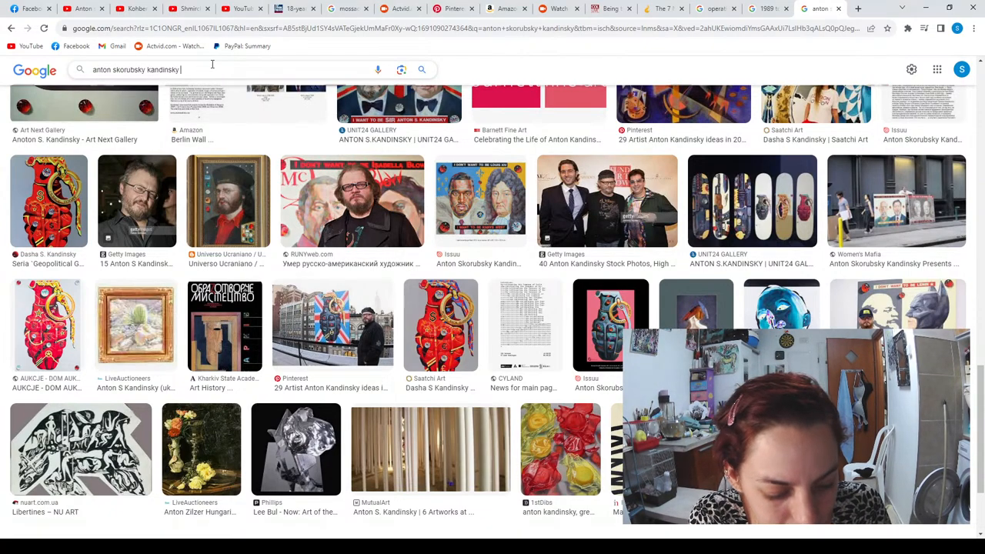
{"action": "type", "text": "art"}
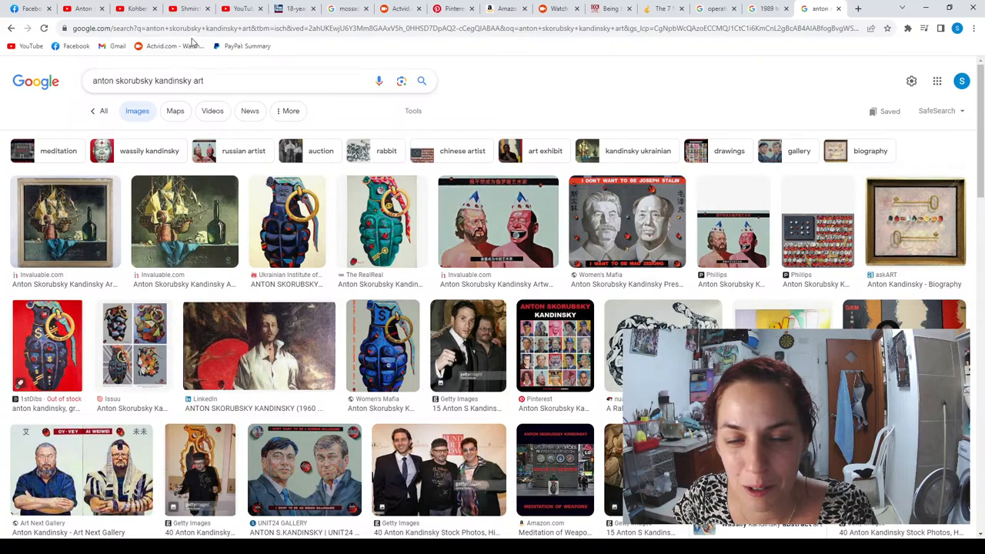
{"action": "left_click", "coordinate": [857, 9]}
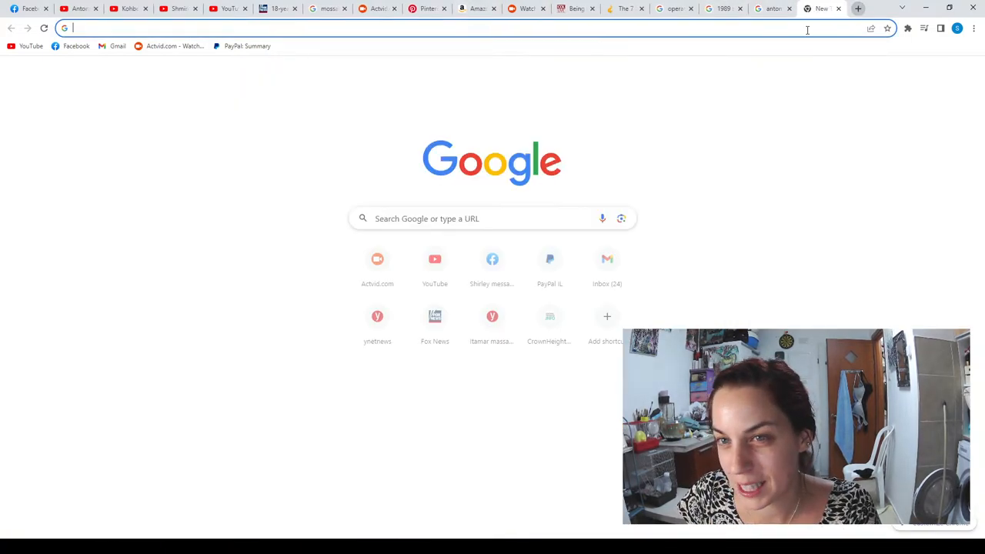
Search 'artist kandinsky' in the new tab and look over the Wassily Kandinsky results
{"action": "type", "text": "artist kandinsky"}
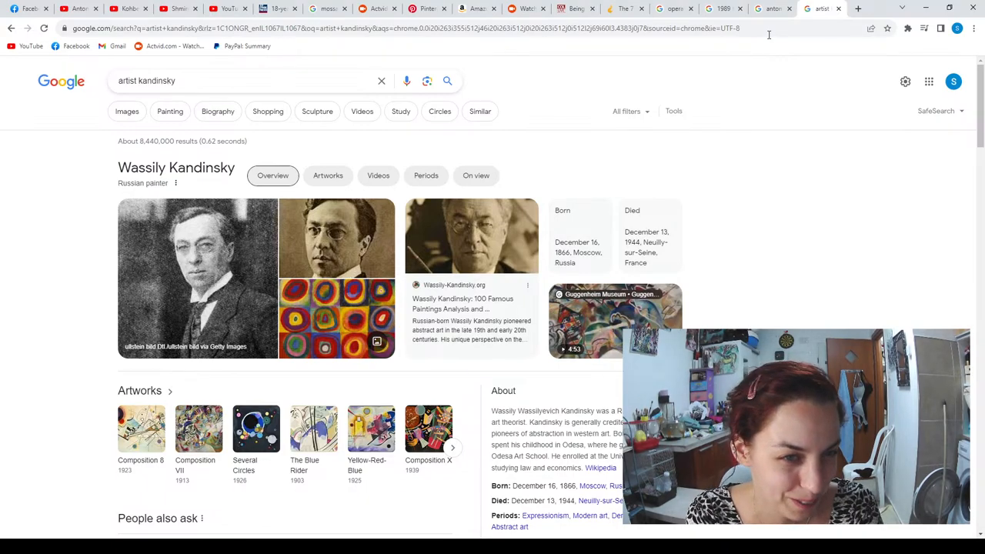
{"action": "scroll", "scroll_direction": "down", "scroll_amount": 3}
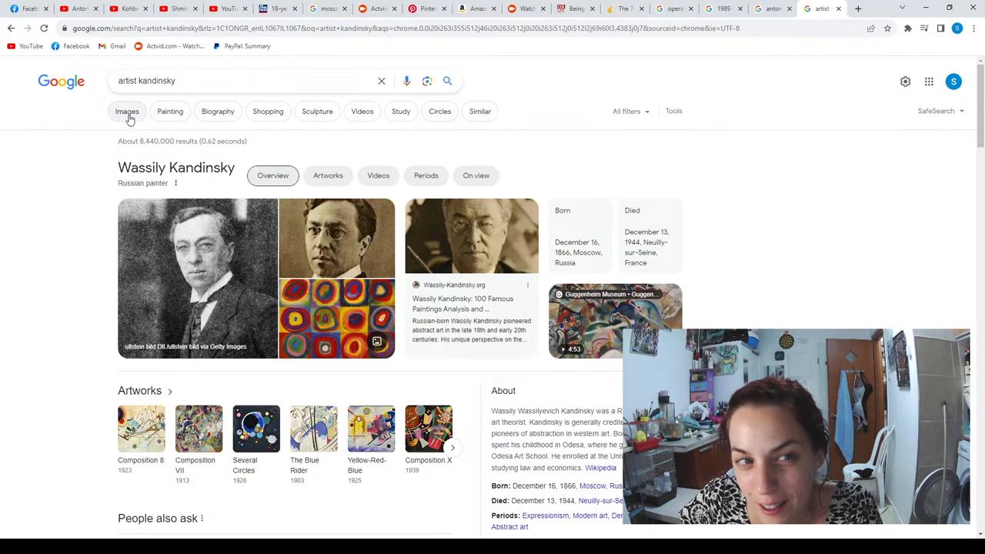
Browse the 'artist kandinsky' image results and preview the Singulart portrait of Wassily Kandinsky
{"action": "left_click", "coordinate": [126, 111]}
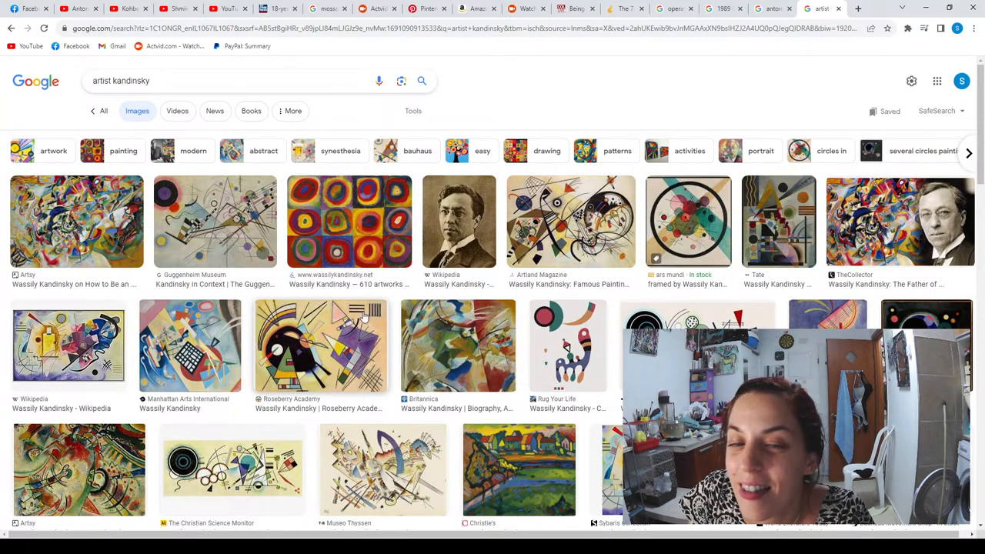
{"action": "scroll", "scroll_direction": "down", "scroll_amount": 3}
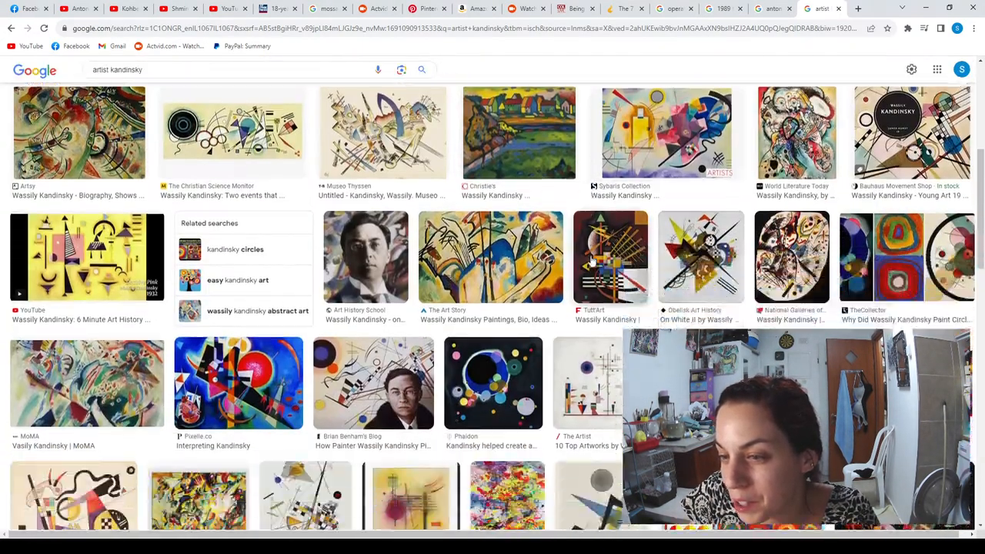
{"action": "scroll", "scroll_direction": "down", "scroll_amount": 3}
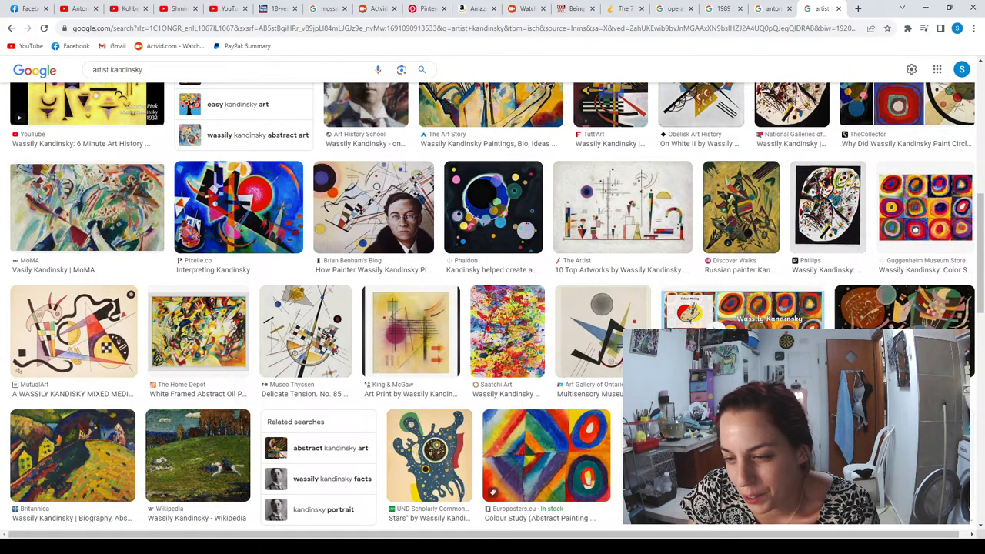
{"action": "scroll", "scroll_direction": "down", "scroll_amount": 3}
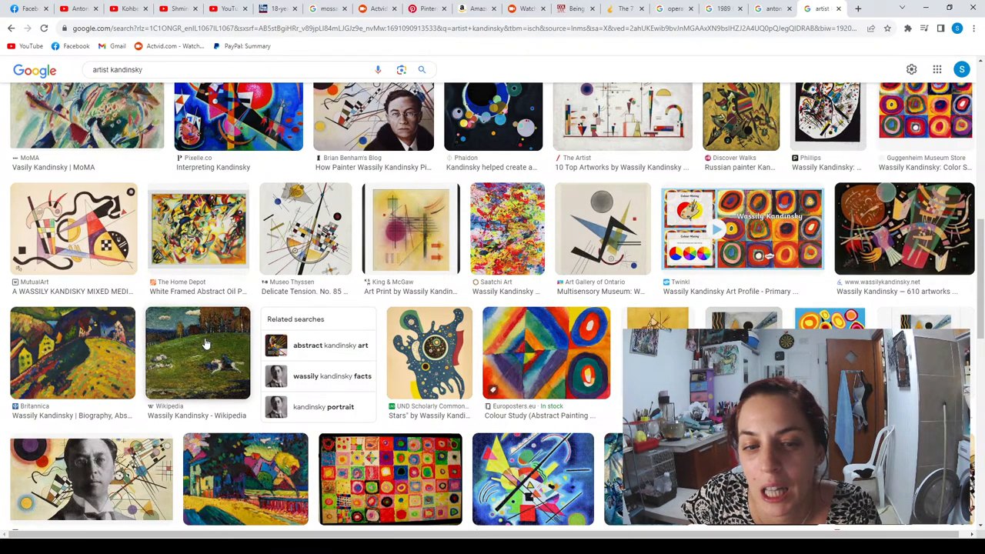
{"action": "scroll", "scroll_direction": "down", "scroll_amount": 3}
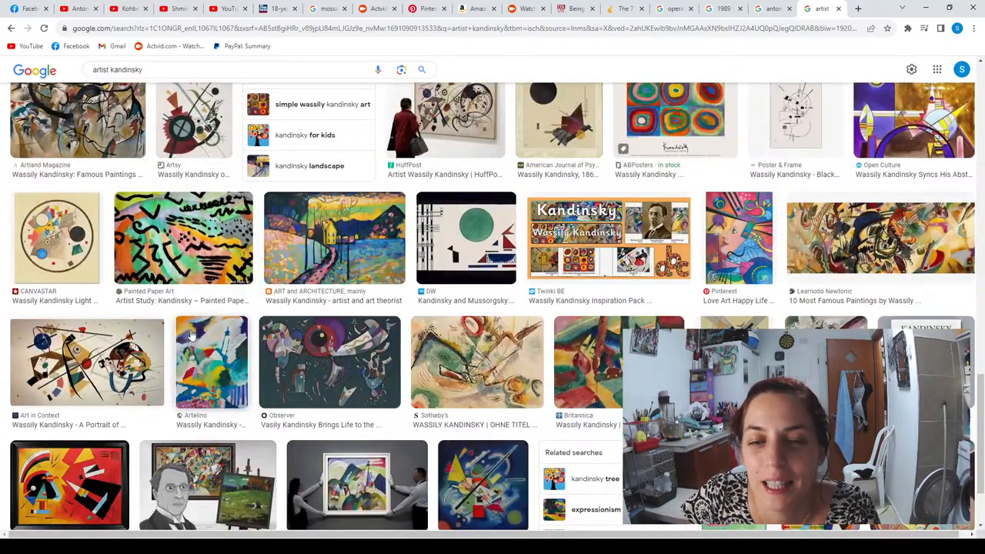
{"action": "scroll", "scroll_direction": "down", "scroll_amount": 3}
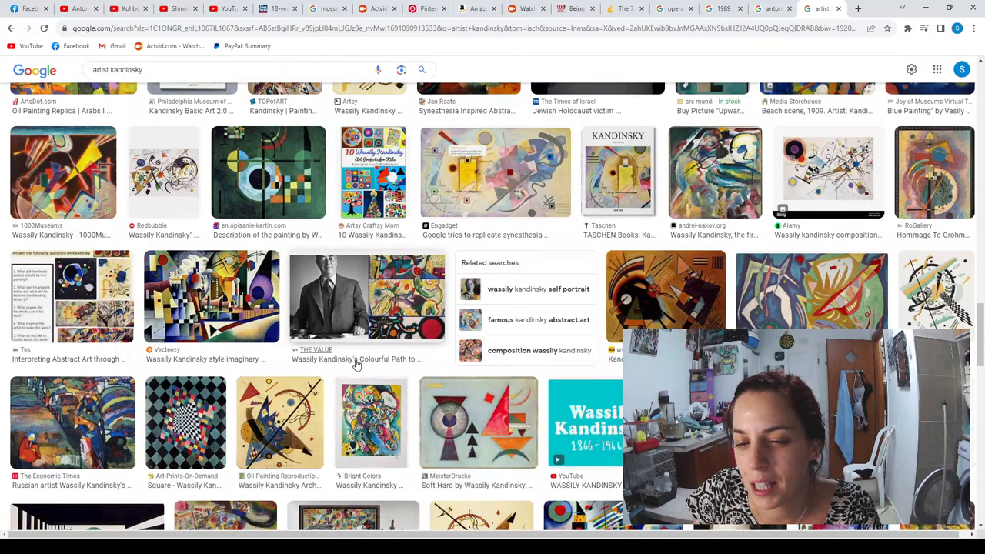
{"action": "scroll", "scroll_direction": "down", "scroll_amount": 3}
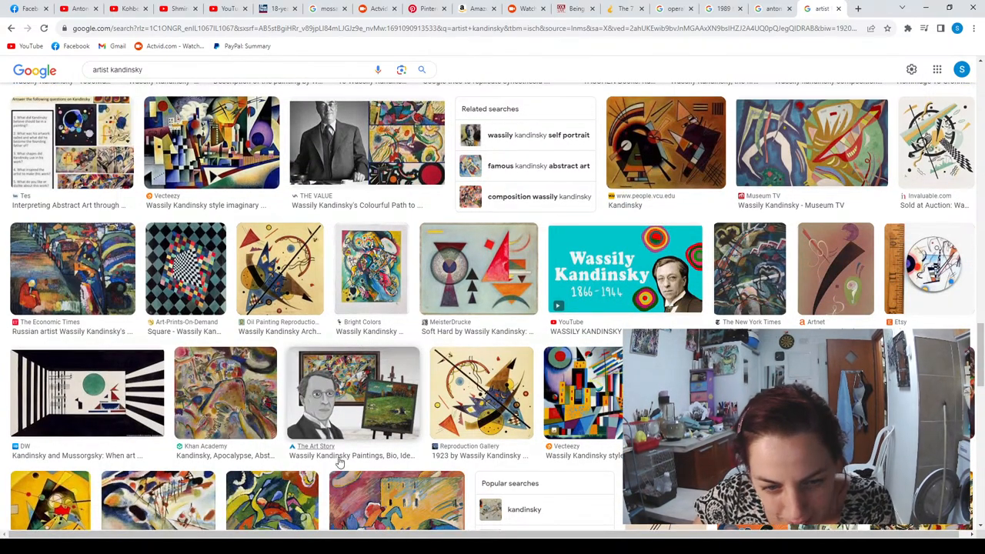
{"action": "scroll", "scroll_direction": "down", "scroll_amount": 3}
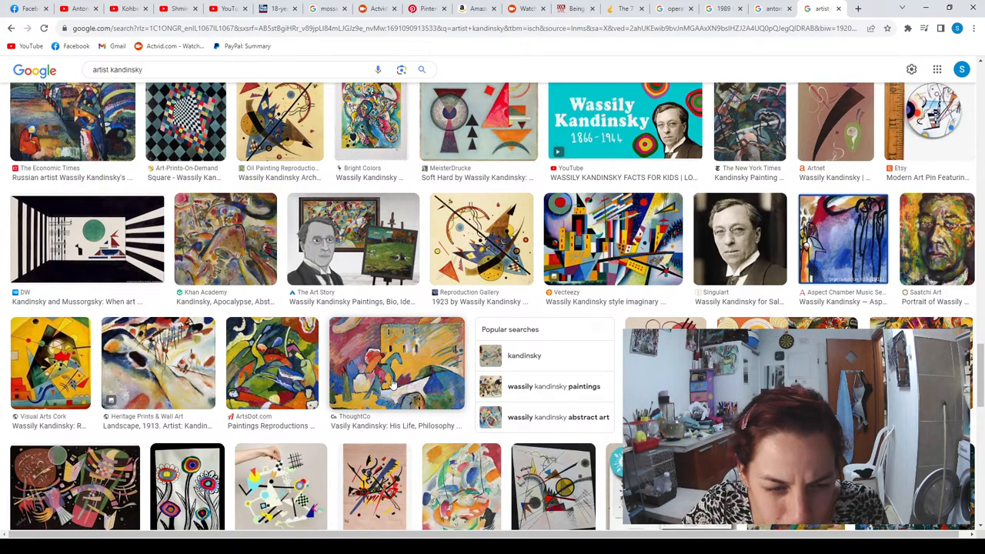
{"action": "left_click", "coordinate": [397, 361]}
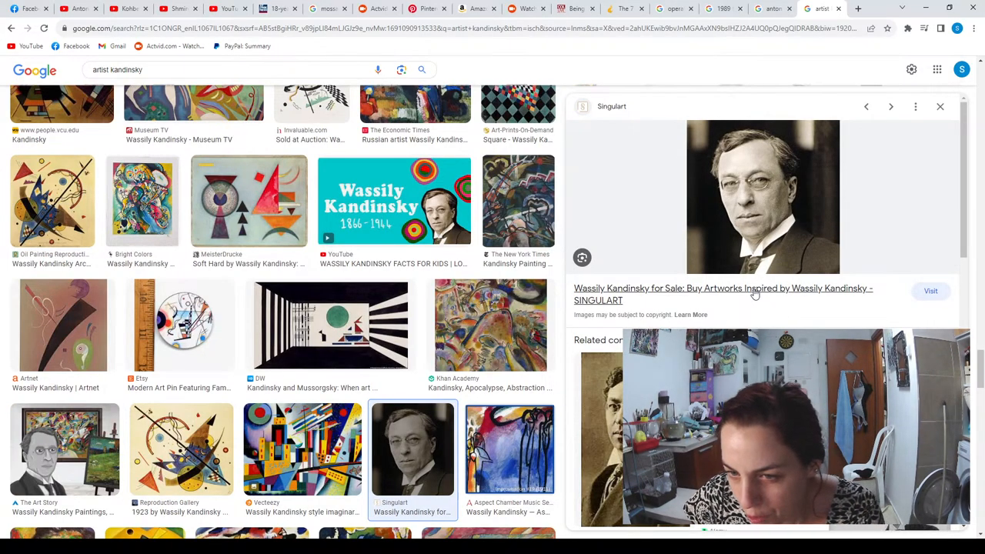
Visit Singulart's Inspired by Kandinsky collection page, browse it, and return to the Google Images tab
{"action": "left_click", "coordinate": [929, 291]}
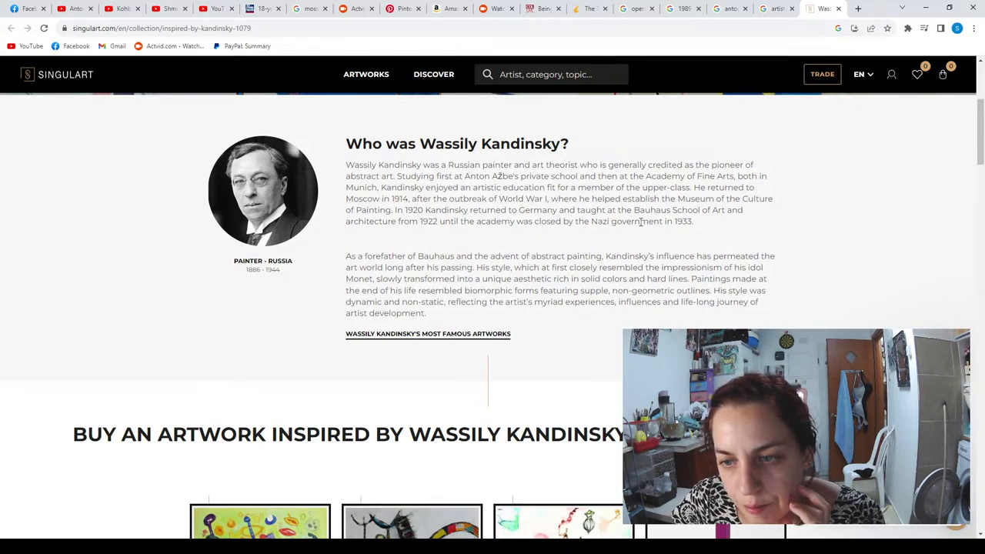
{"action": "mouse_move", "coordinate": [653, 254]}
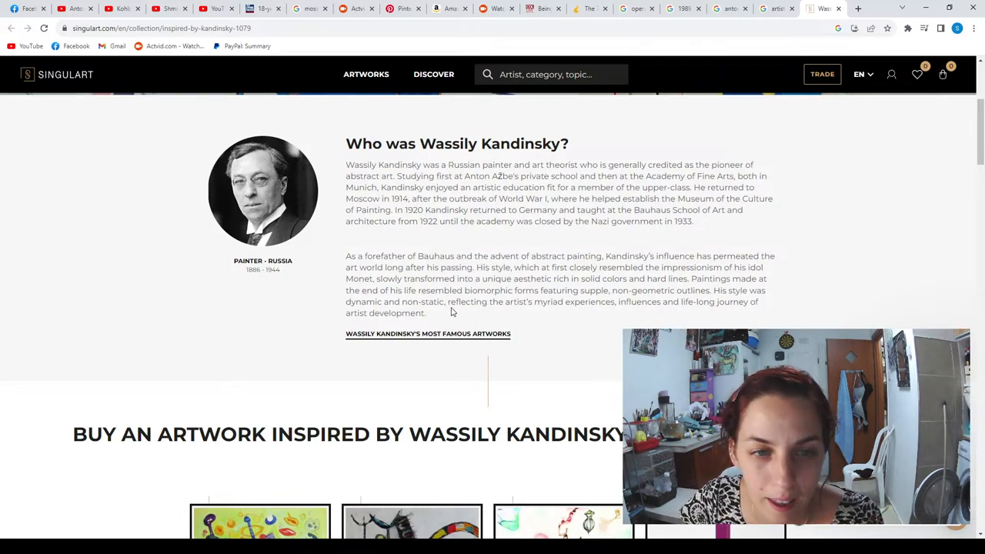
{"action": "scroll", "scroll_direction": "down", "scroll_amount": 3}
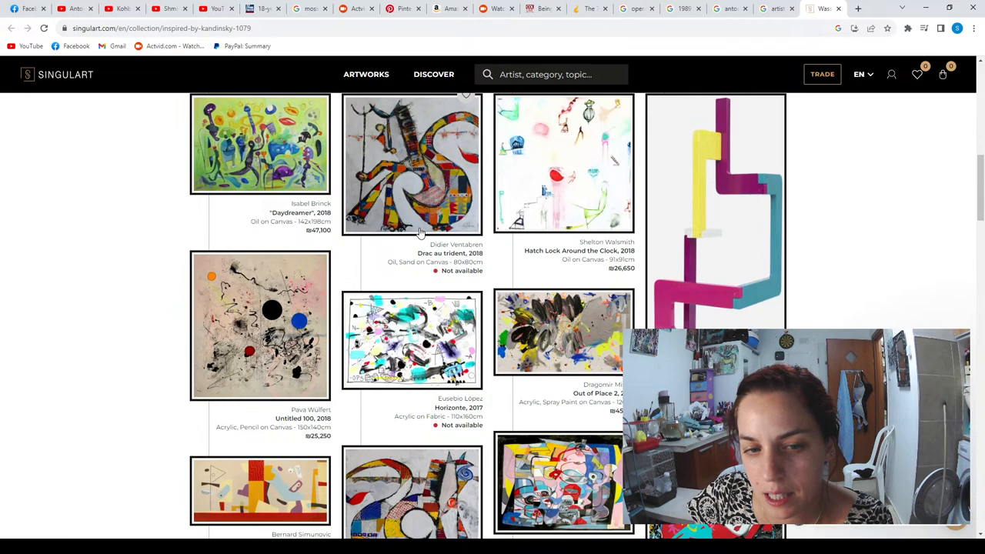
{"action": "scroll", "scroll_direction": "down", "scroll_amount": 3}
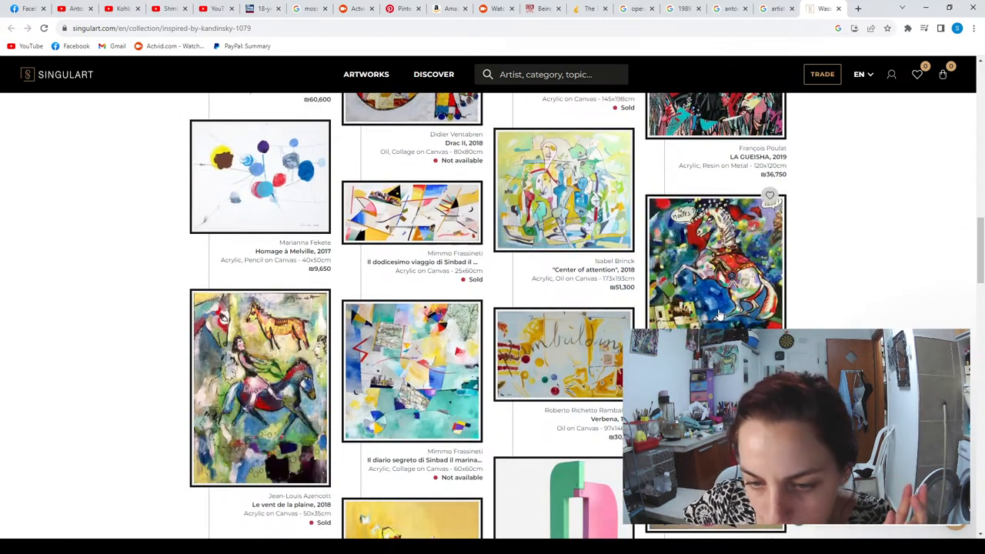
{"action": "scroll", "scroll_direction": "down", "scroll_amount": 3}
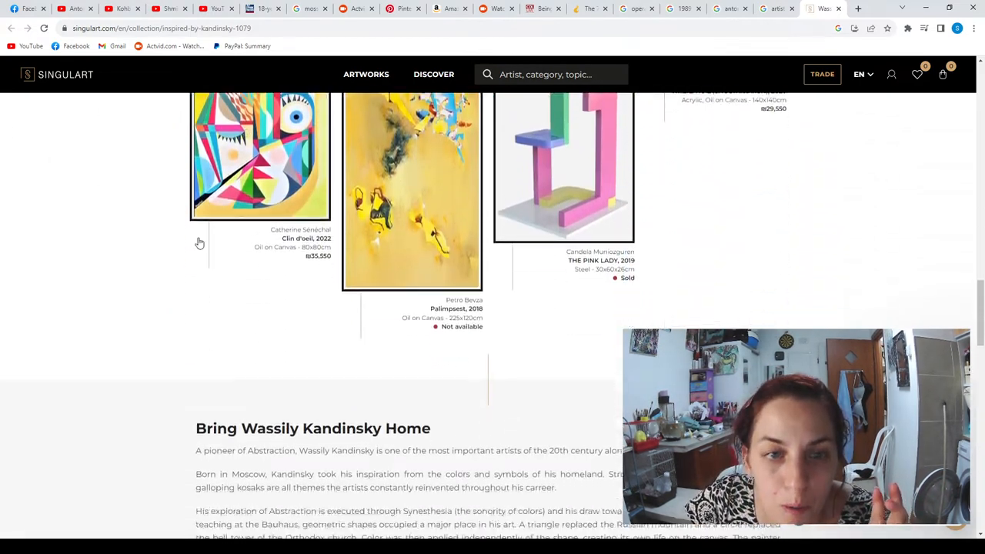
{"action": "scroll", "scroll_direction": "down", "scroll_amount": 3}
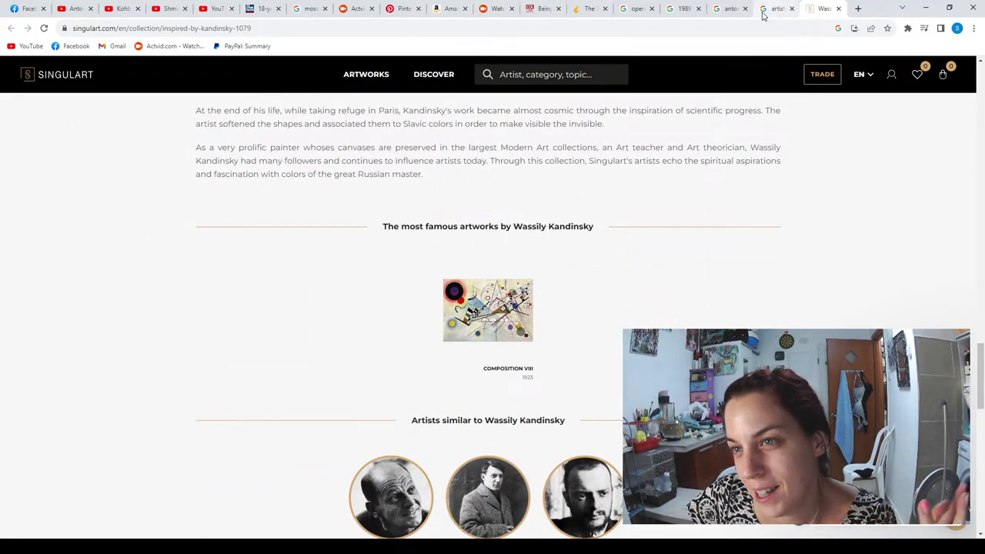
{"action": "left_click", "coordinate": [777, 9]}
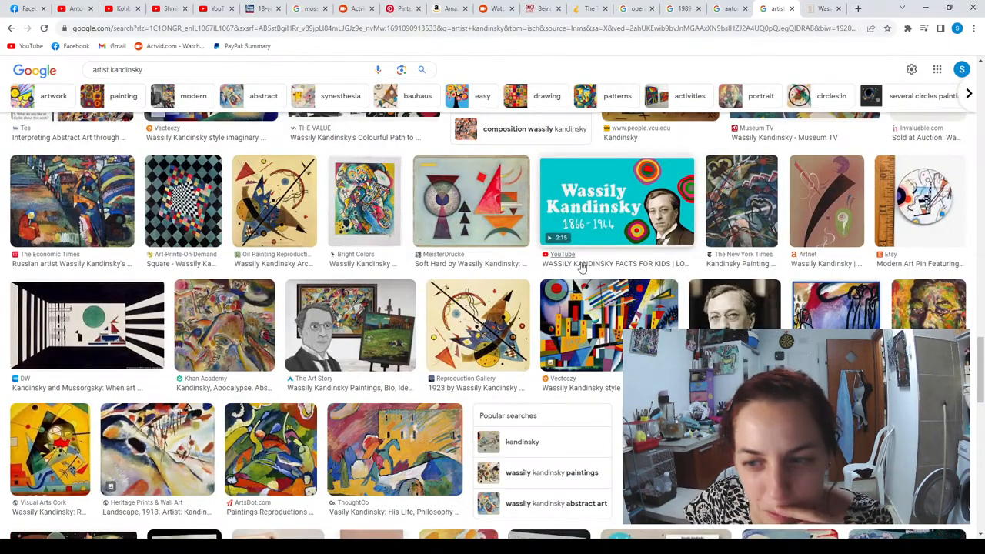
Browse the results, return to the Google Images tab and close the Singulart image preview
{"action": "scroll", "scroll_direction": "down", "scroll_amount": 3}
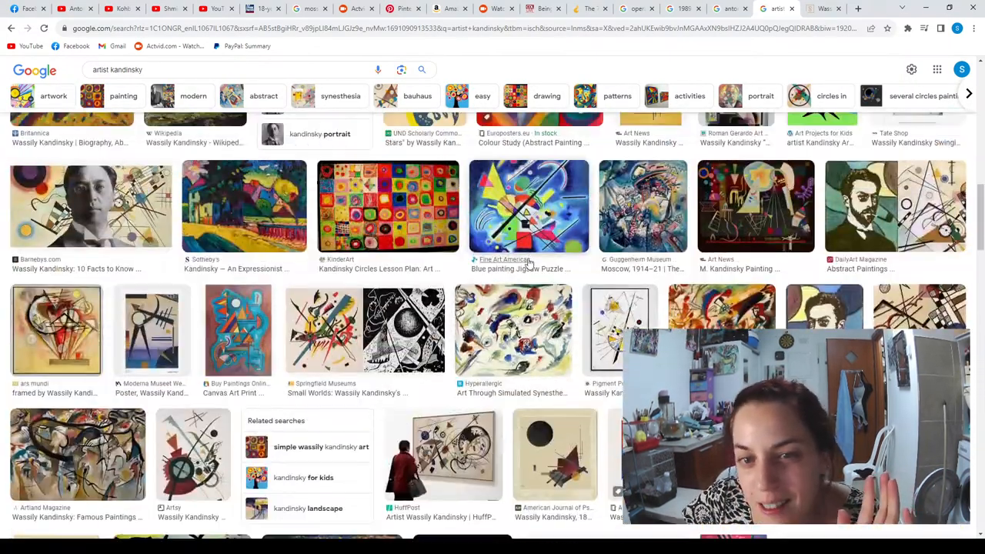
{"action": "scroll", "scroll_direction": "down", "scroll_amount": 3}
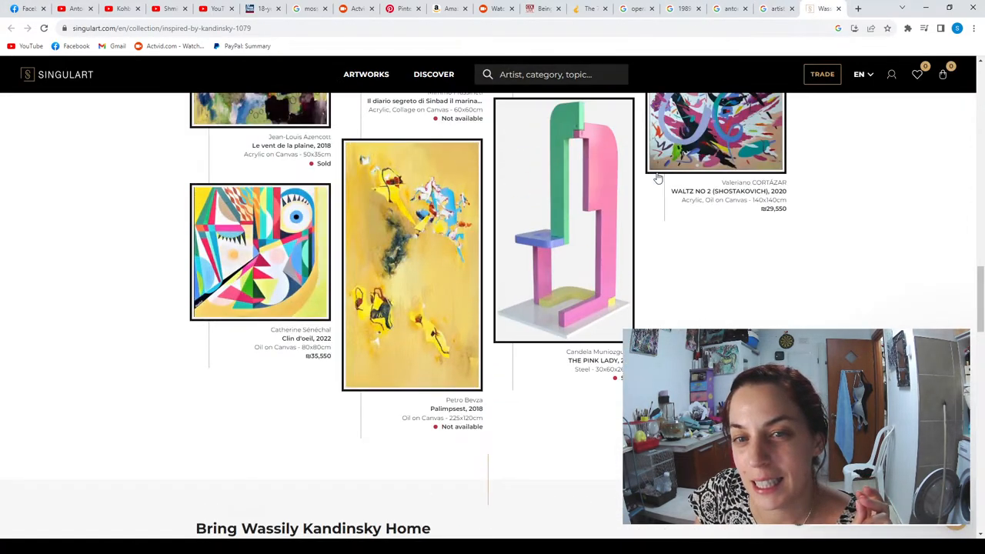
{"action": "scroll", "scroll_direction": "up", "scroll_amount": 3}
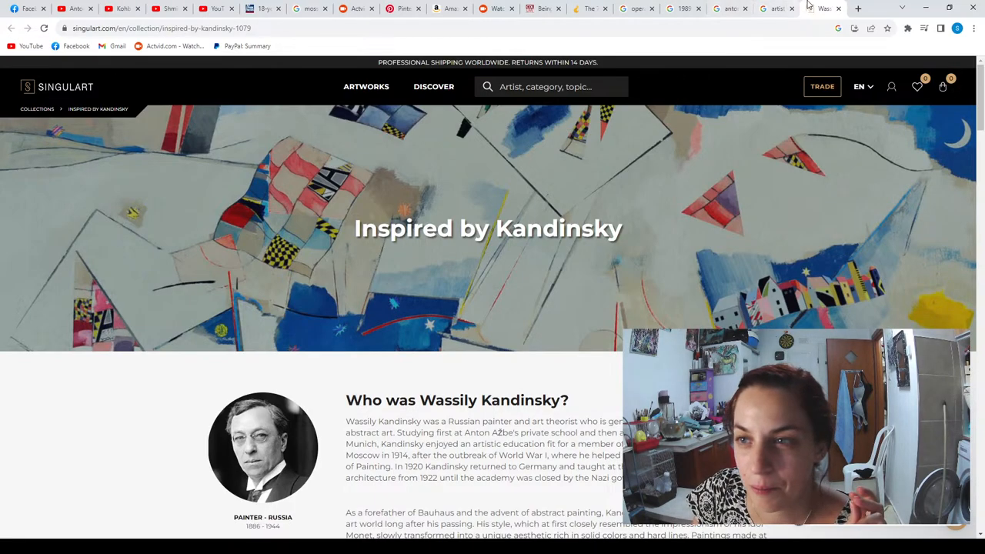
{"action": "left_click", "coordinate": [776, 9]}
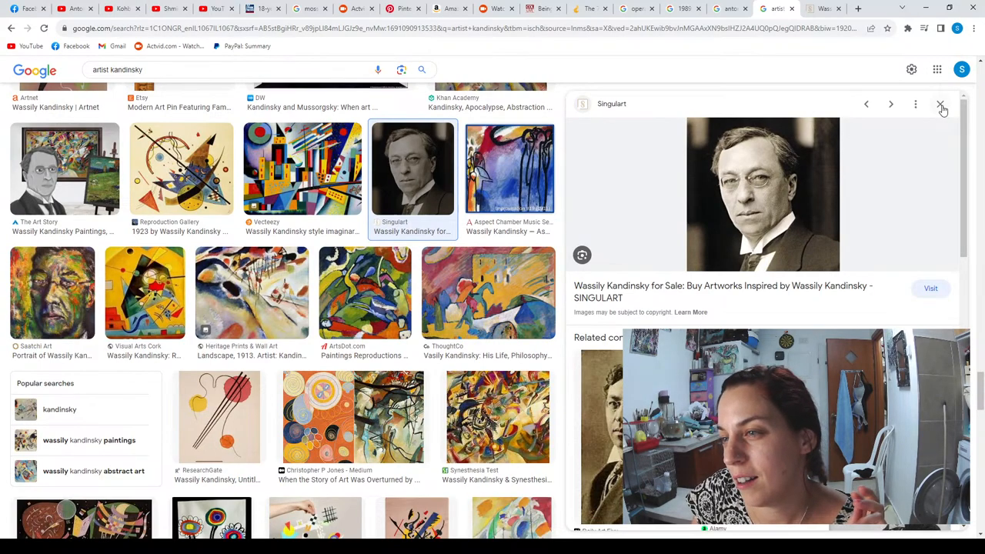
{"action": "left_click", "coordinate": [940, 104]}
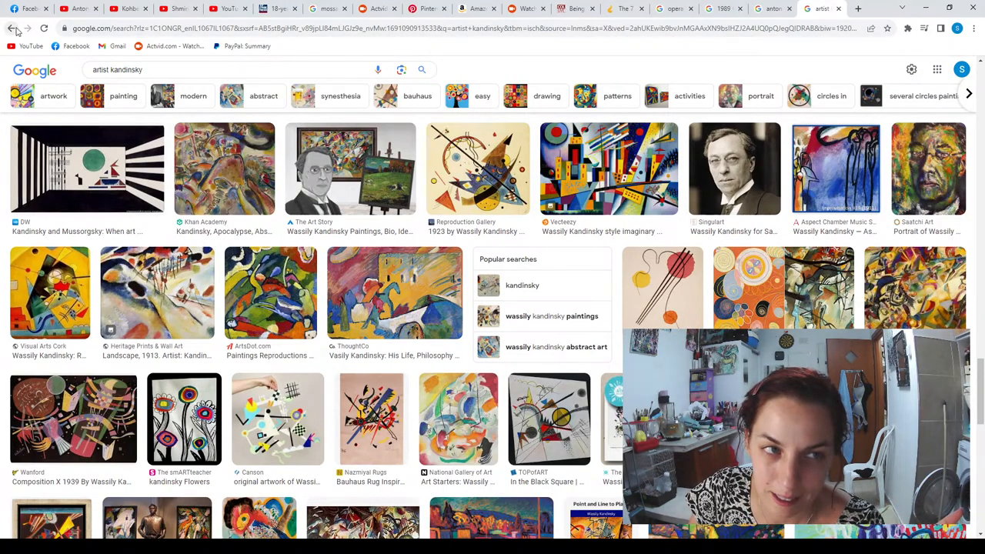
Preview Singulart's Wassily Kandinsky portrait, close it, and switch to the Anton Skorubsky Kandinsky results
{"action": "left_click", "coordinate": [733, 167]}
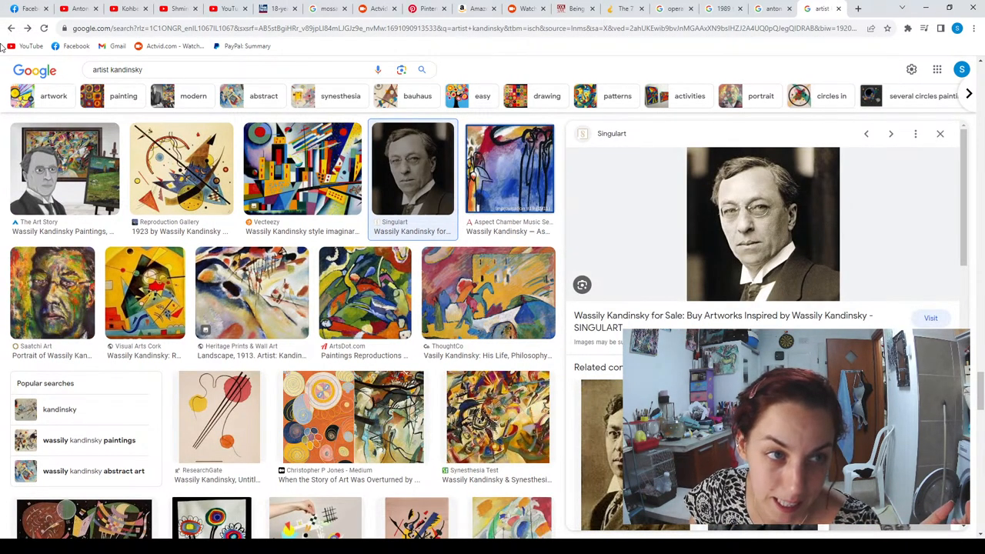
{"action": "scroll", "scroll_direction": "down", "scroll_amount": 3}
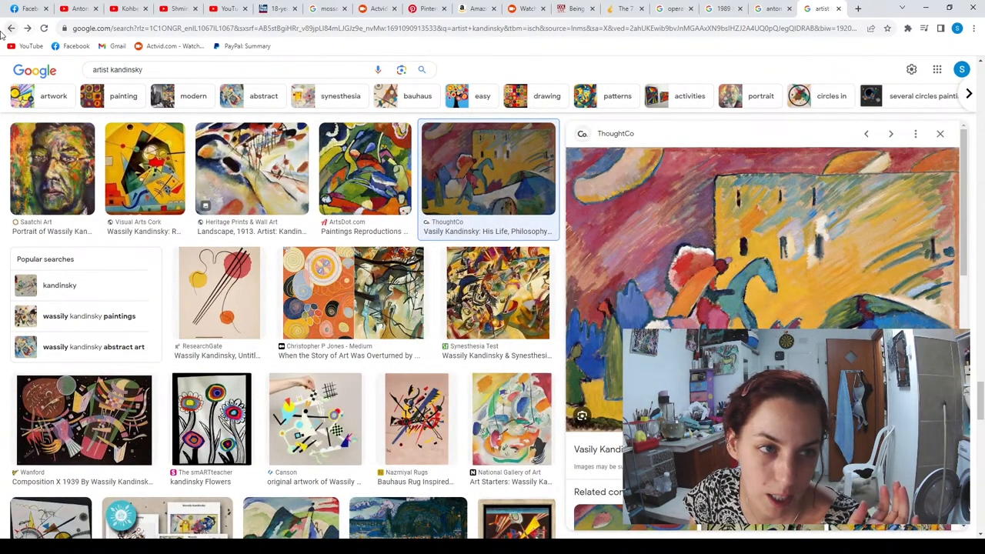
{"action": "left_click", "coordinate": [939, 133]}
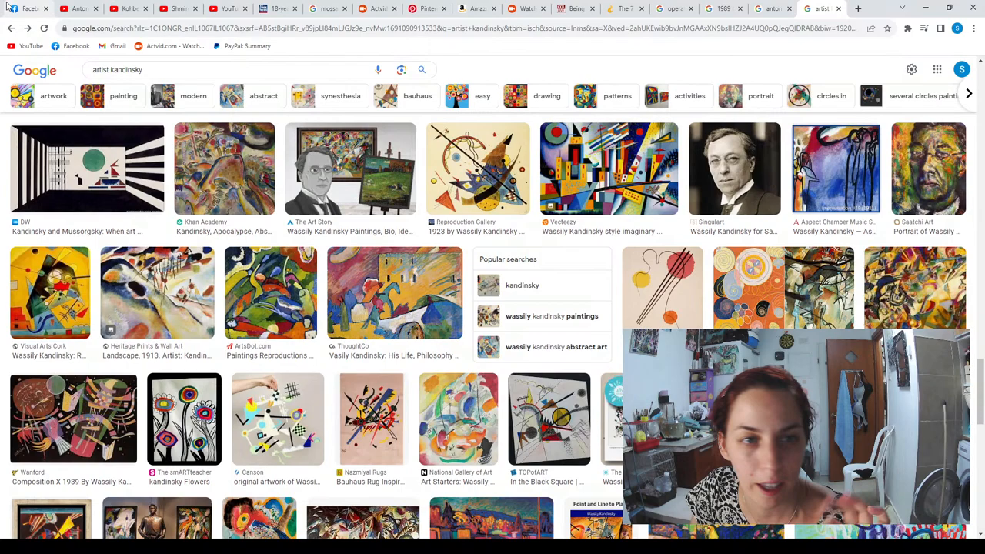
{"action": "left_click", "coordinate": [153, 69]}
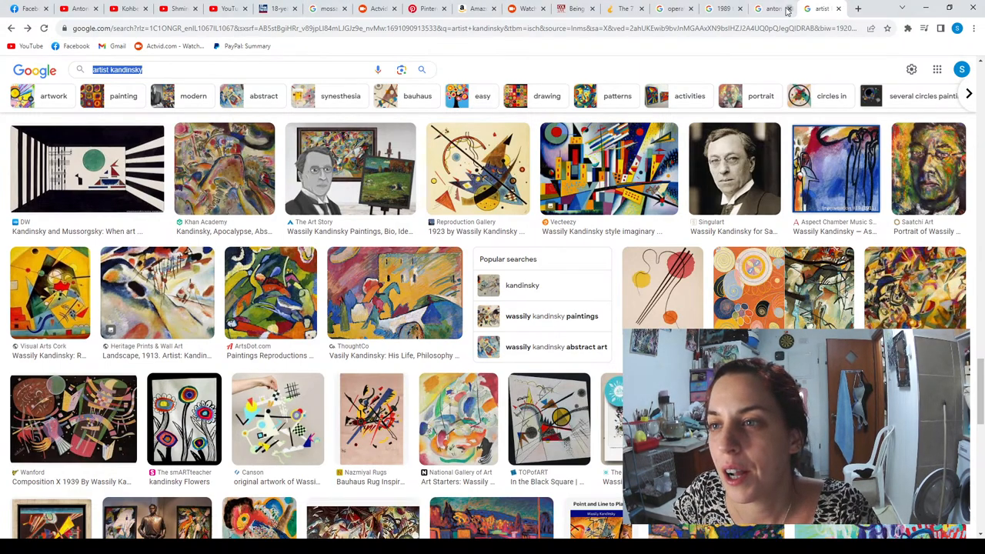
{"action": "left_click", "coordinate": [773, 9]}
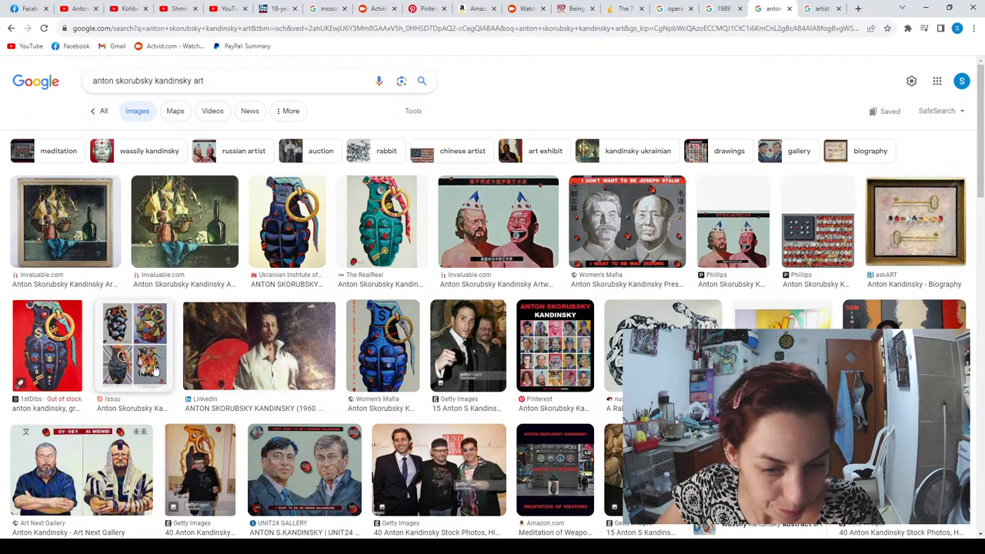
Preview the Art Next Gallery photo, then the MutualArt image of Anton S. Kandinsky's auctioned artworks
{"action": "scroll", "scroll_direction": "down", "scroll_amount": 3}
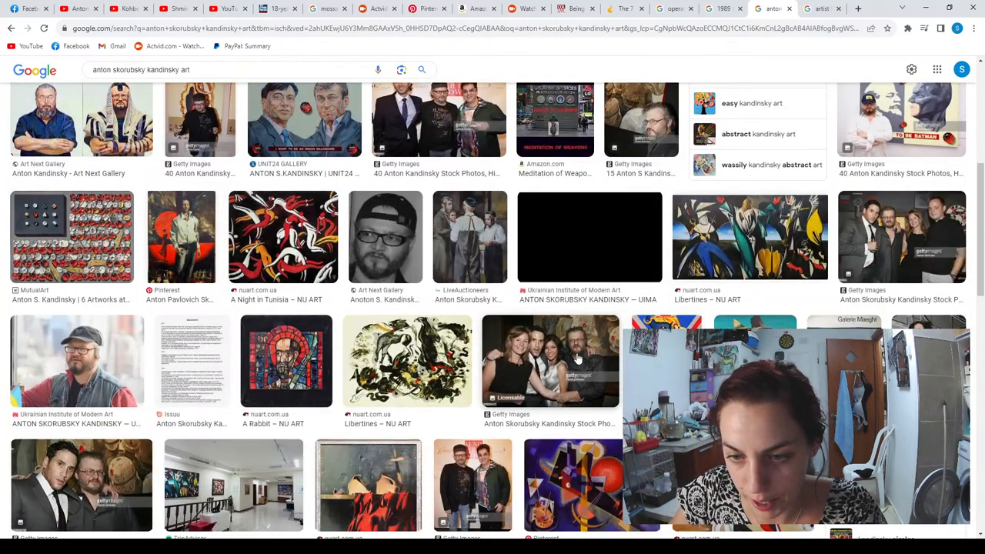
{"action": "left_click", "coordinate": [384, 234]}
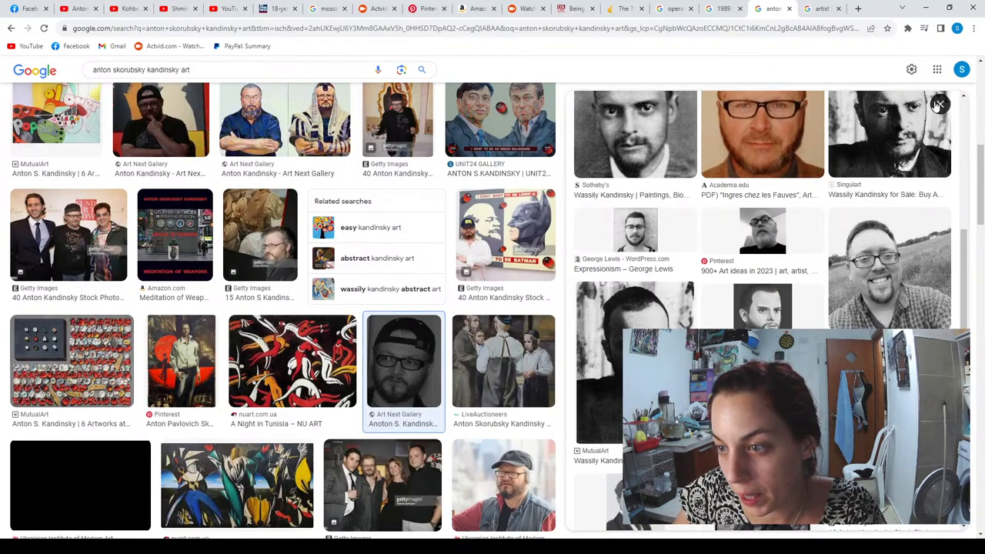
{"action": "scroll", "scroll_direction": "down", "scroll_amount": 3}
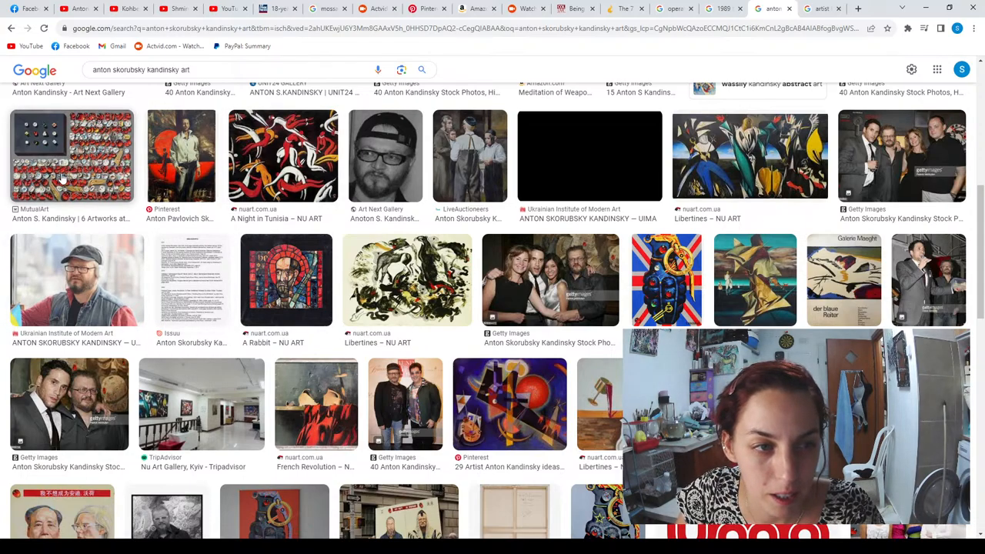
{"action": "left_click", "coordinate": [71, 156]}
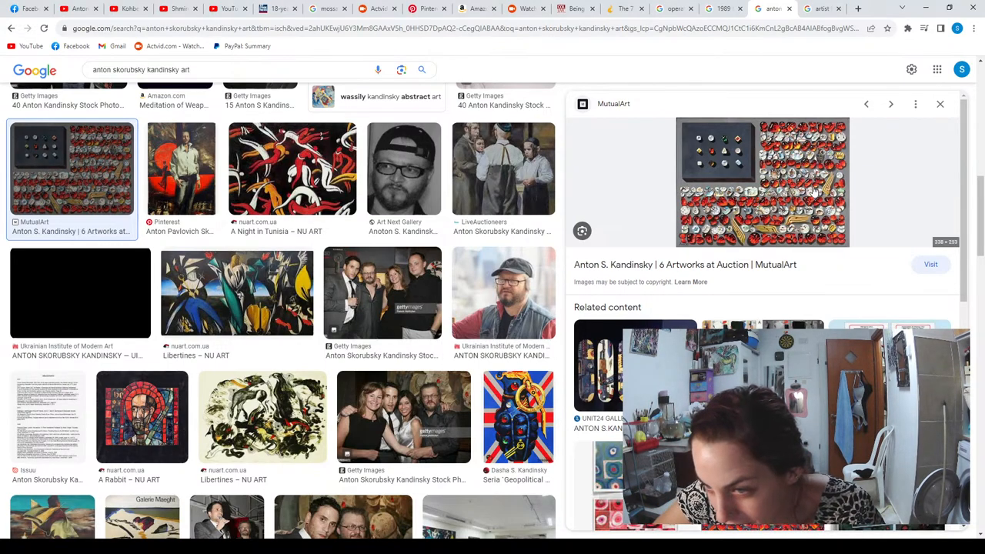
{"action": "mouse_move", "coordinate": [921, 133]}
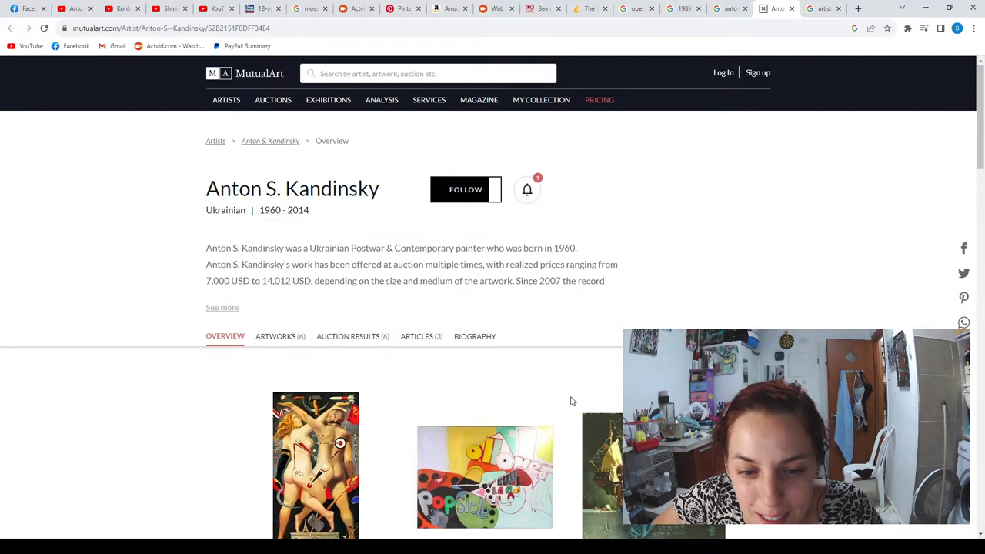
{"action": "scroll", "scroll_direction": "down", "scroll_amount": 3}
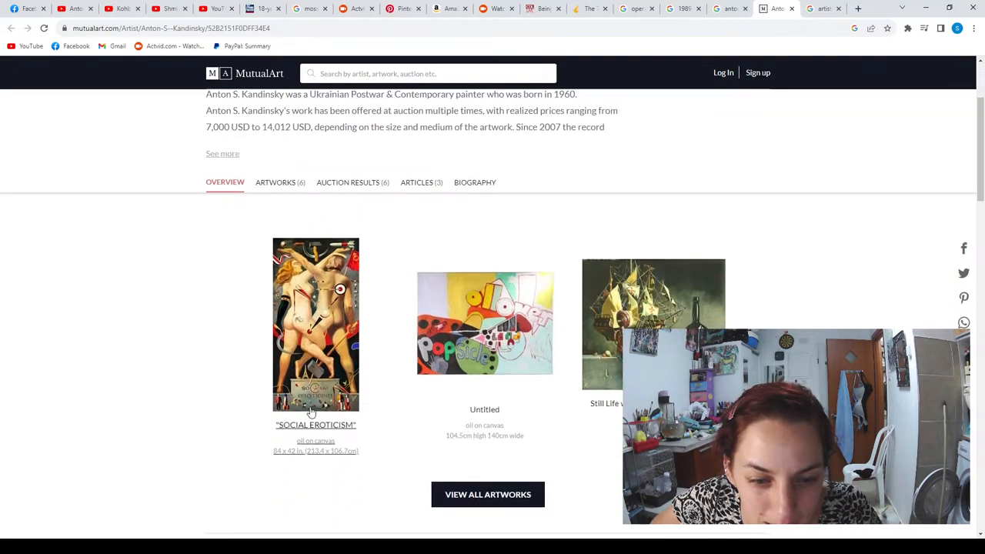
{"action": "mouse_move", "coordinate": [346, 434]}
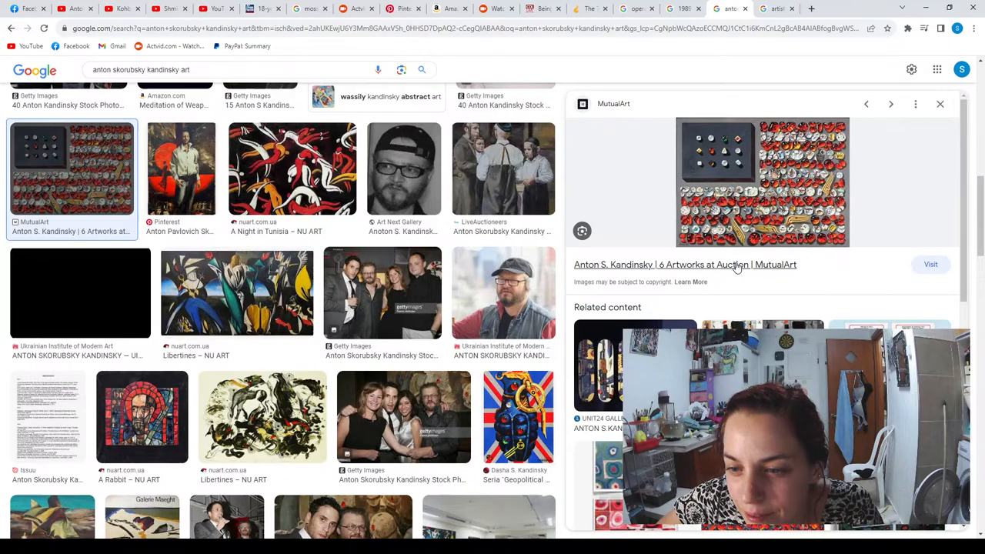
{"action": "left_click", "coordinate": [939, 104]}
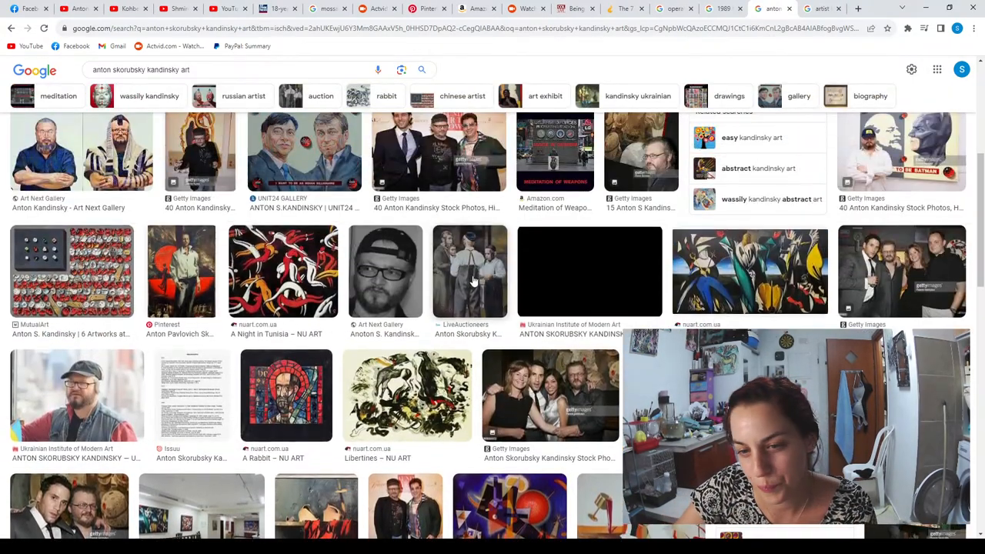
Close the preview and browse further down the anton skorubsky kandinsky art image results
{"action": "left_click", "coordinate": [470, 271]}
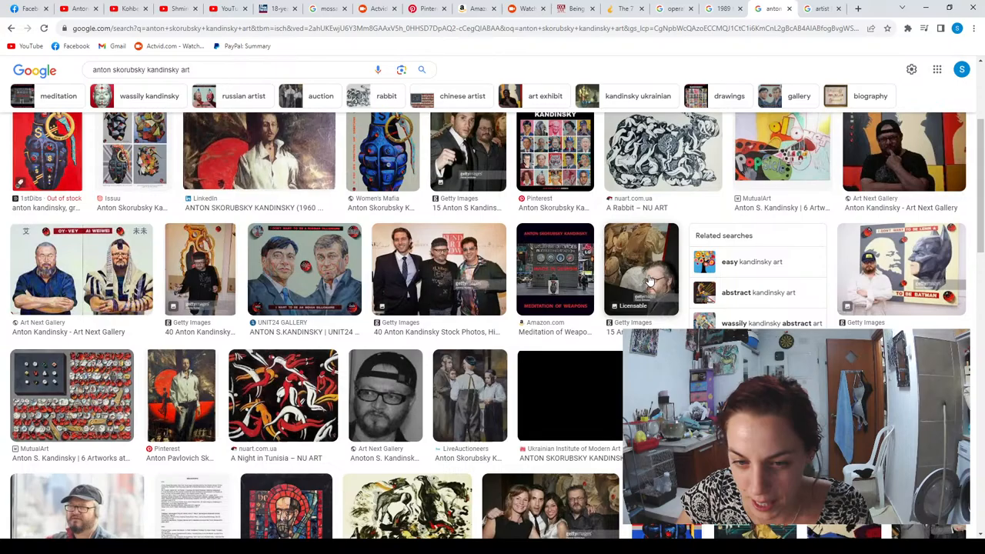
{"action": "scroll", "scroll_direction": "down", "scroll_amount": 3}
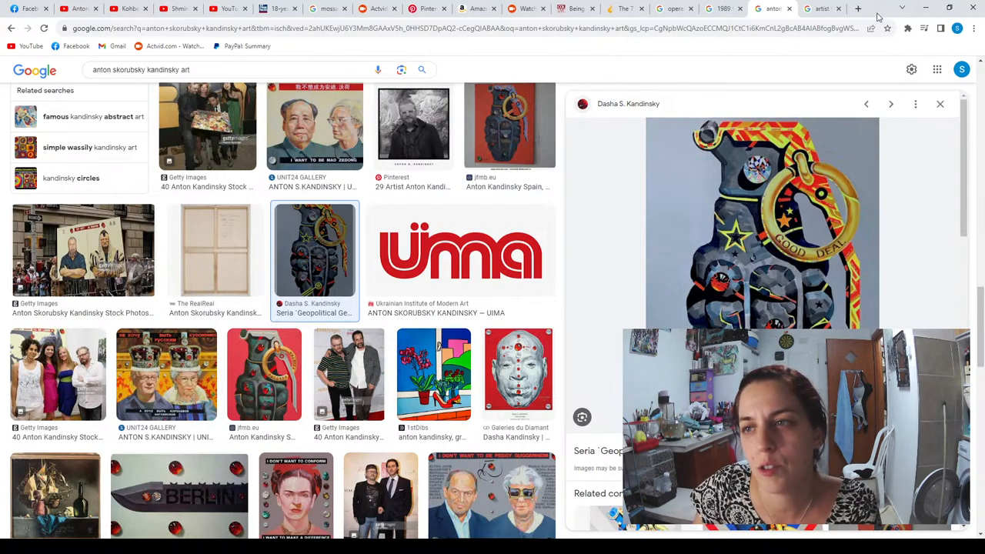
Search 'obamas remarks on israel' in a new tab and visit the National Archives speech transcript
{"action": "left_click", "coordinate": [857, 9]}
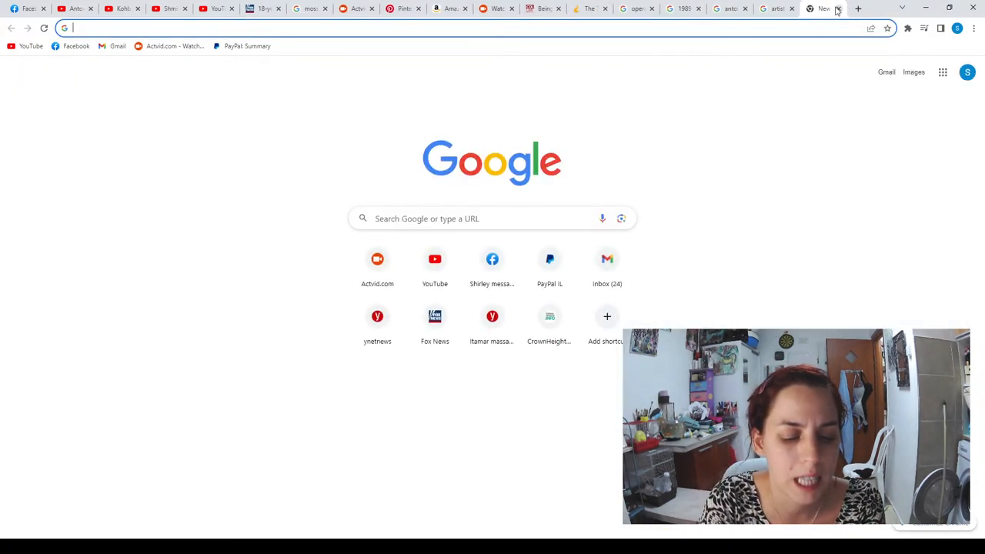
{"action": "type", "text": "obamas remarks on israel"}
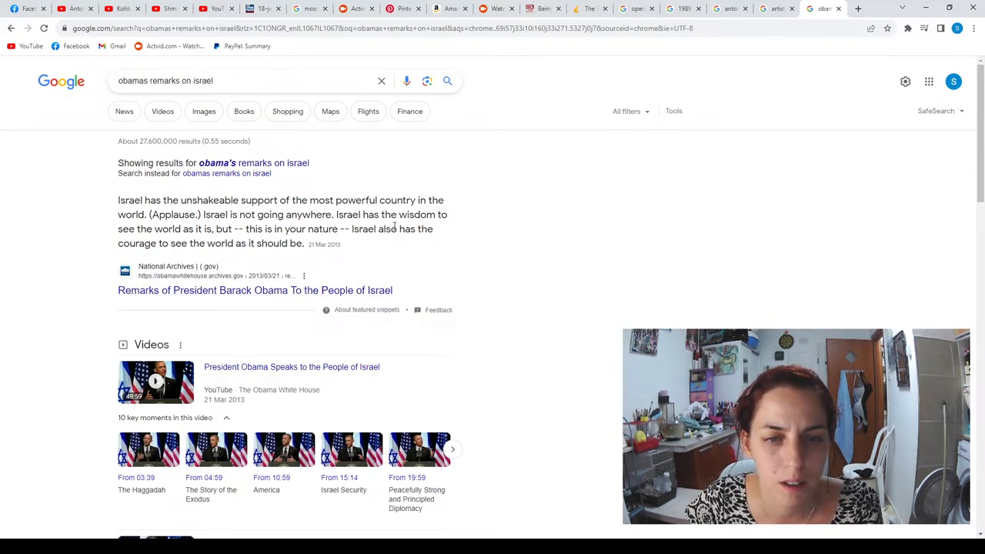
{"action": "mouse_move", "coordinate": [219, 277]}
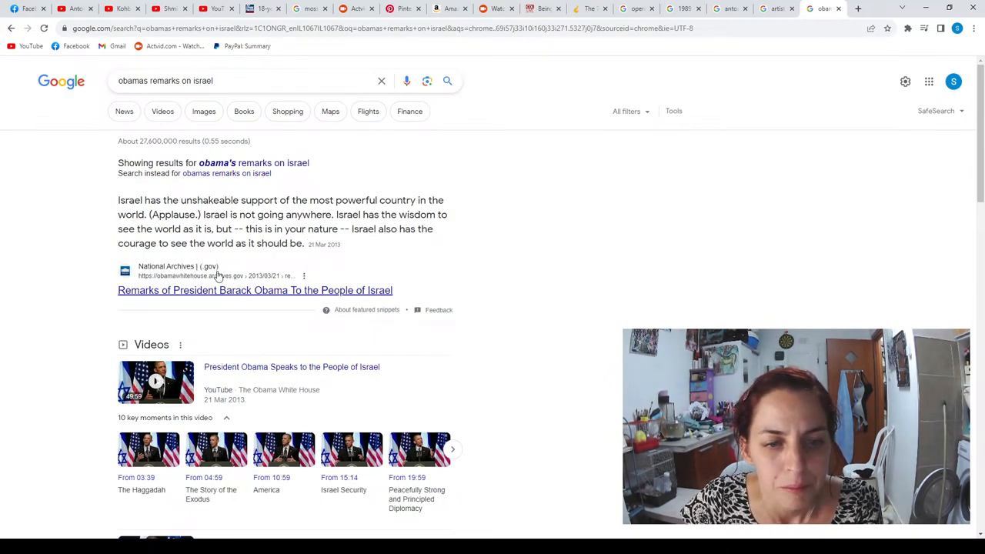
{"action": "left_click", "coordinate": [256, 290]}
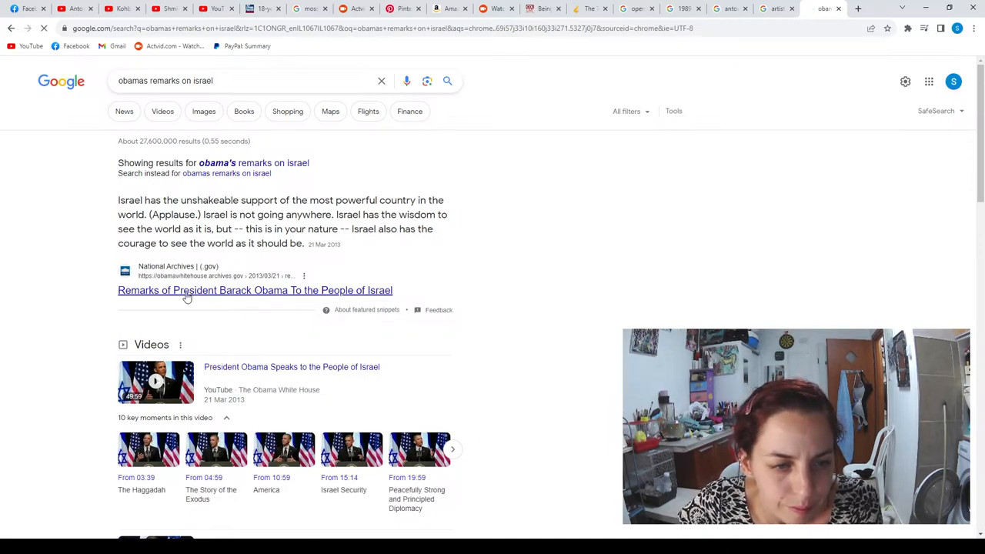
{"action": "left_click", "coordinate": [256, 290]}
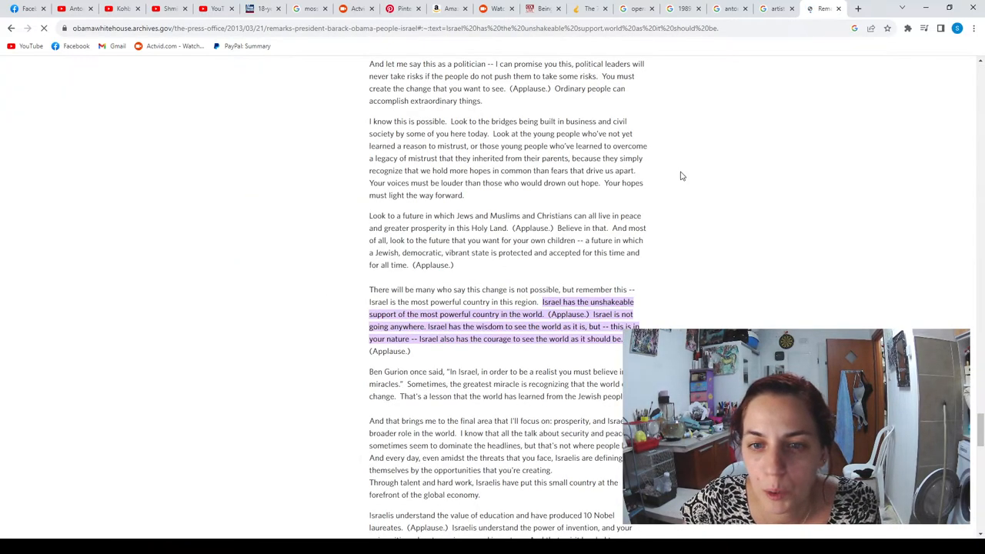
Back on the results, expand the People also ask answer 'What was Obama's policy on Israel?'
{"action": "scroll", "scroll_direction": "down", "scroll_amount": 3}
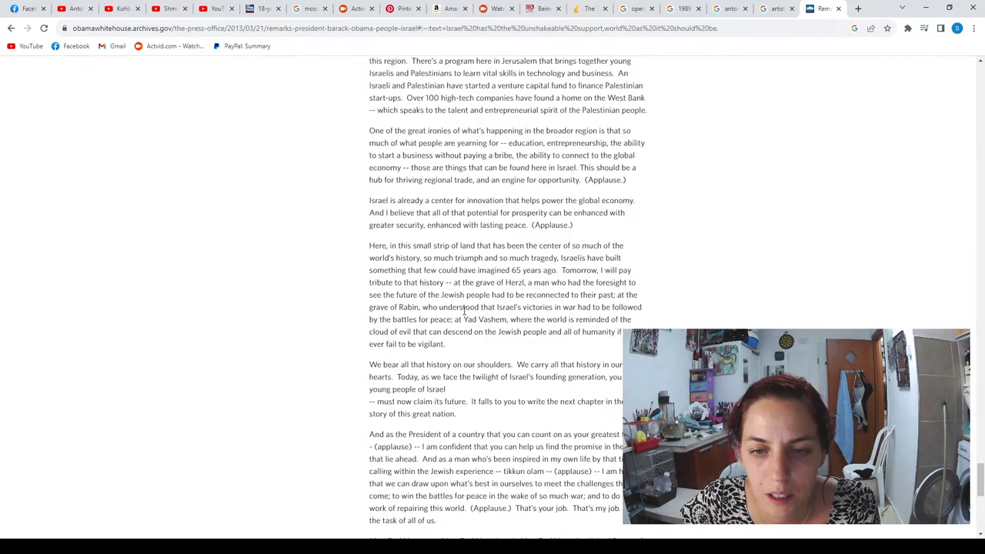
{"action": "scroll", "scroll_direction": "down", "scroll_amount": 3}
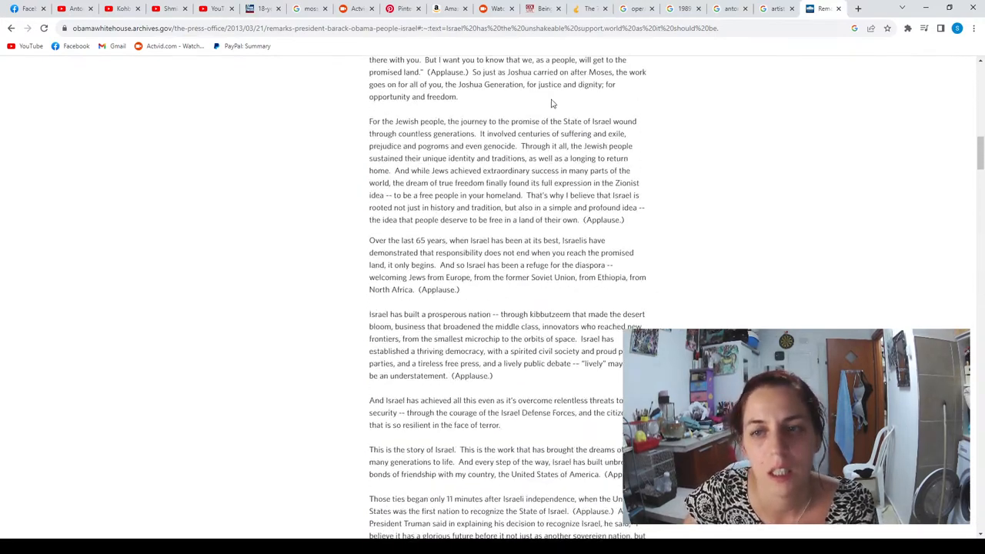
{"action": "scroll", "scroll_direction": "up", "scroll_amount": 3}
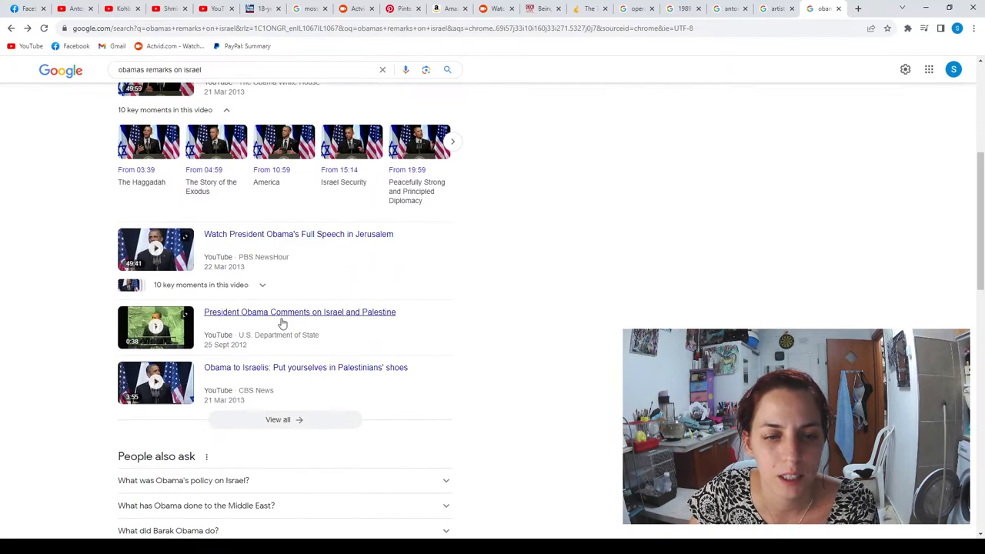
{"action": "left_click", "coordinate": [183, 223]}
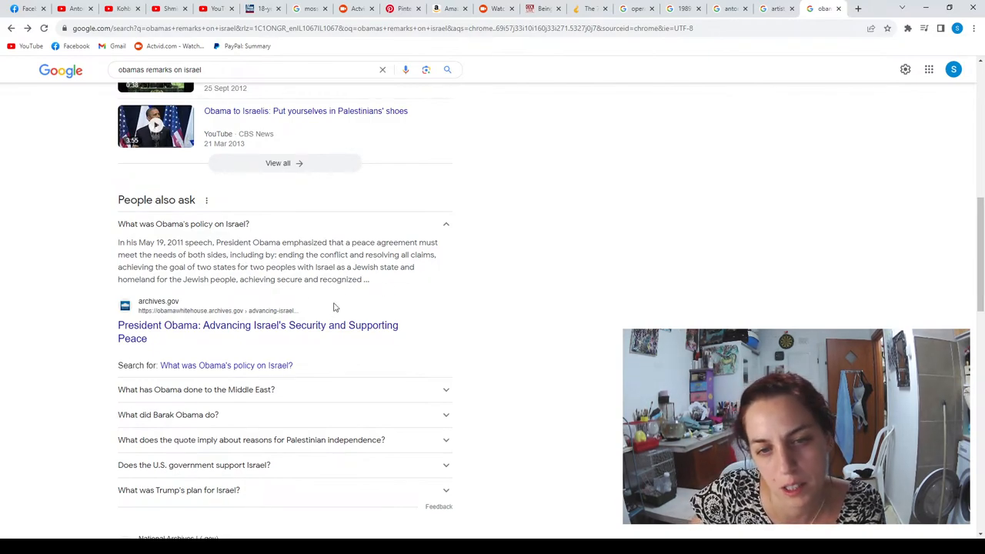
{"action": "scroll", "scroll_direction": "down", "scroll_amount": 3}
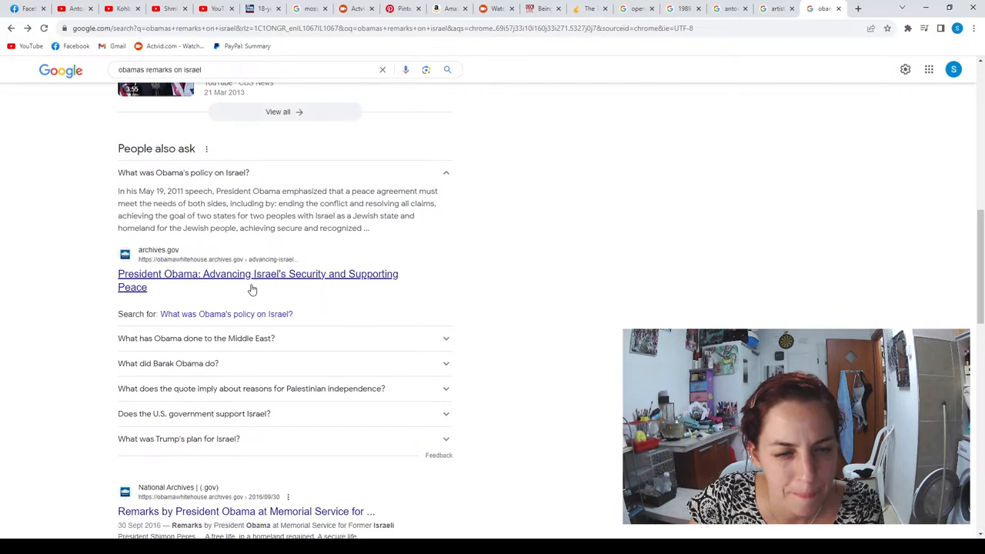
{"action": "scroll", "scroll_direction": "down", "scroll_amount": 3}
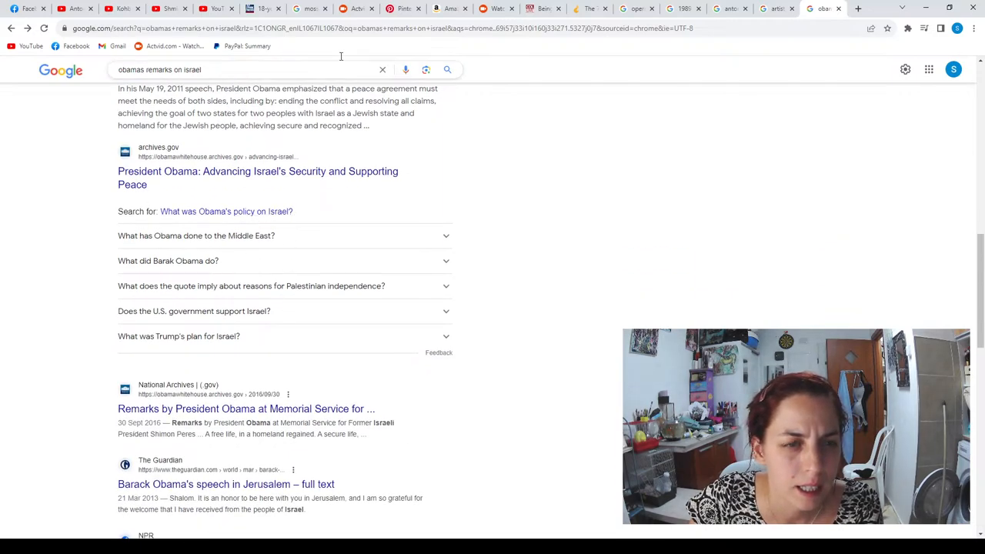
Refine the search to 'obama's remarks on israel 1967 border' and run it
{"action": "left_click", "coordinate": [231, 69]}
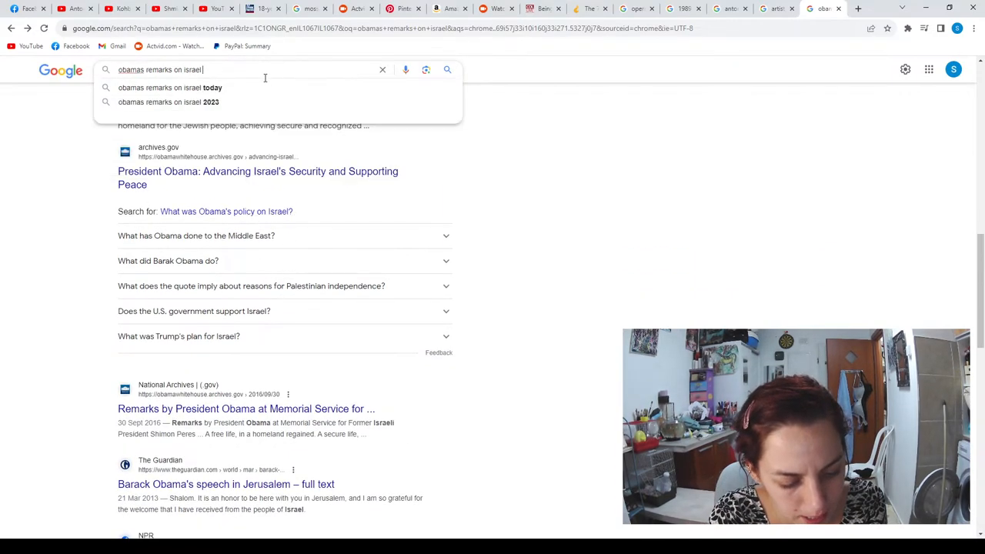
{"action": "type", "text": "1967"}
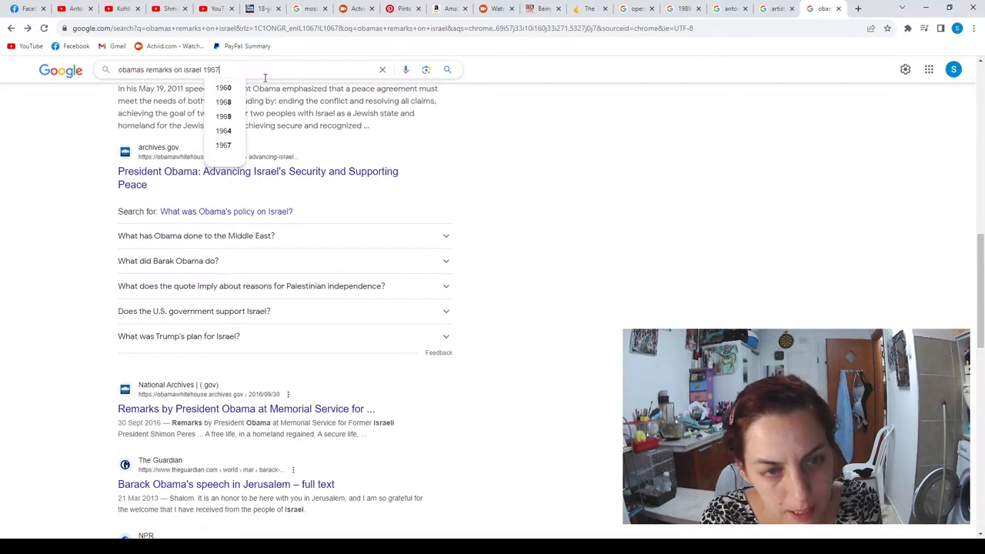
{"action": "type", "text": "\" \""}
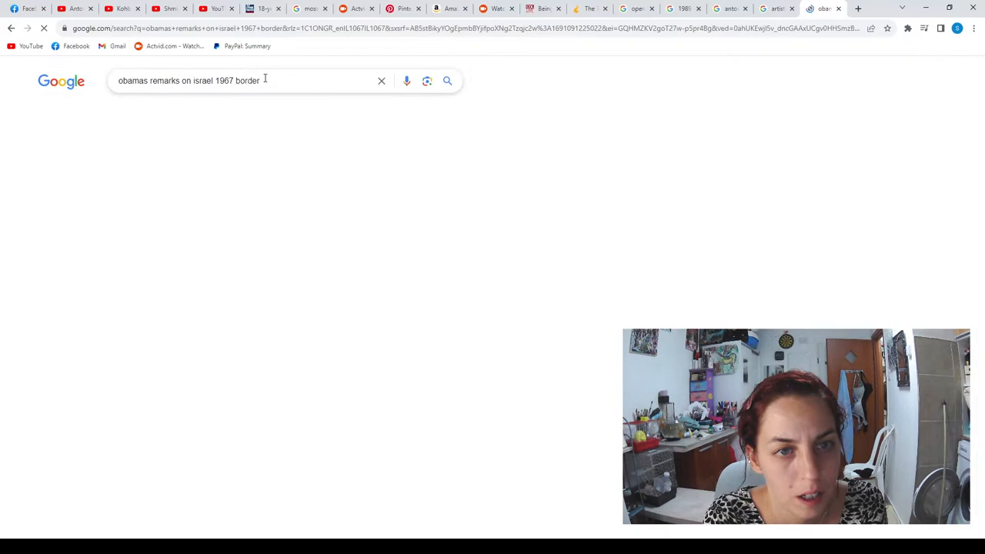
{"action": "key", "text": "Enter"}
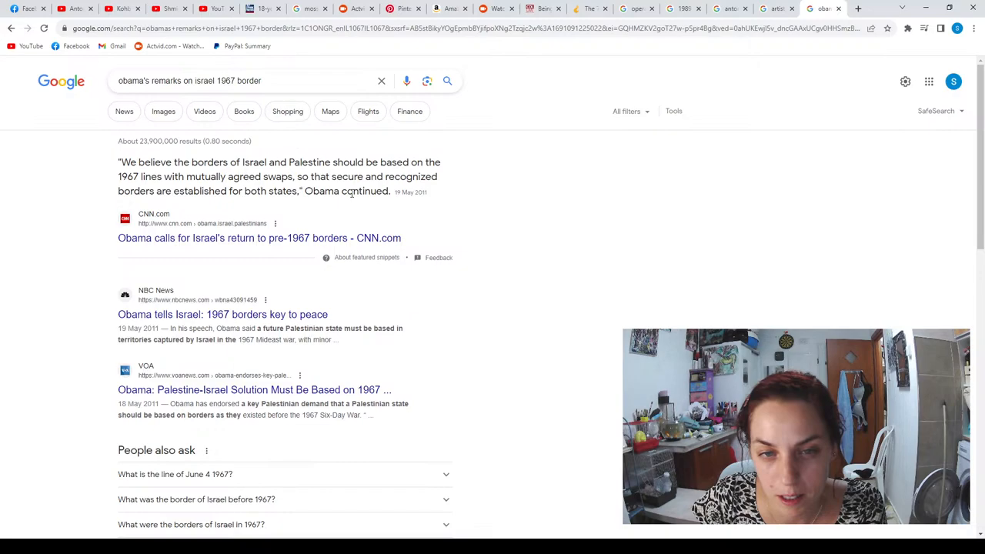
{"action": "mouse_move", "coordinate": [234, 157]}
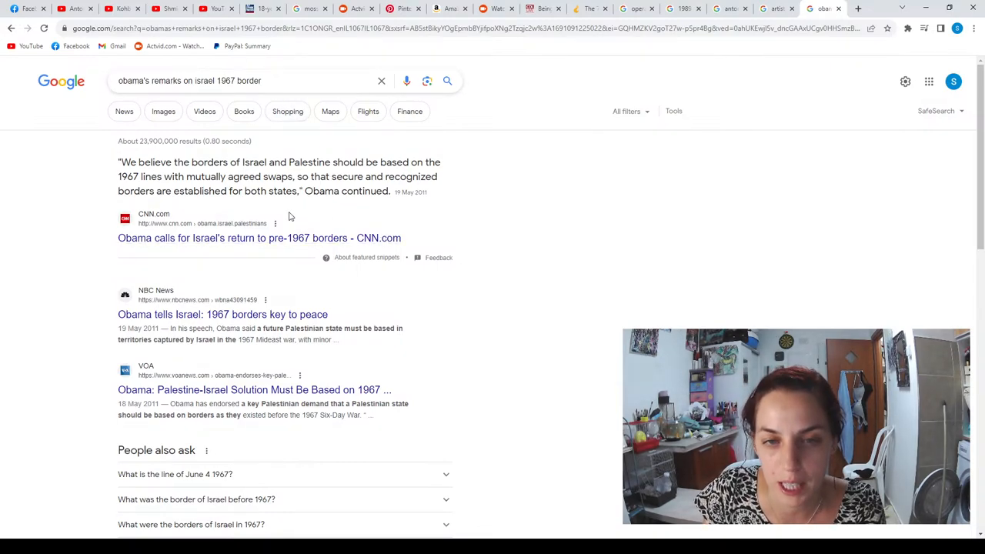
Select the Obama quote about 1967 borders in the CNN featured snippet
{"action": "double_click", "coordinate": [126, 163]}
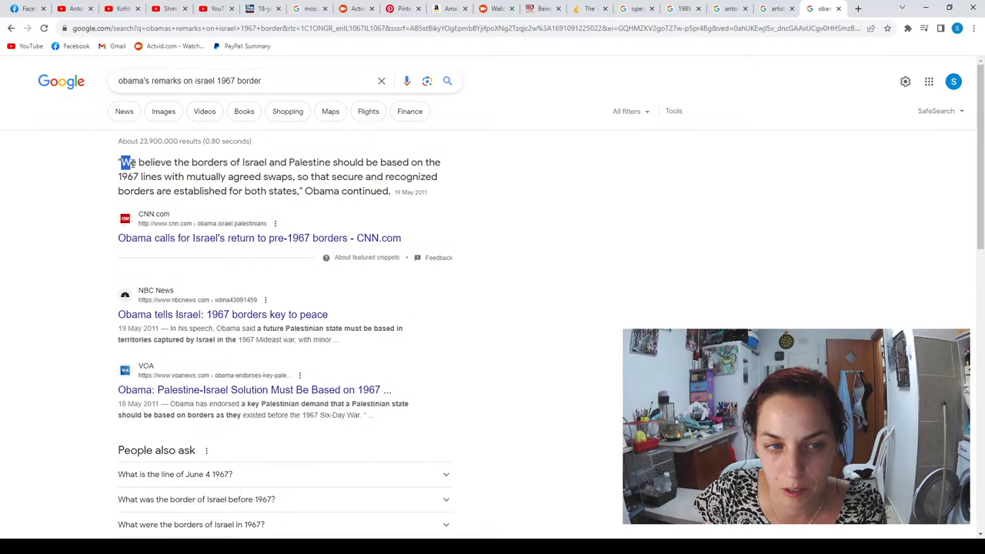
{"action": "left_click_drag", "start_coordinate": [120, 161], "coordinate": [387, 191]}
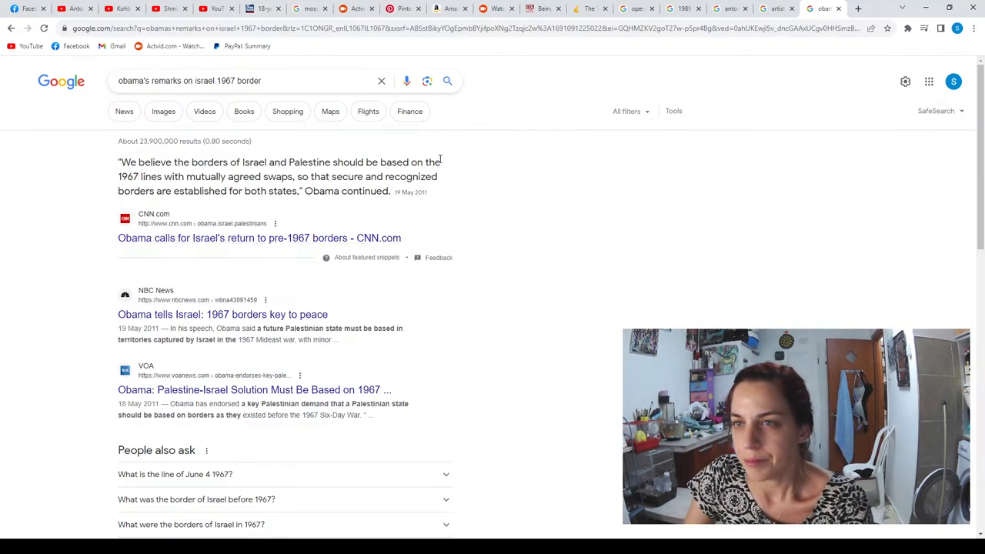
{"action": "mouse_move", "coordinate": [342, 277]}
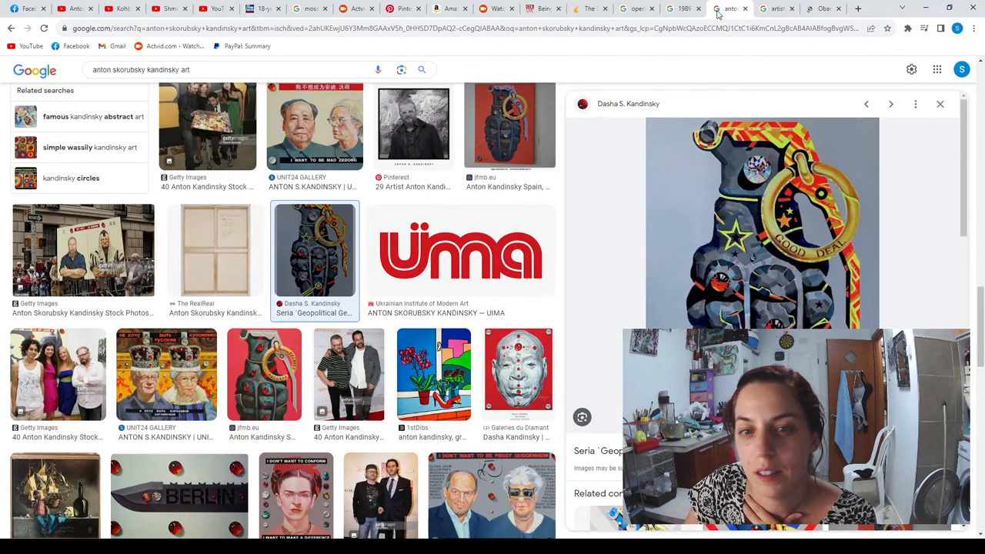
Preview the BERLIN knife artwork in the image results, then close the preview
{"action": "scroll", "scroll_direction": "down", "scroll_amount": 3}
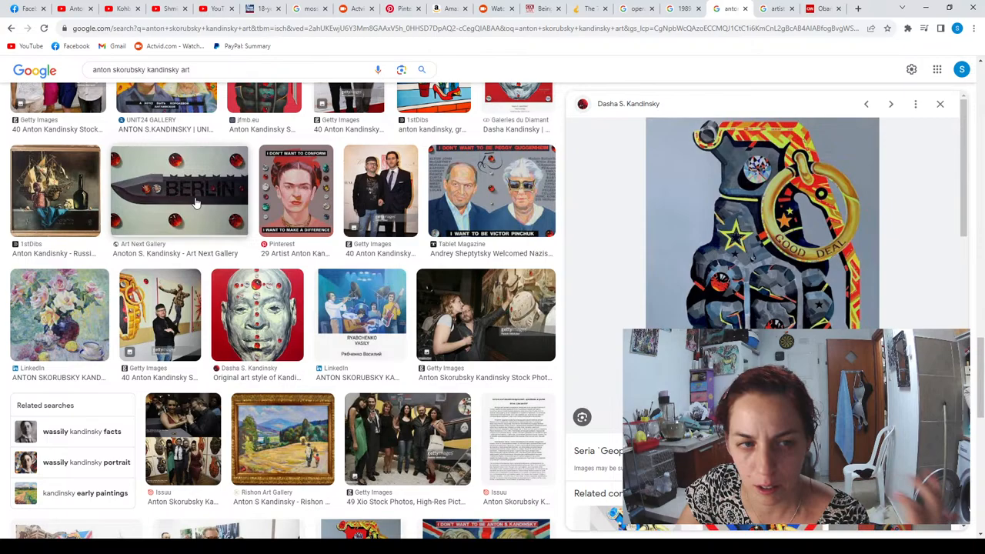
{"action": "left_click", "coordinate": [179, 191]}
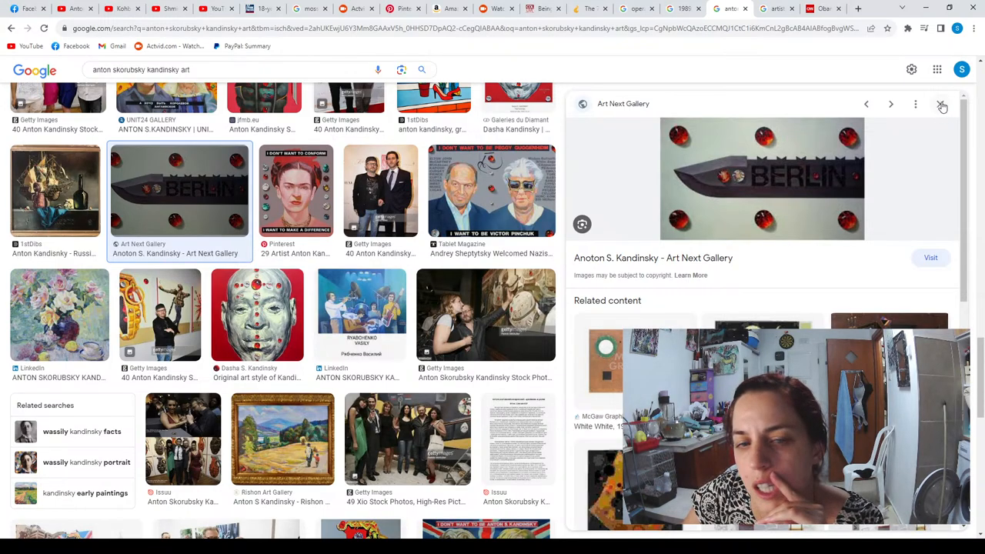
{"action": "left_click", "coordinate": [943, 105]}
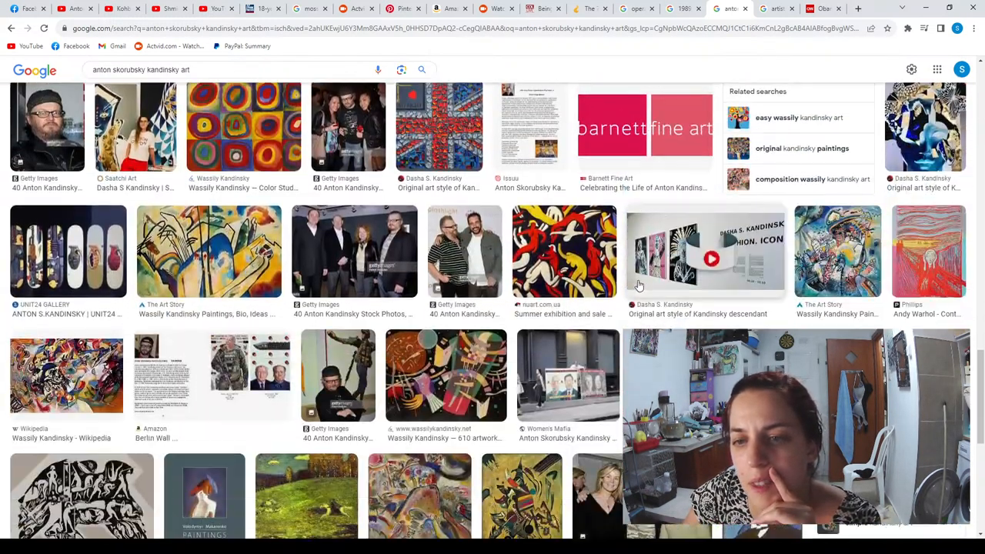
Browse further down the results toward the Meditação sobre Armas blog post
{"action": "scroll", "scroll_direction": "down", "scroll_amount": 3}
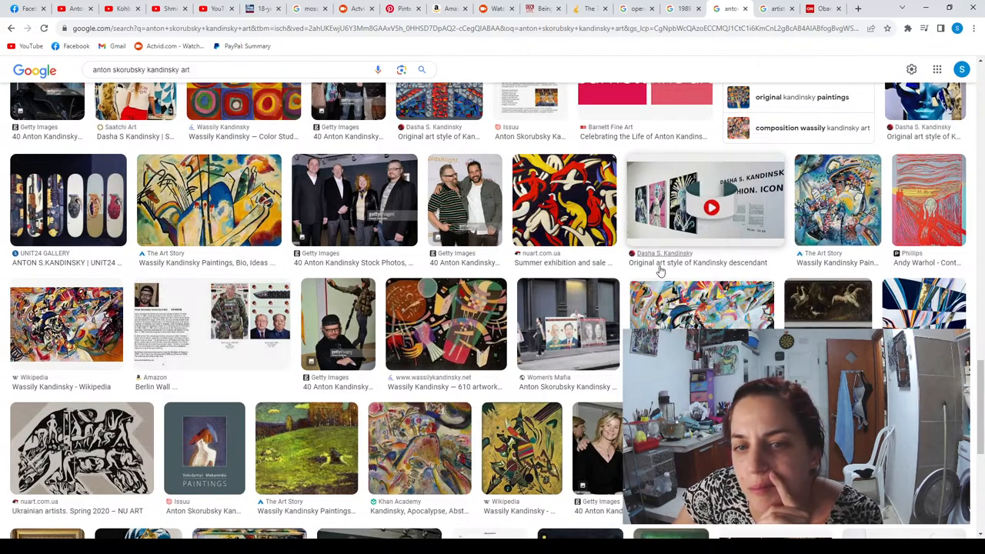
{"action": "scroll", "scroll_direction": "down", "scroll_amount": 3}
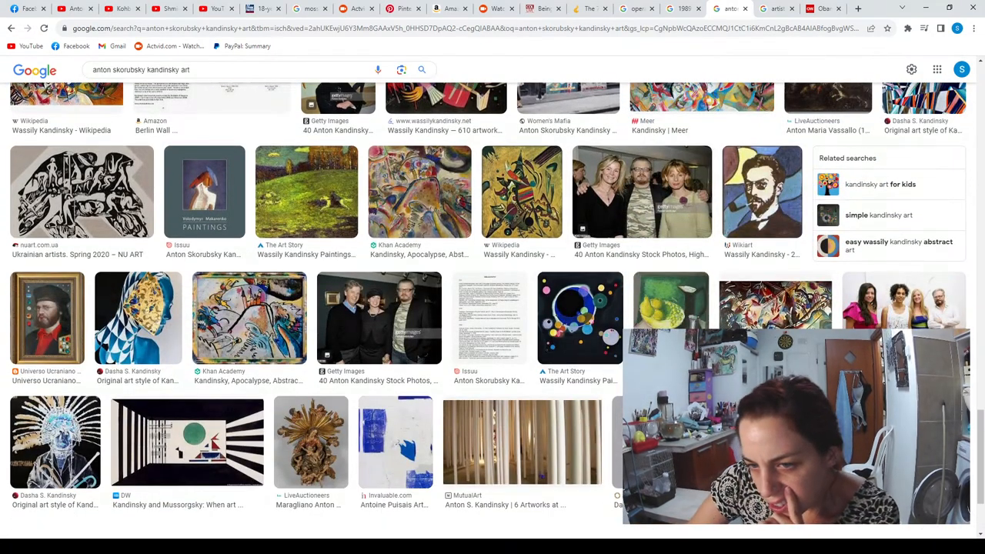
{"action": "scroll", "scroll_direction": "down", "scroll_amount": 3}
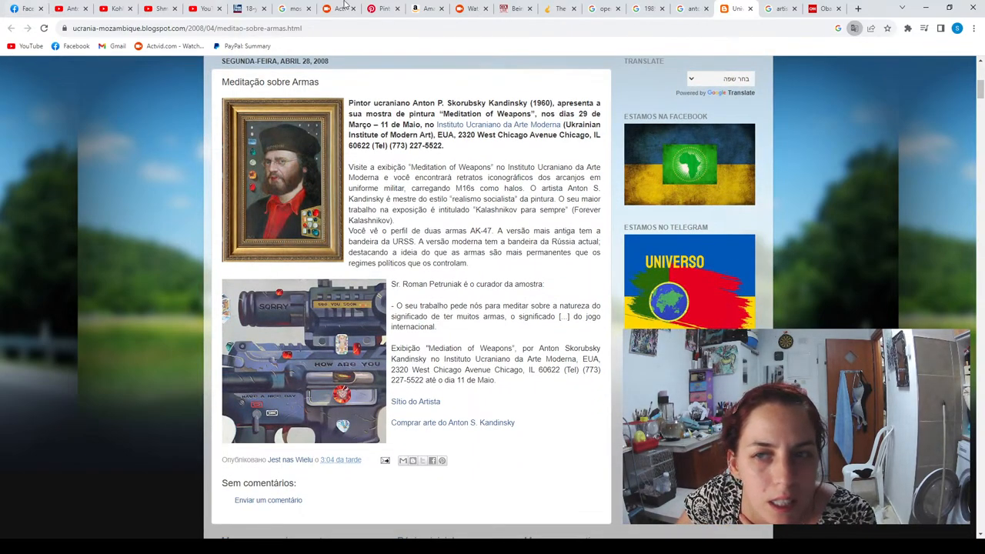
Go back from the blog post to the anton skorubsky kandinsky art image results
{"action": "left_click", "coordinate": [735, 9]}
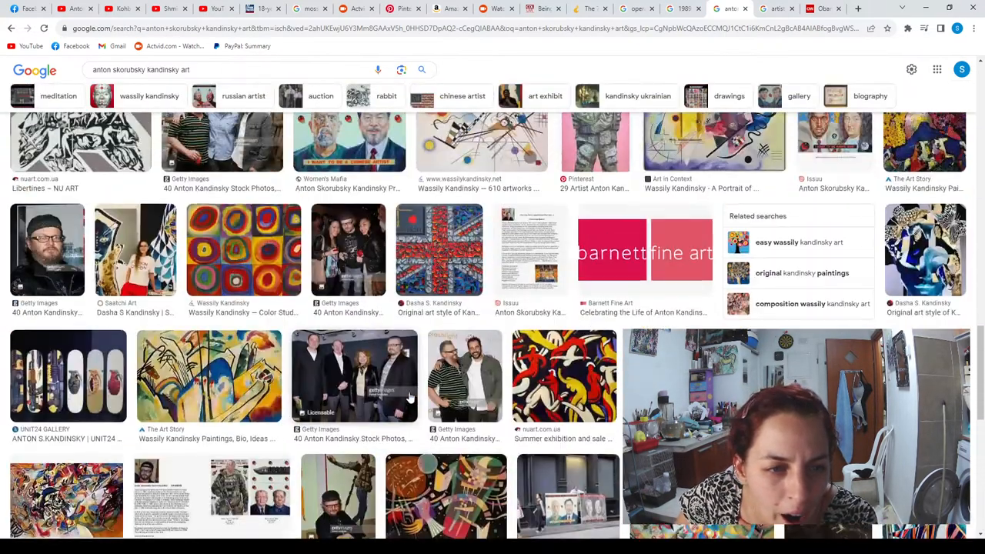
Narrow the anton skorubsky kandinsky art image results to auction listings with the 'auction' chip
{"action": "scroll", "scroll_direction": "down", "scroll_amount": 3}
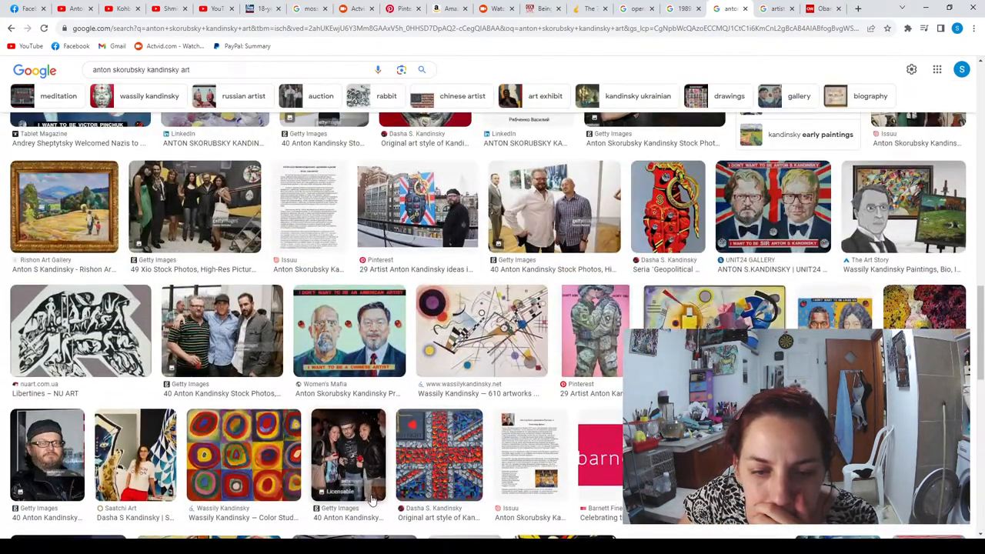
{"action": "scroll", "scroll_direction": "down", "scroll_amount": 3}
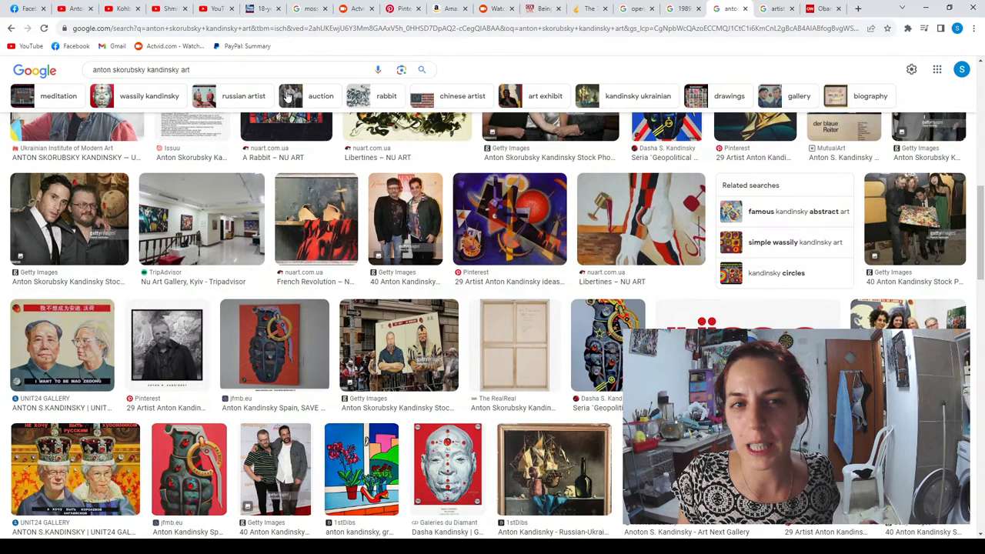
{"action": "left_click", "coordinate": [320, 96]}
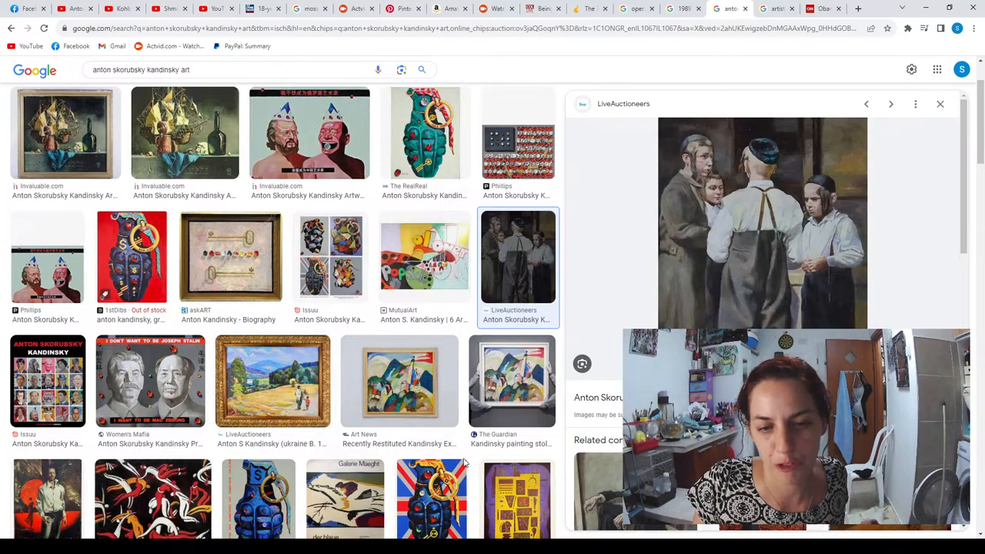
Browse far down through the auction-filtered Kandinsky image results
{"action": "scroll", "scroll_direction": "down", "scroll_amount": 3}
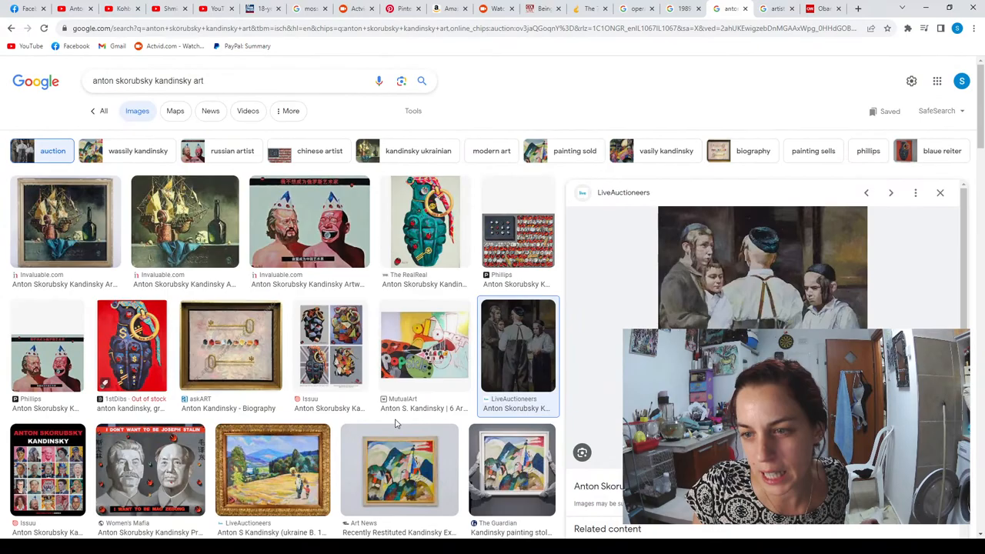
{"action": "mouse_move", "coordinate": [890, 245]}
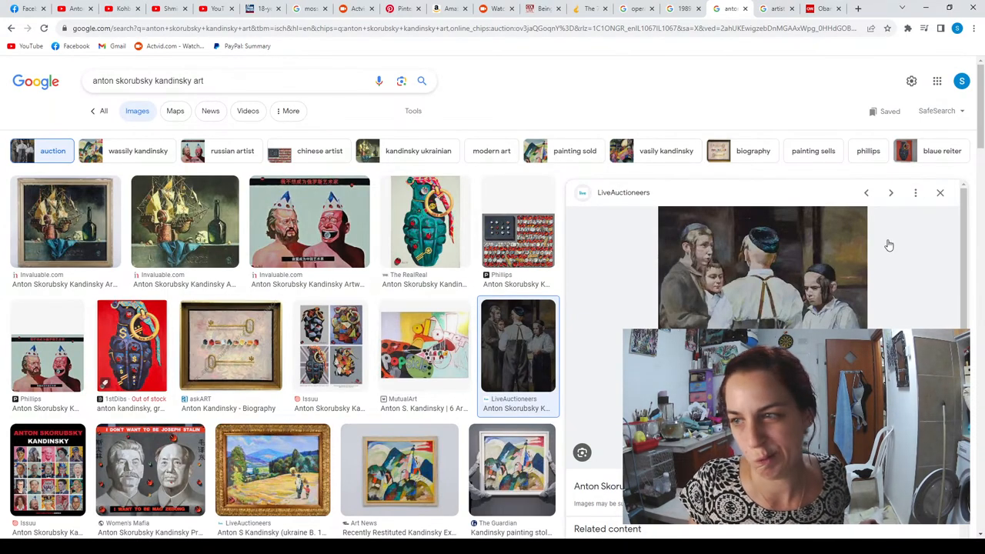
{"action": "scroll", "scroll_direction": "down", "scroll_amount": 3}
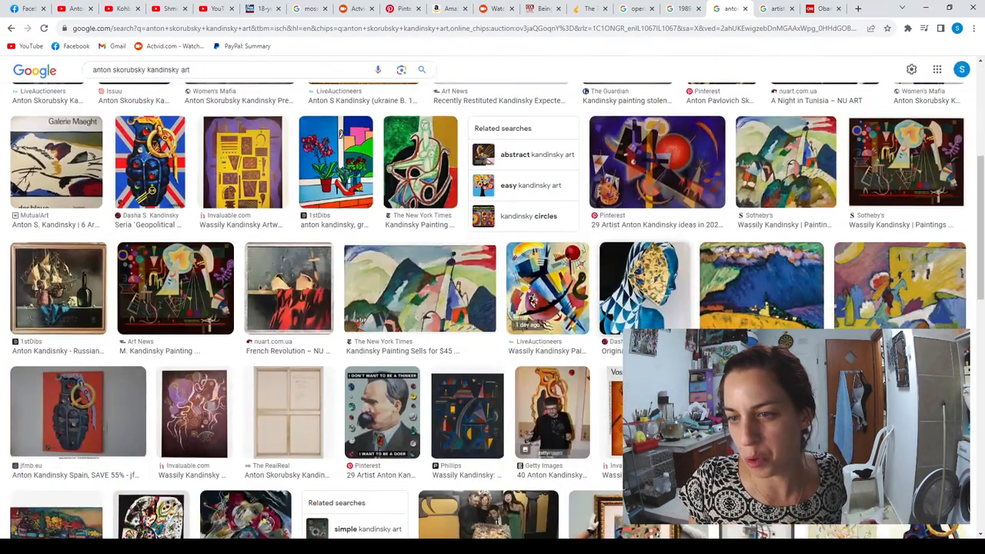
{"action": "scroll", "scroll_direction": "down", "scroll_amount": 3}
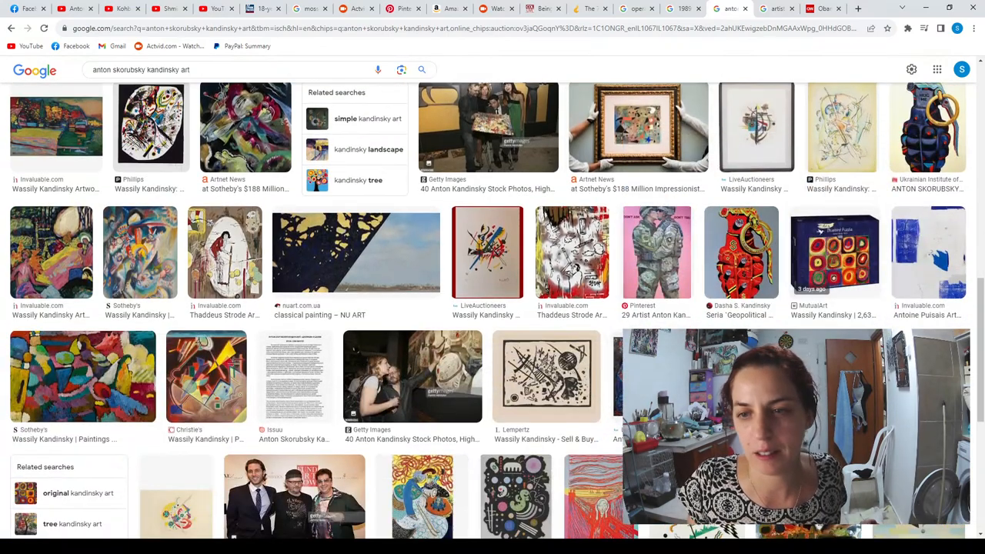
{"action": "scroll", "scroll_direction": "down", "scroll_amount": 3}
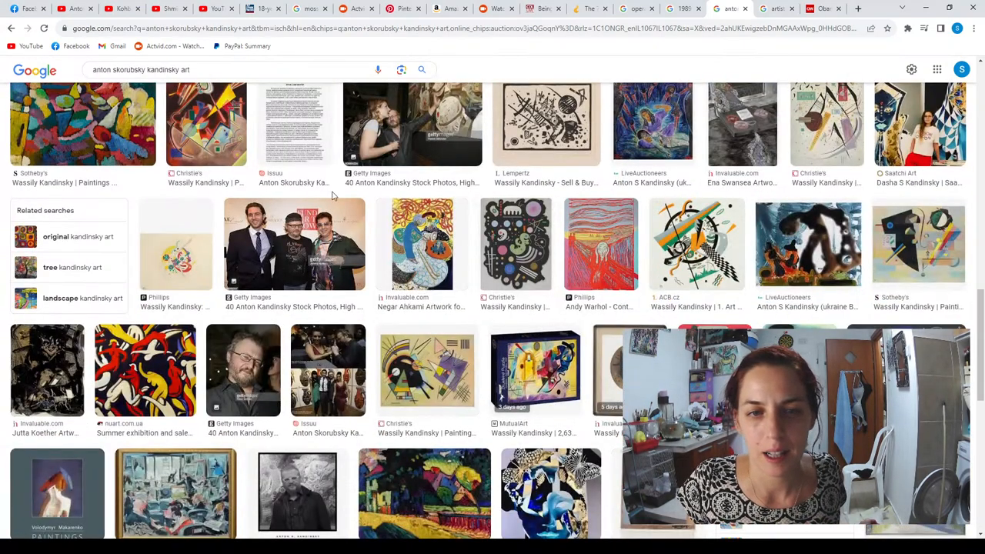
{"action": "scroll", "scroll_direction": "down", "scroll_amount": 3}
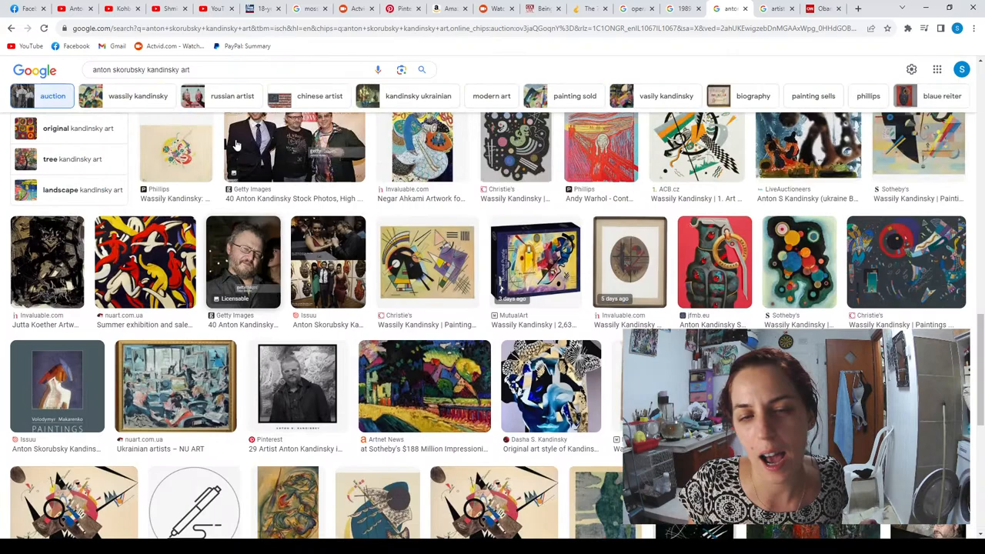
{"action": "scroll", "scroll_direction": "down", "scroll_amount": 3}
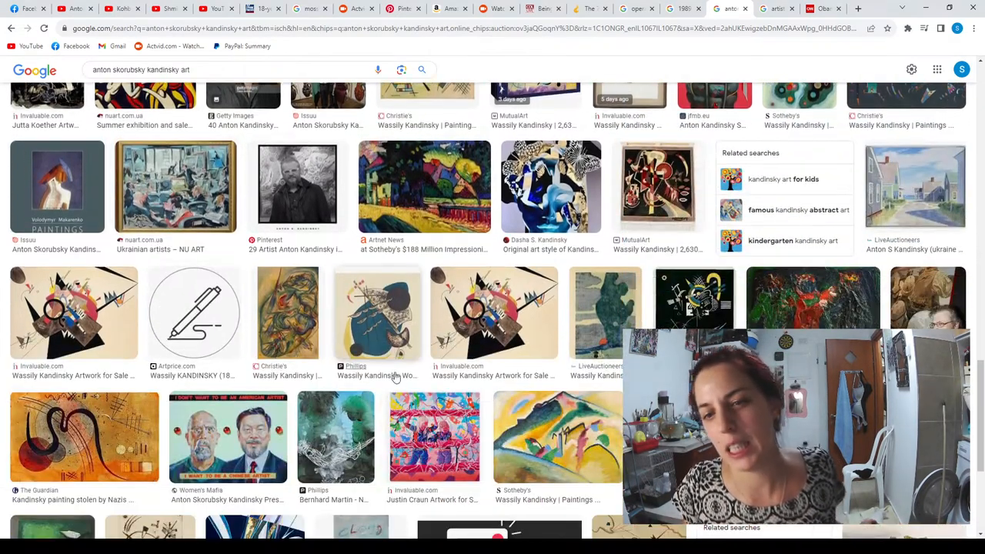
{"action": "scroll", "scroll_direction": "down", "scroll_amount": 3}
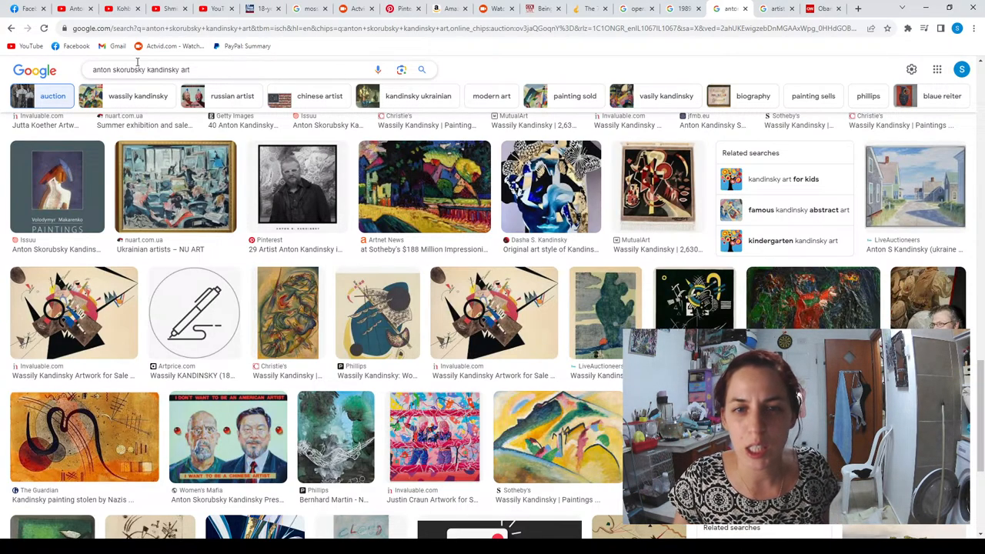
{"action": "scroll", "scroll_direction": "down", "scroll_amount": 3}
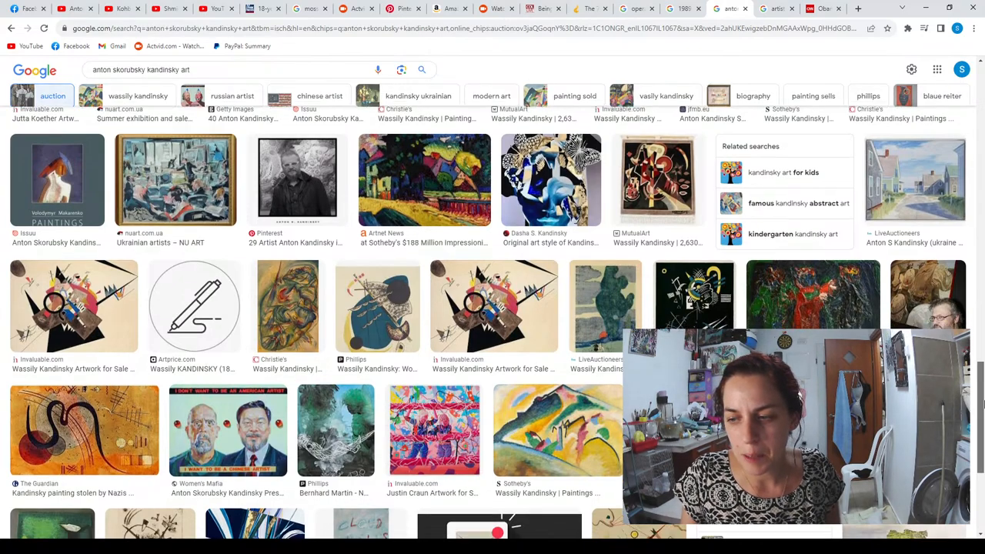
{"action": "scroll", "scroll_direction": "down", "scroll_amount": 3}
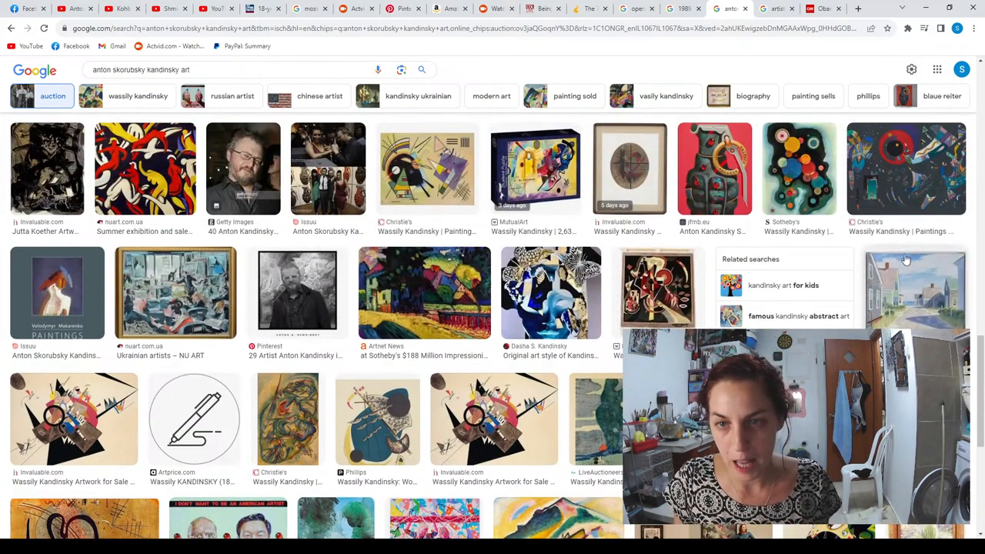
{"action": "scroll", "scroll_direction": "down", "scroll_amount": 3}
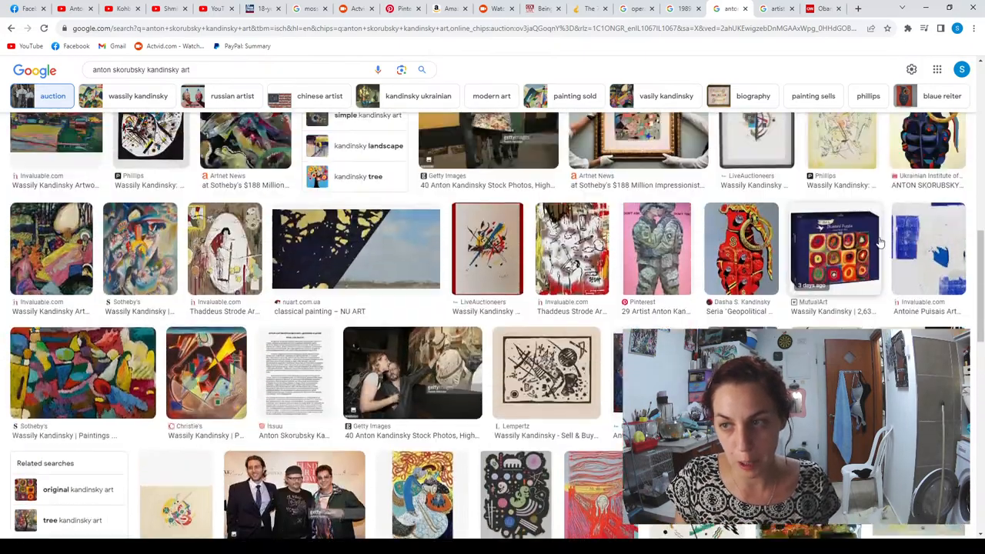